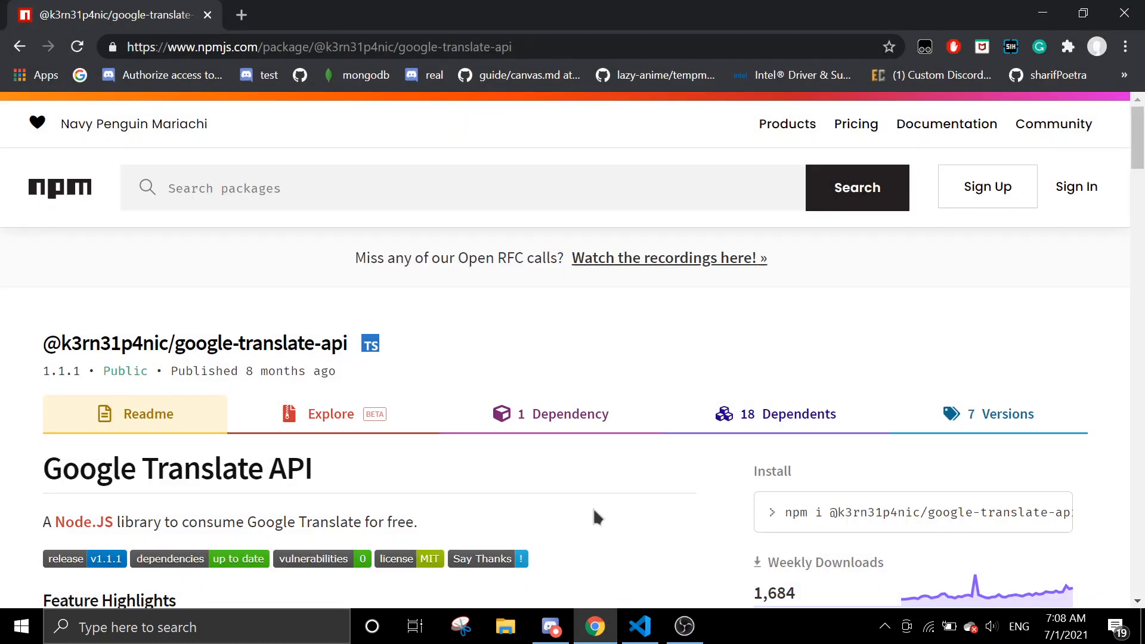
scroll("down", 3)
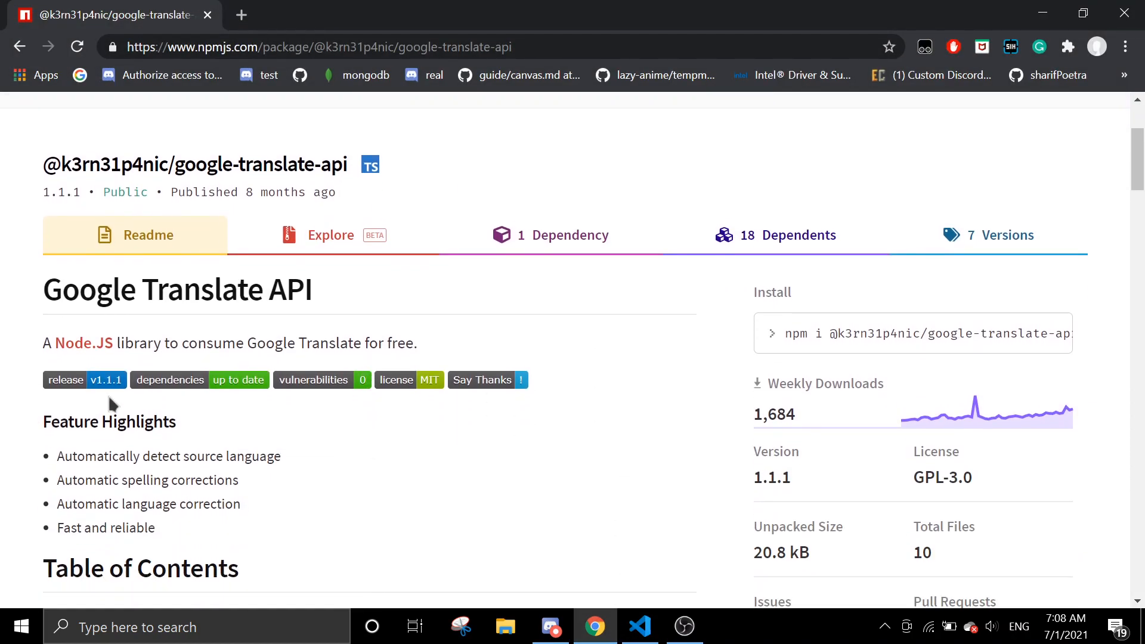
mouse_move(764, 325)
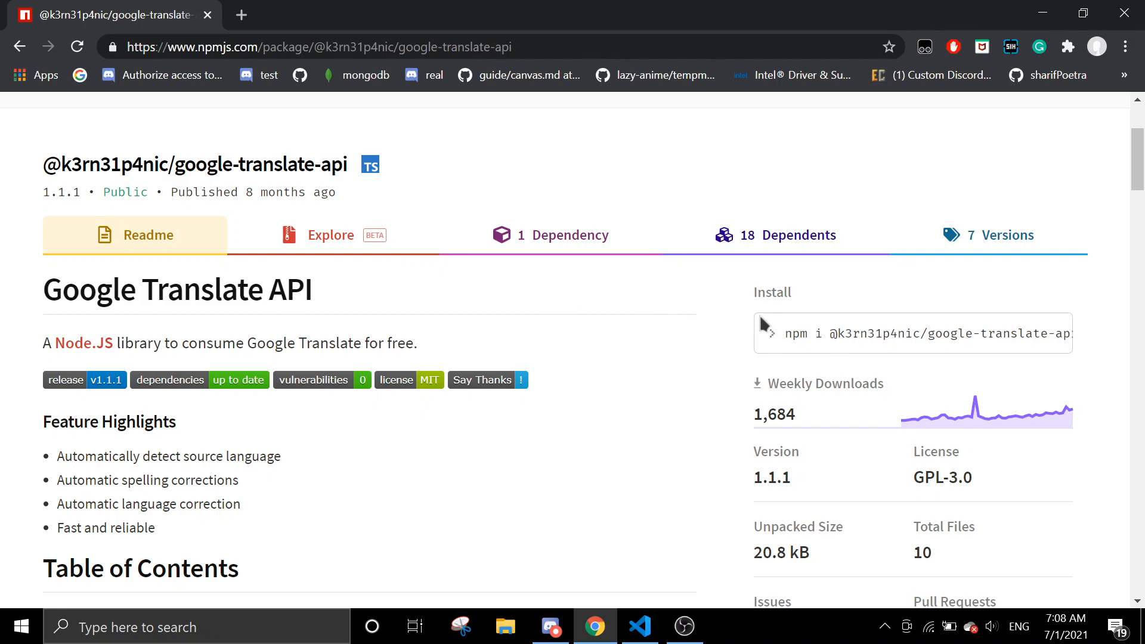
mouse_move(576, 557)
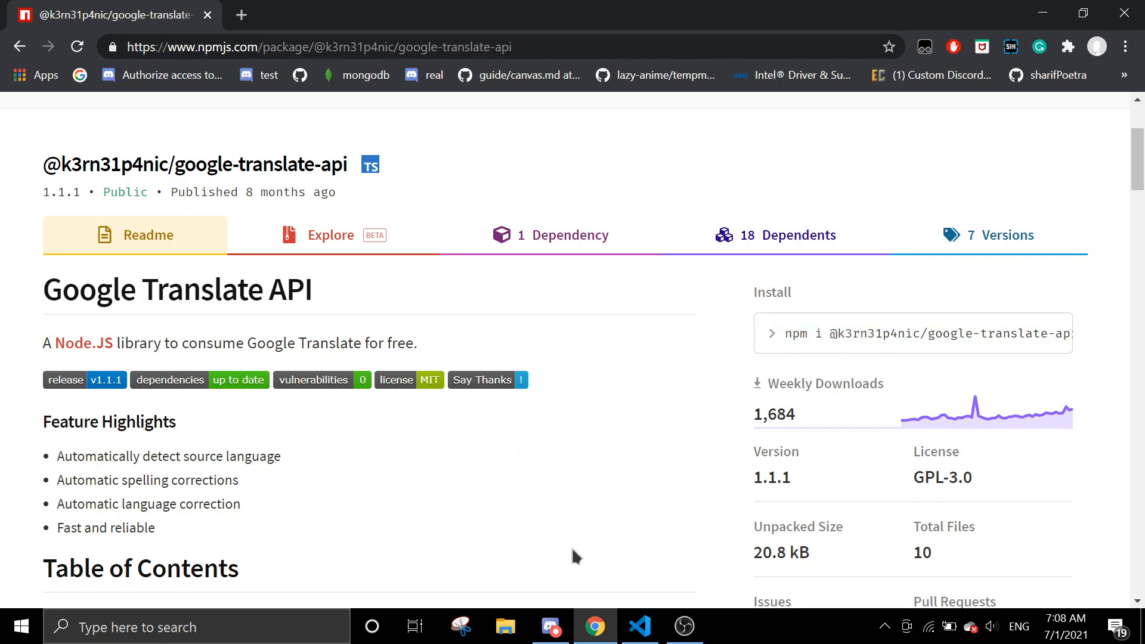
scroll("down", 3)
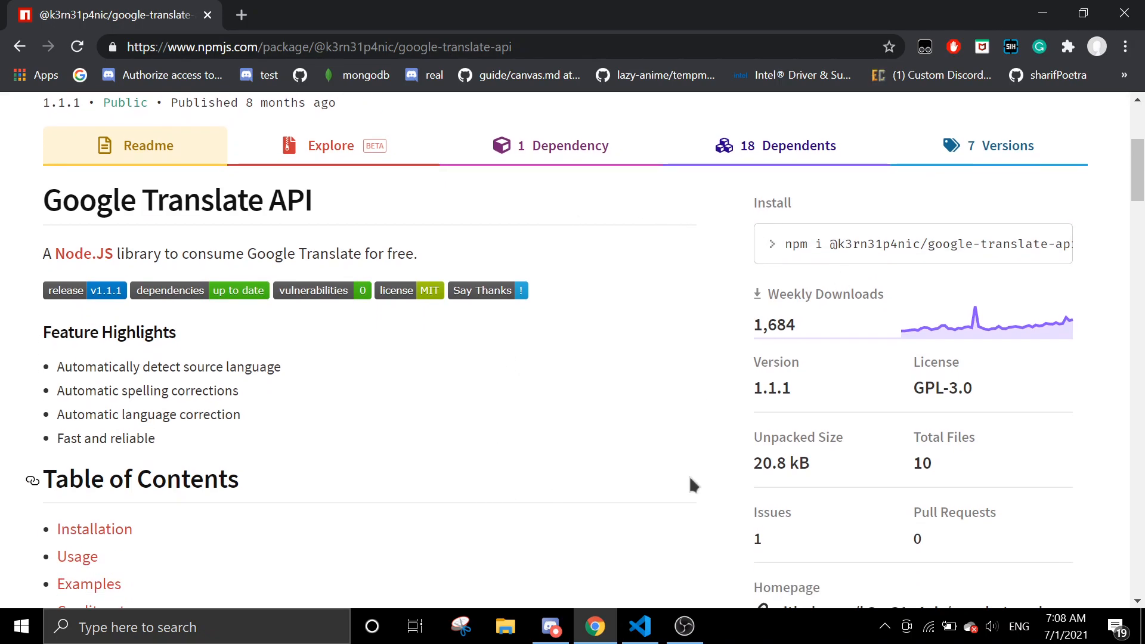
left_click(639, 627)
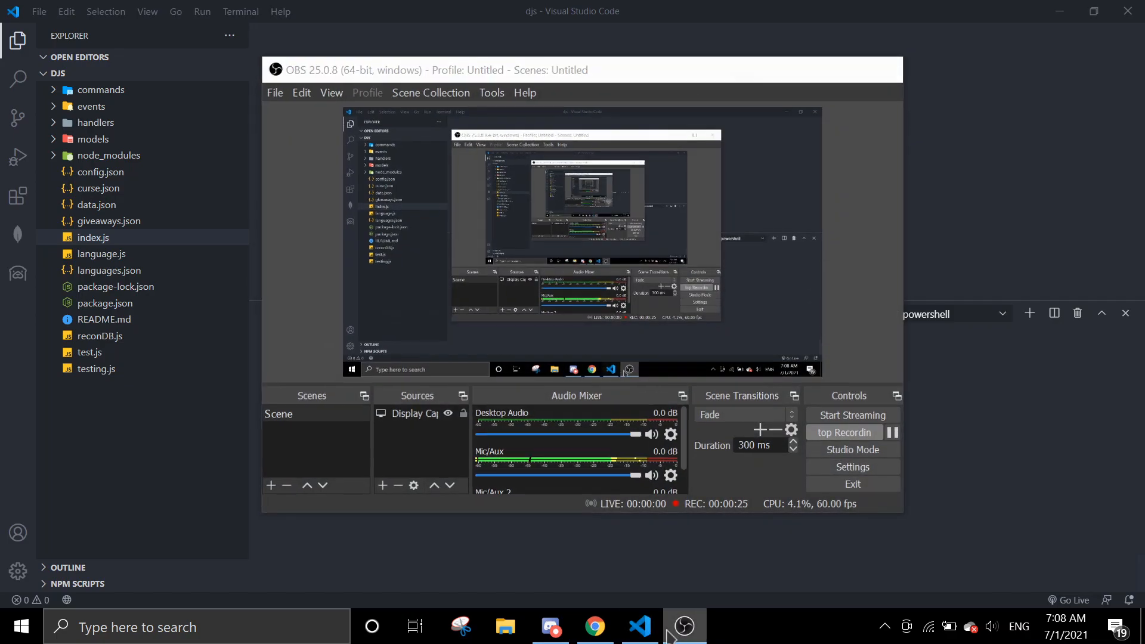
left_click(594, 627)
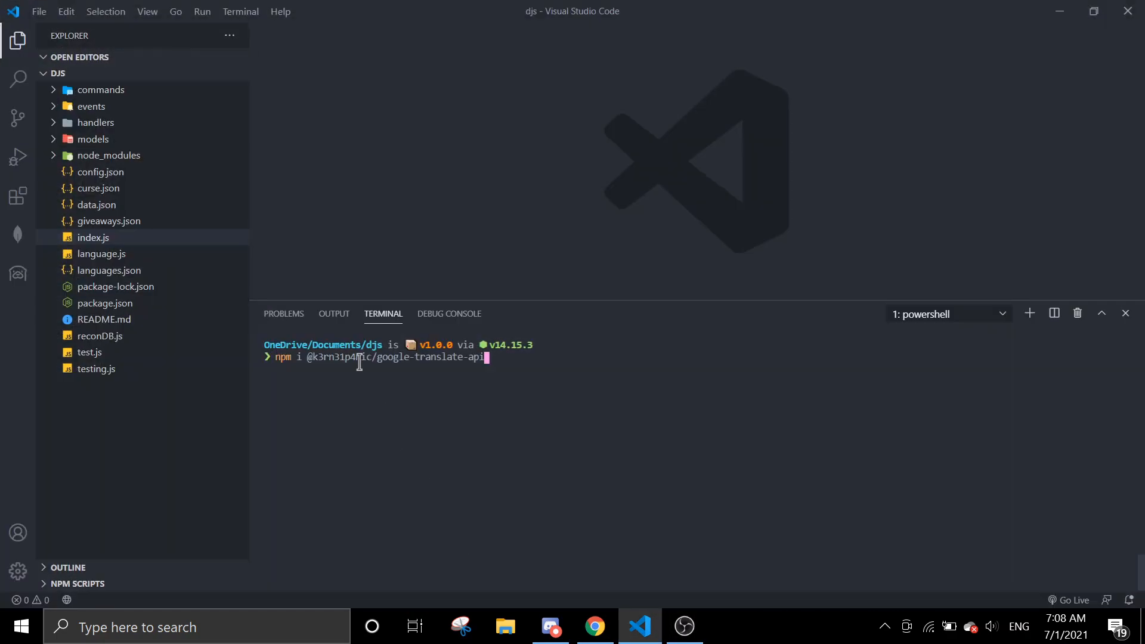
key("ctrl+c")
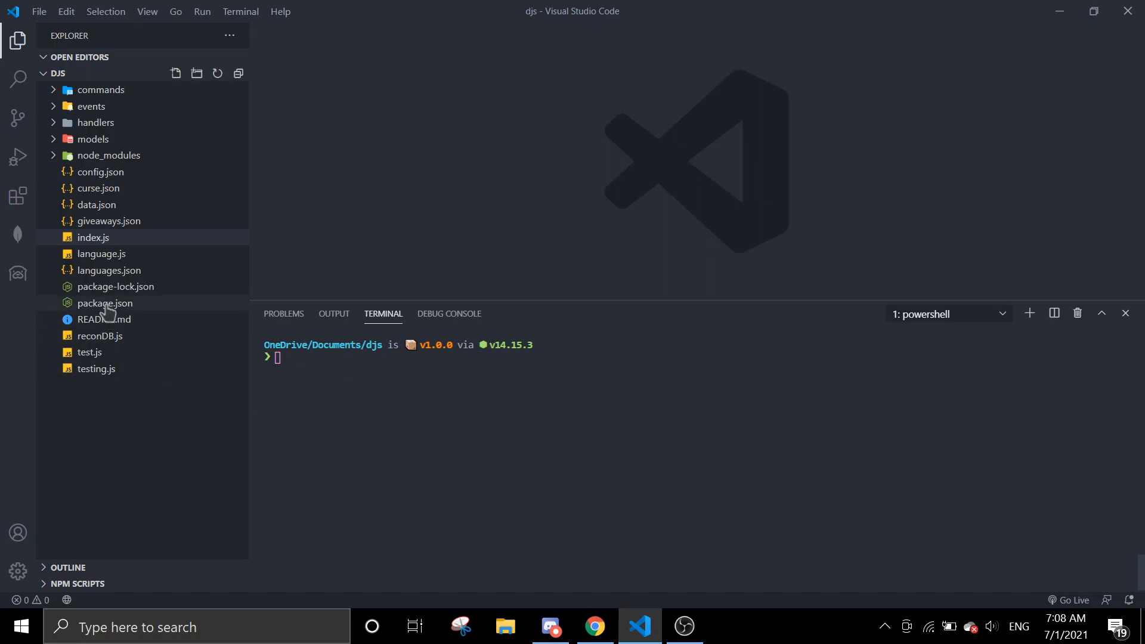
left_click(104, 303)
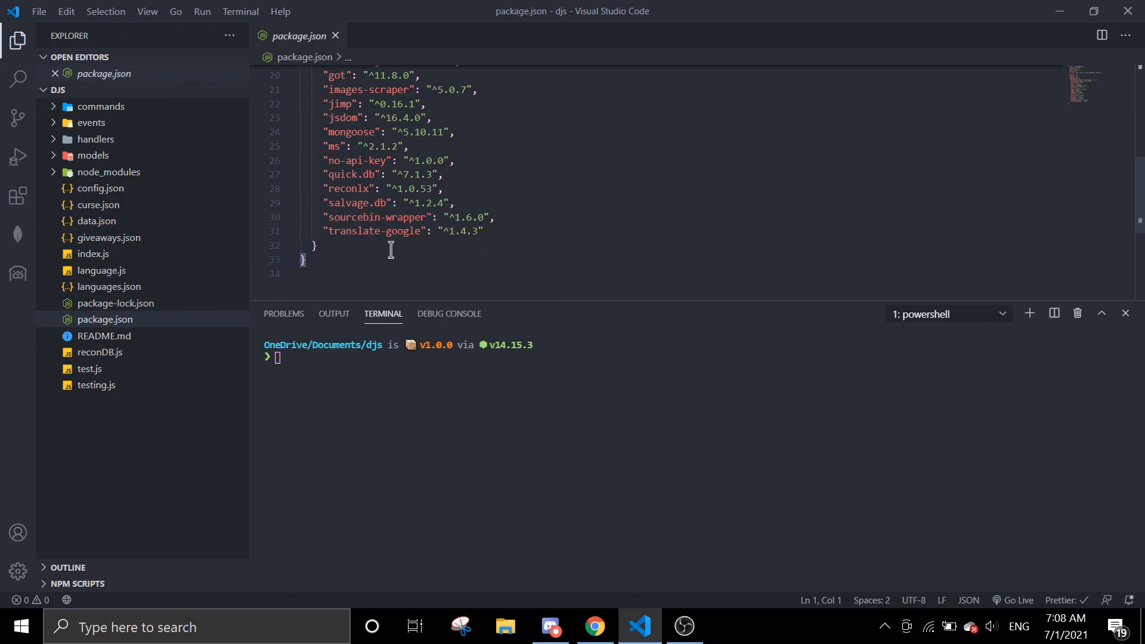
scroll("up", 3)
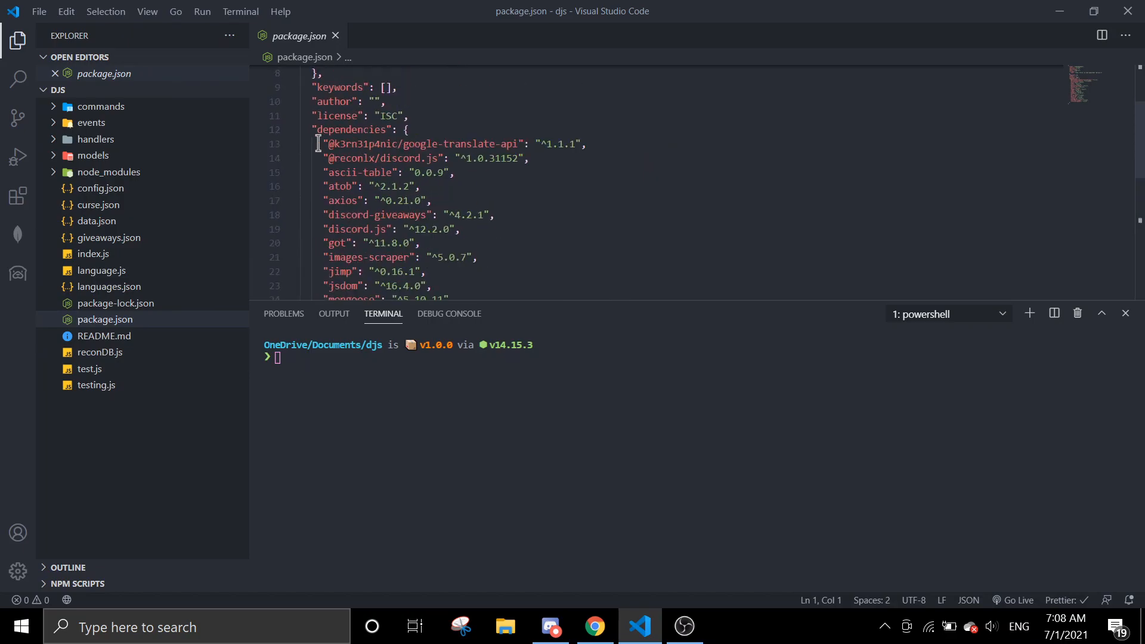
left_click(595, 627)
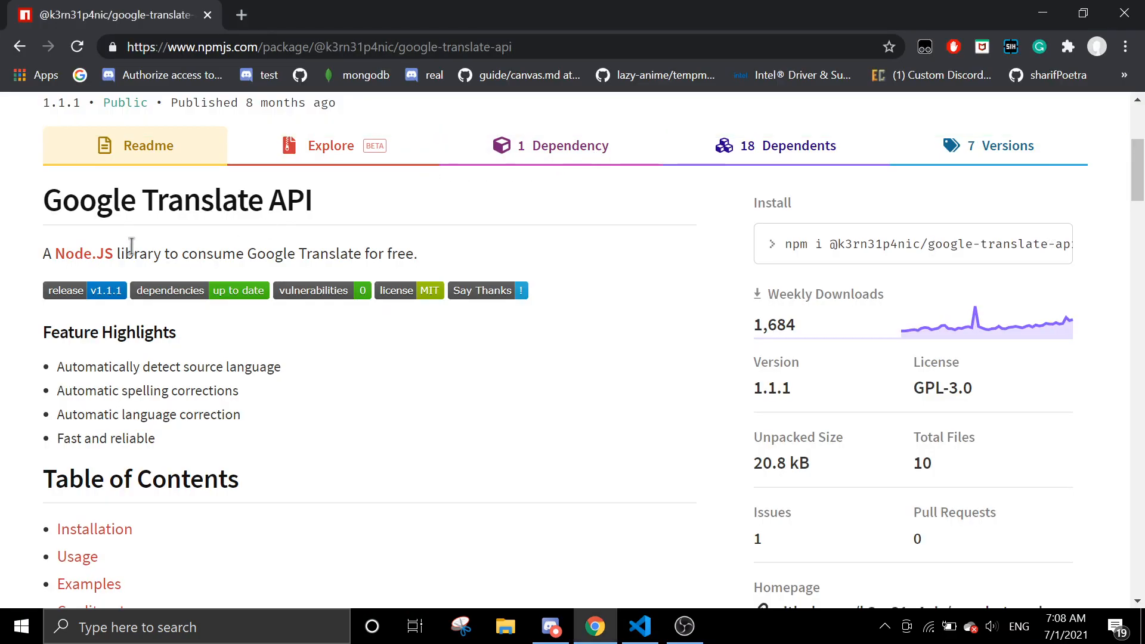
left_click(638, 627)
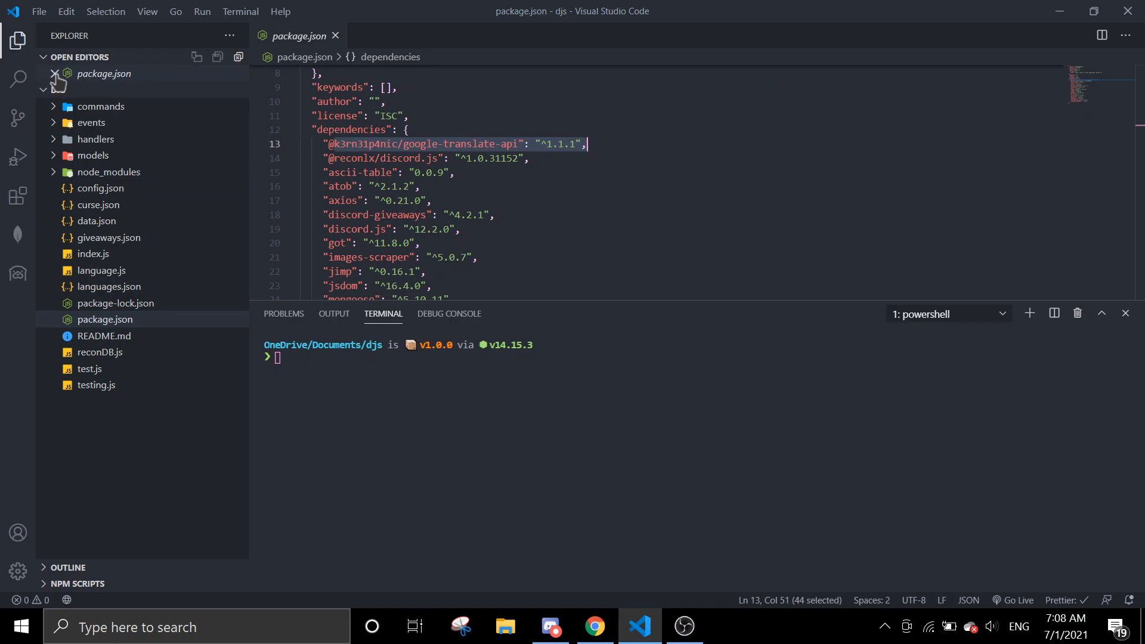
left_click(106, 271)
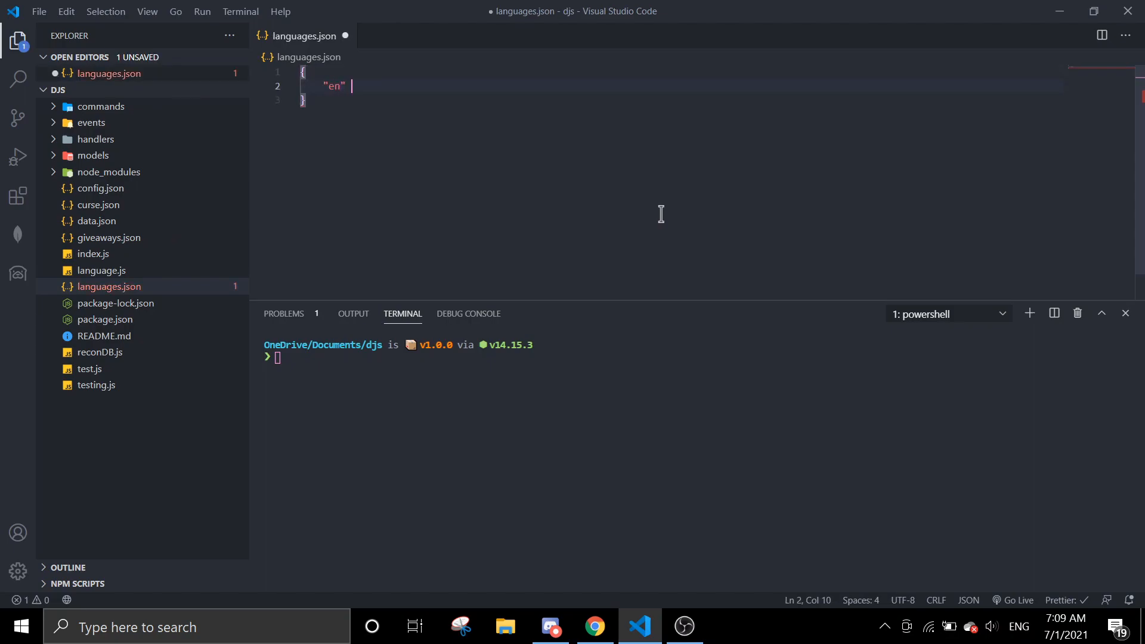
Type placeholder entries into languages.json, then delete the file, discarding its unsaved edits
type(": 'asd',")
type("\"fren\": 'asda'")
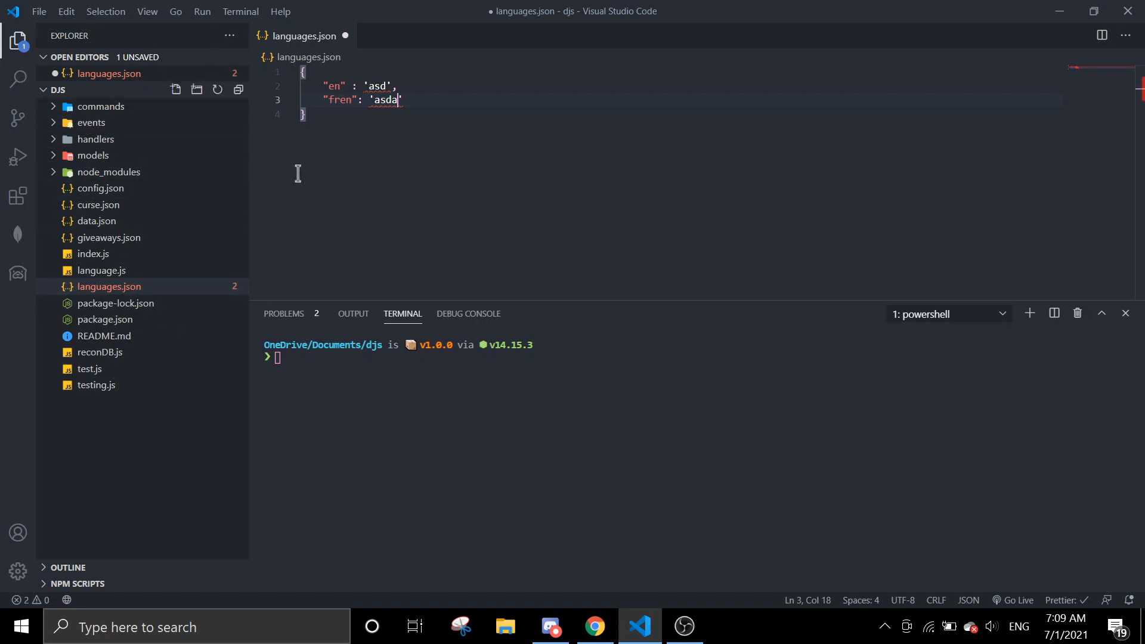
mouse_move(397, 154)
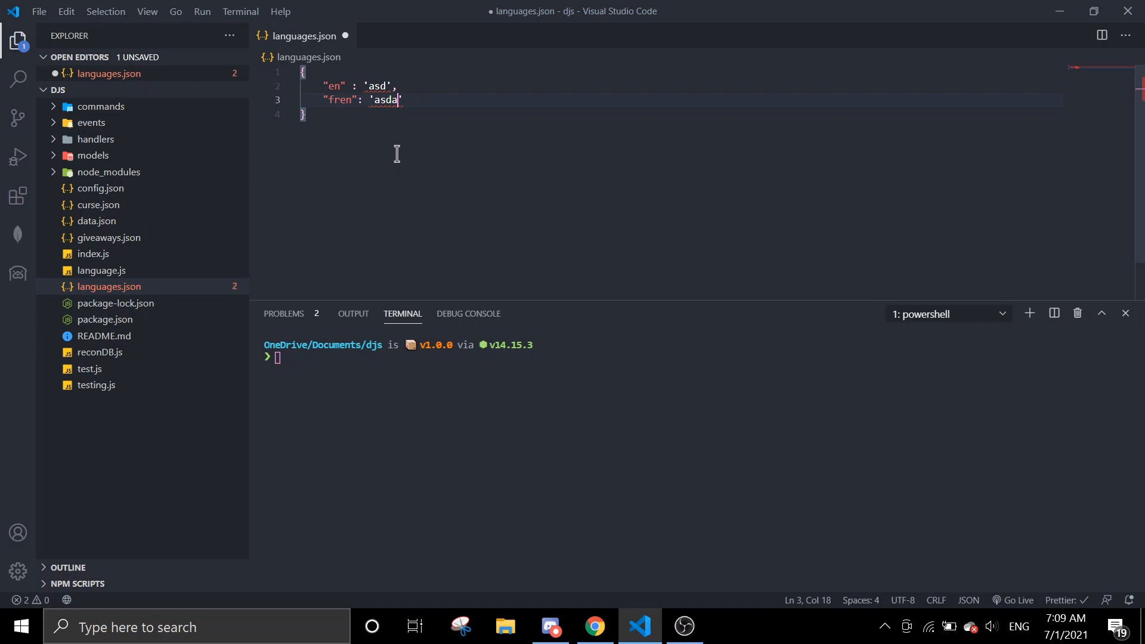
mouse_move(108, 286)
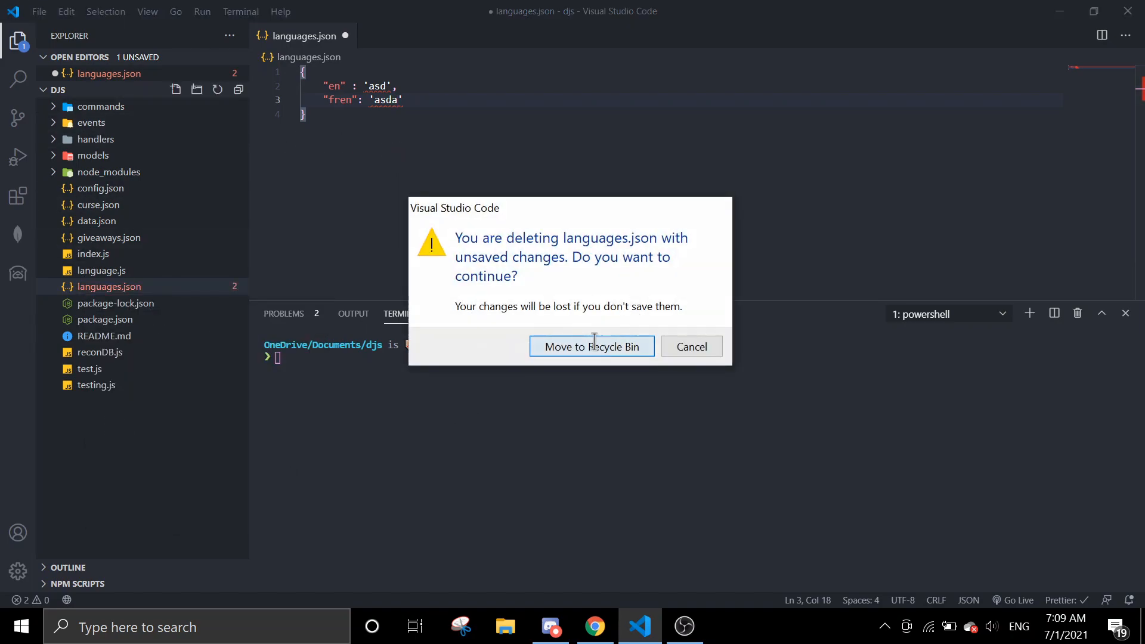
left_click(592, 346)
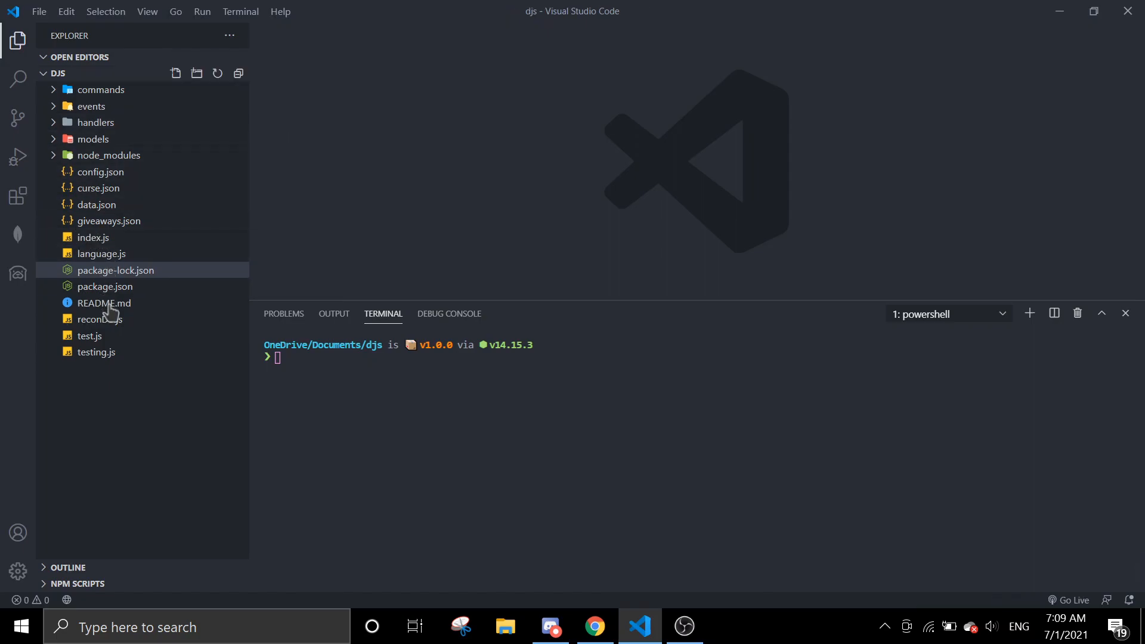
mouse_move(93, 238)
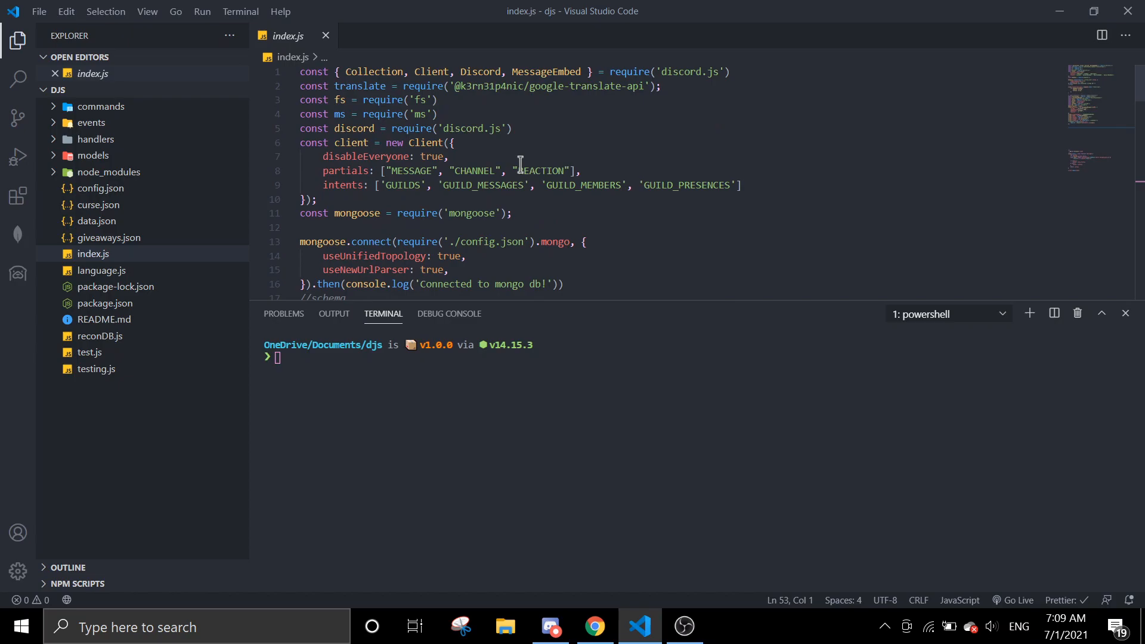
Return to index.js and scroll to blank line 53 after the handler loader
scroll("down", 3)
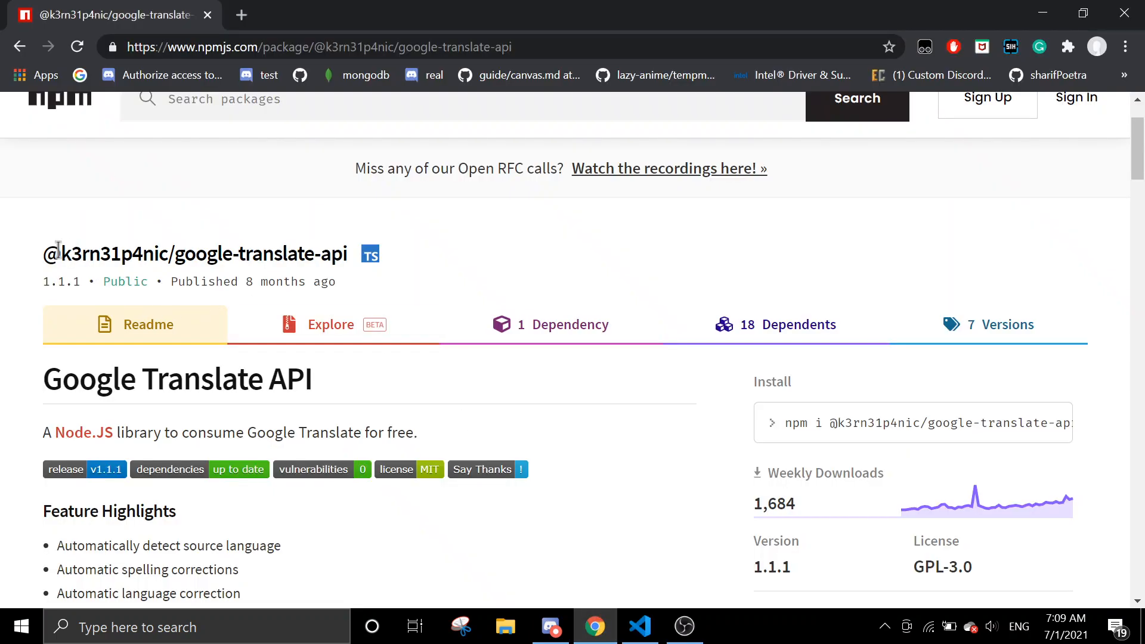
left_click(638, 627)
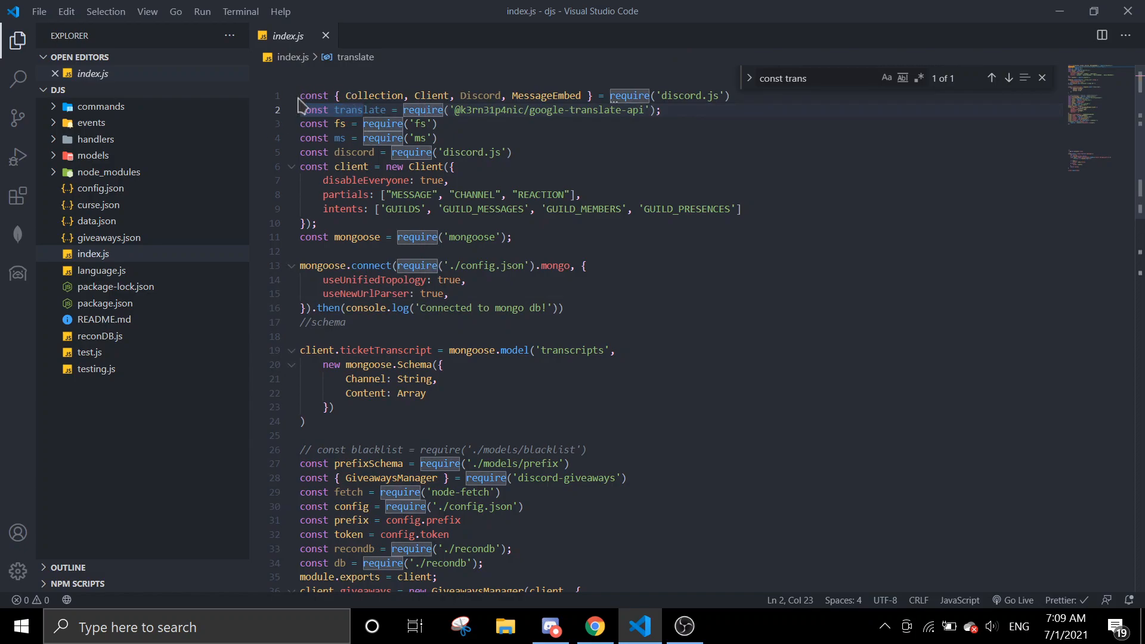
scroll("down", 3)
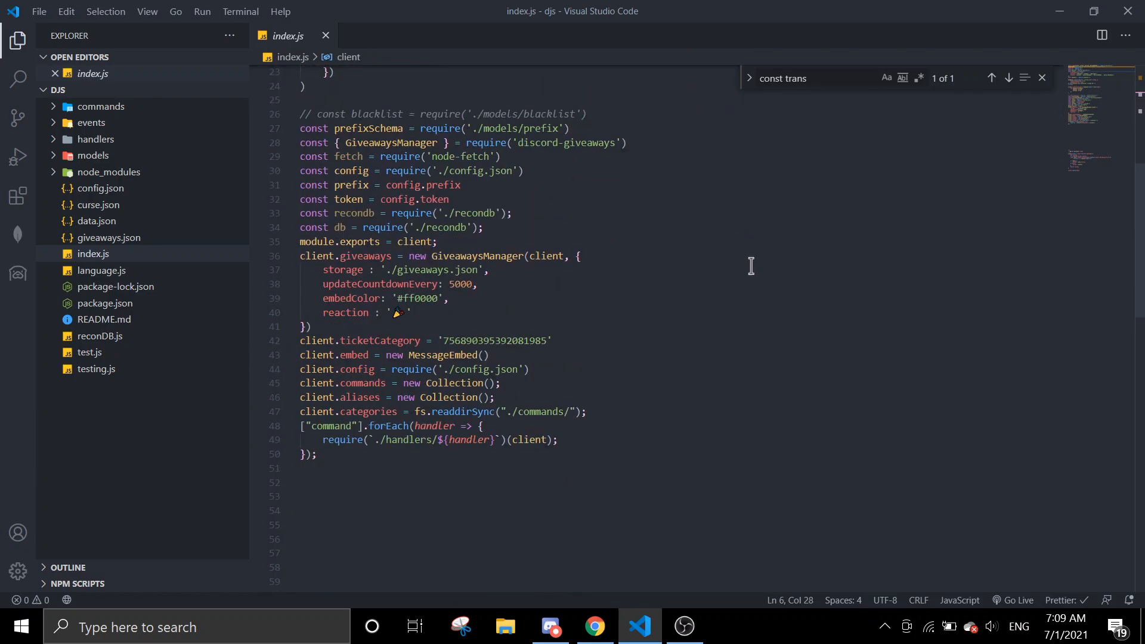
scroll("down", 3)
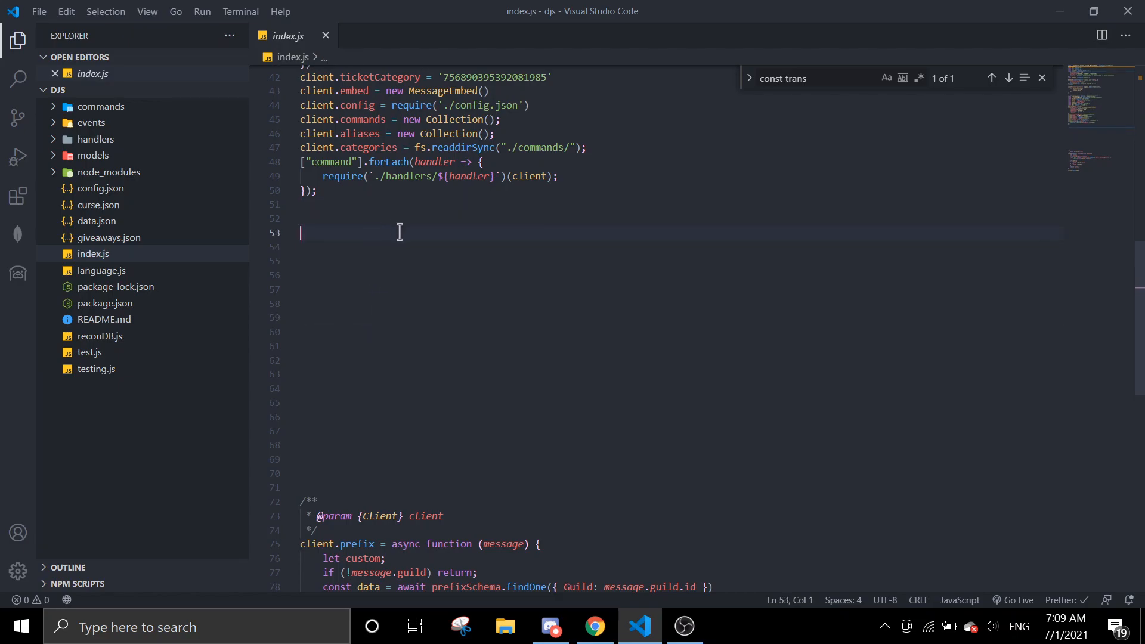
mouse_move(433, 232)
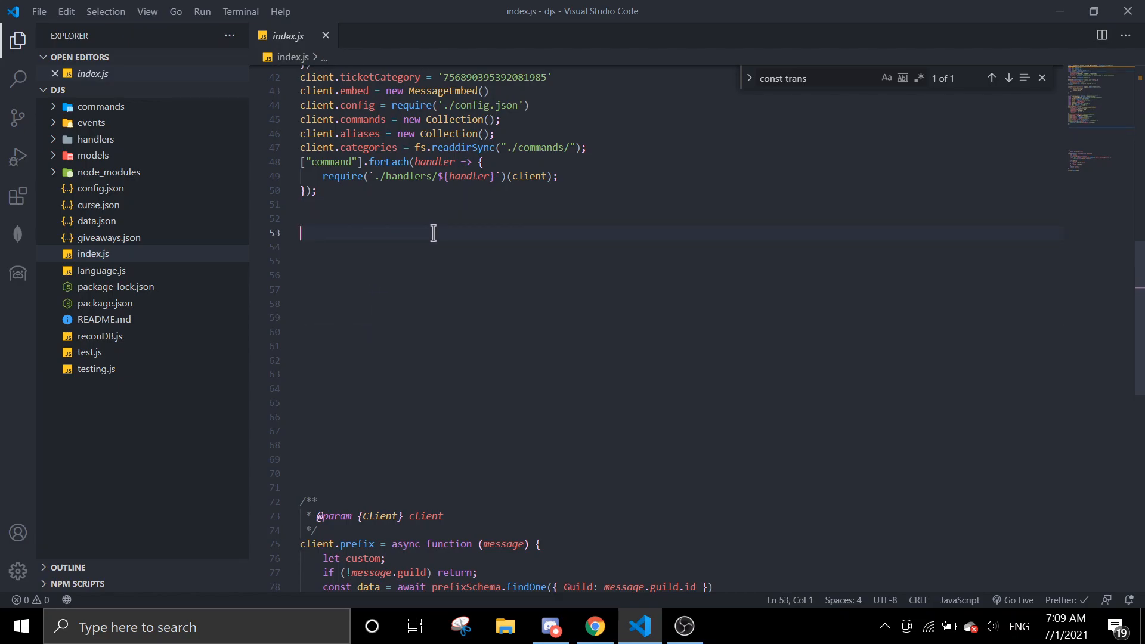
Add client.translate(text, message) setting lang to the guild's stored `lang-${guild.id}` value, else 'en'
type("client.translate = async(")
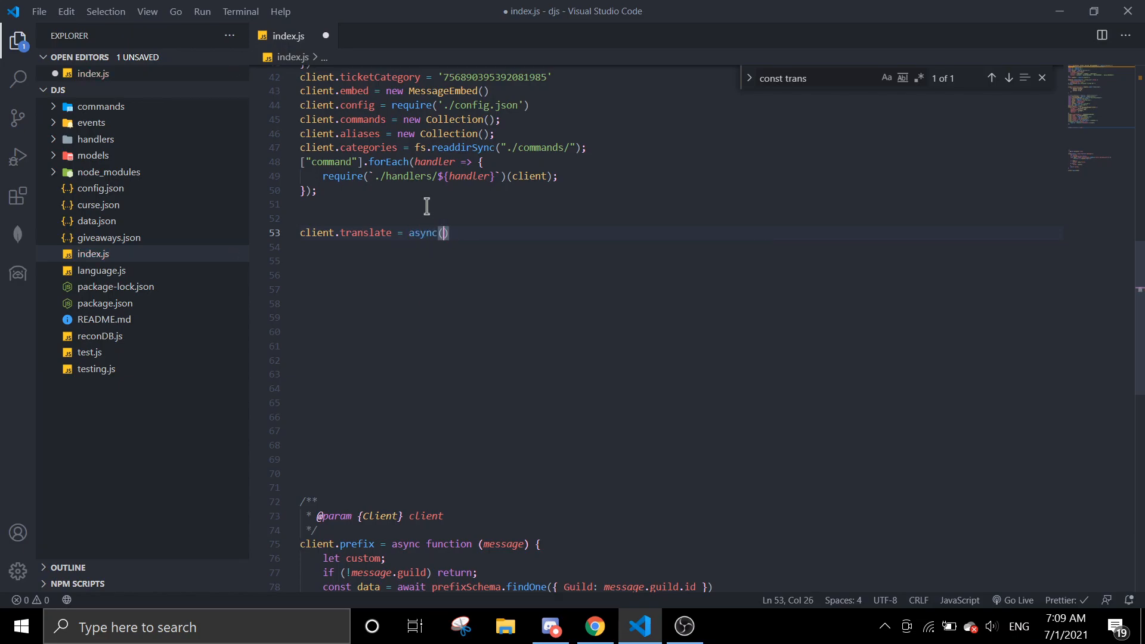
type("text, message")
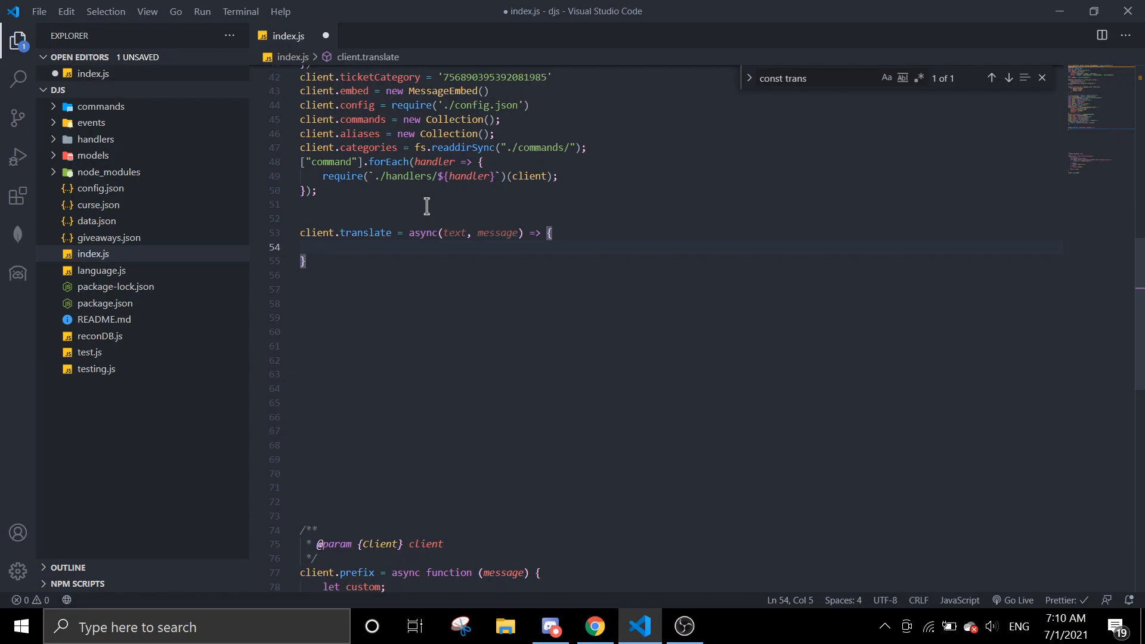
type("const lang =")
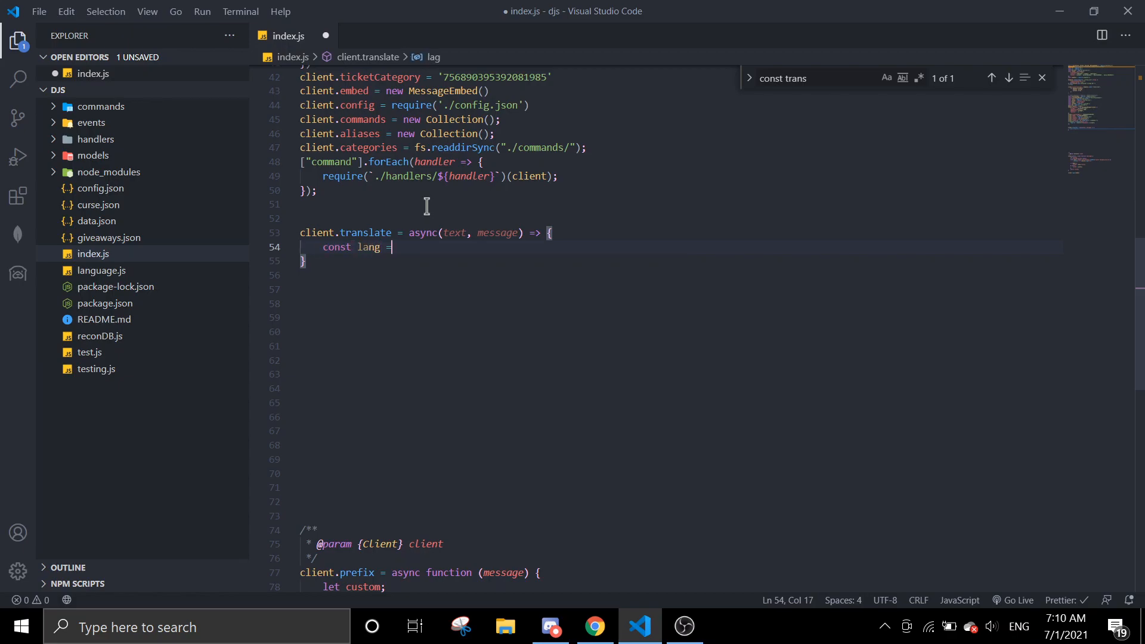
type("await db")
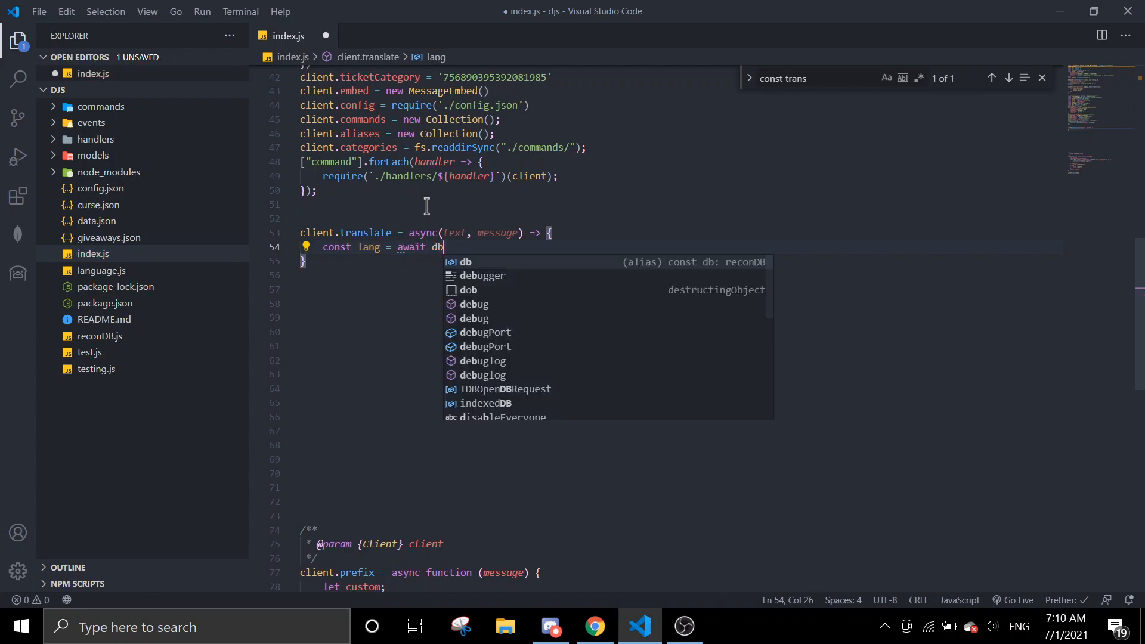
type(".has(`lang-${me")
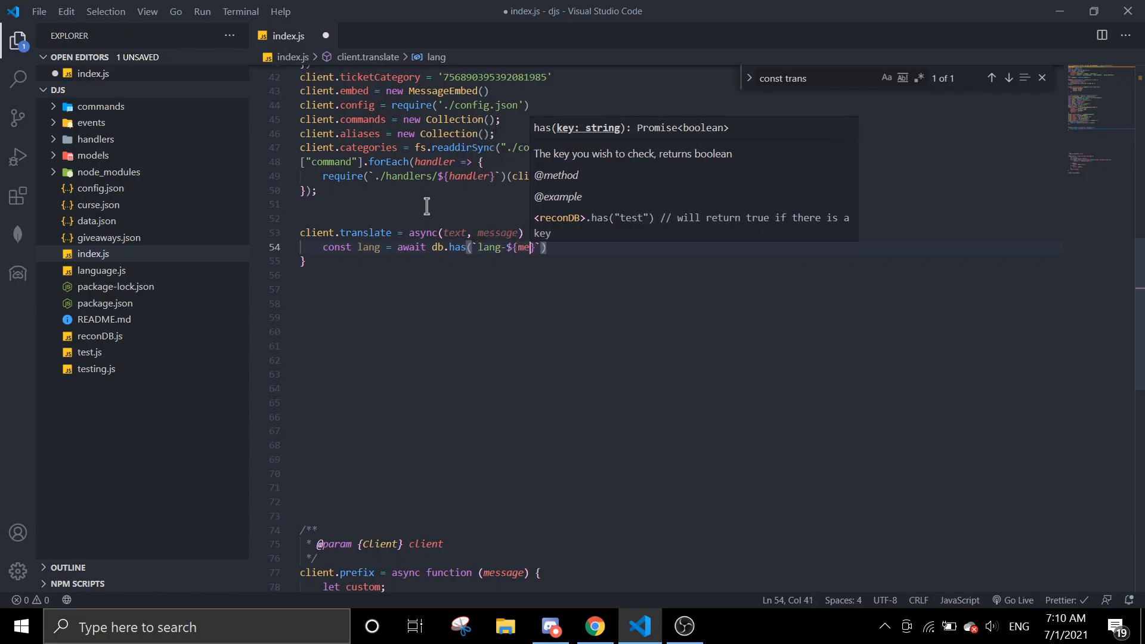
type("ssage.guild.id")
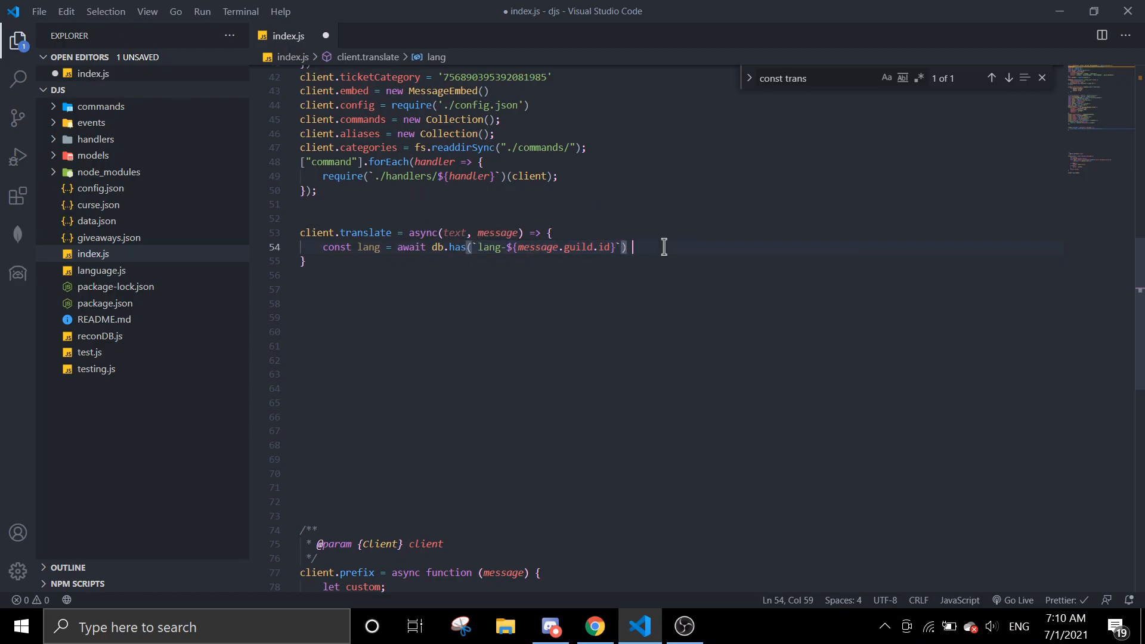
type("?")
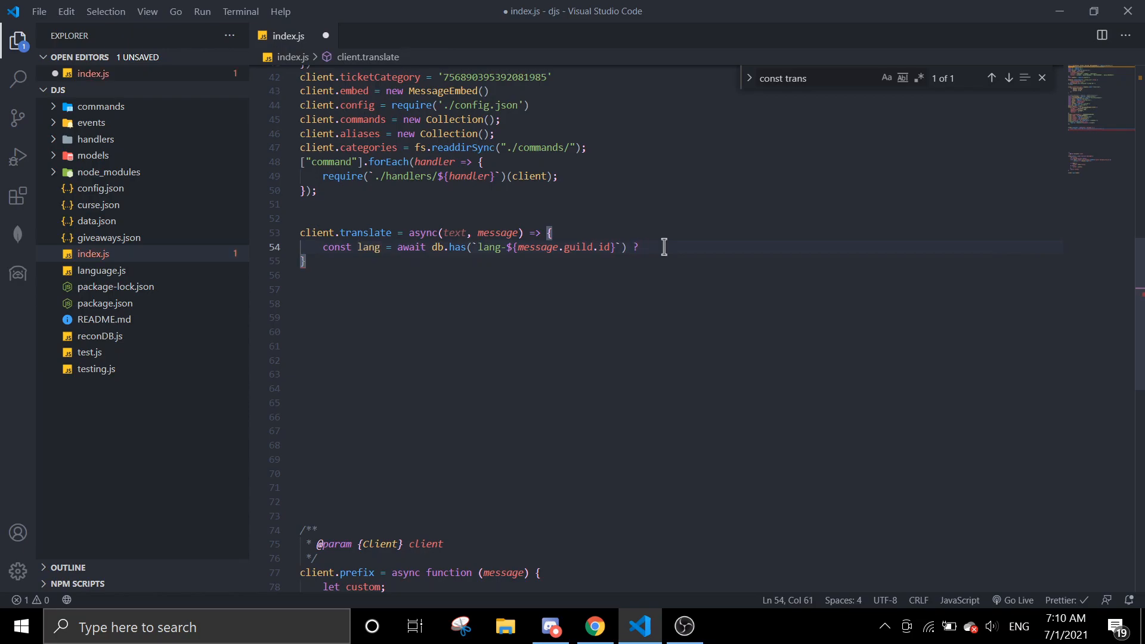
type("await db.")
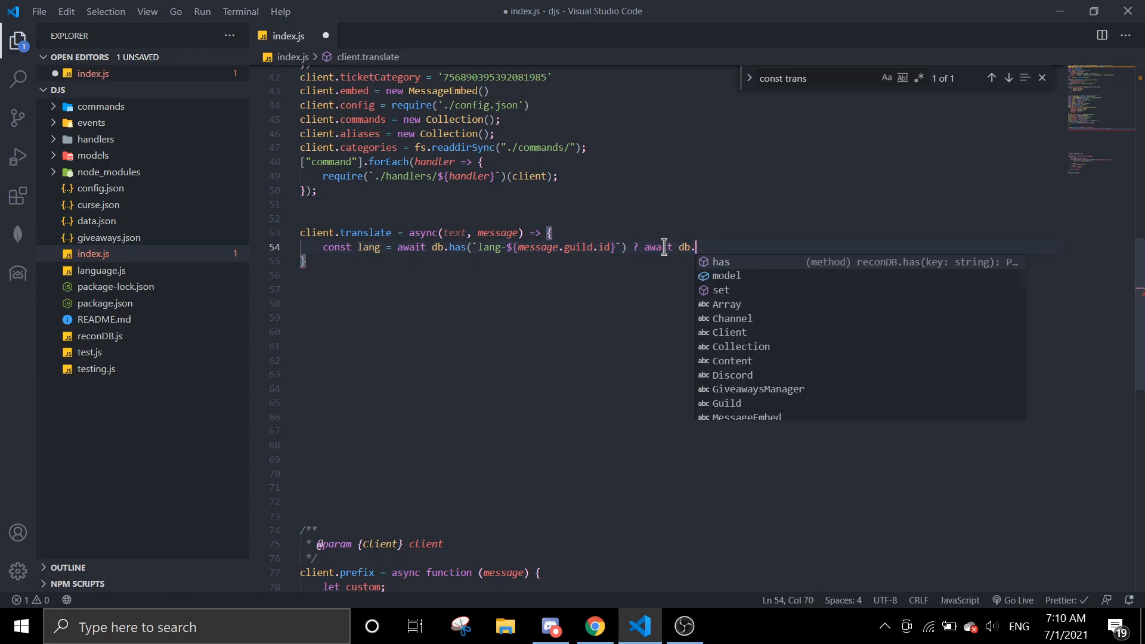
type("get(`lang-${message.guild.id}`)")
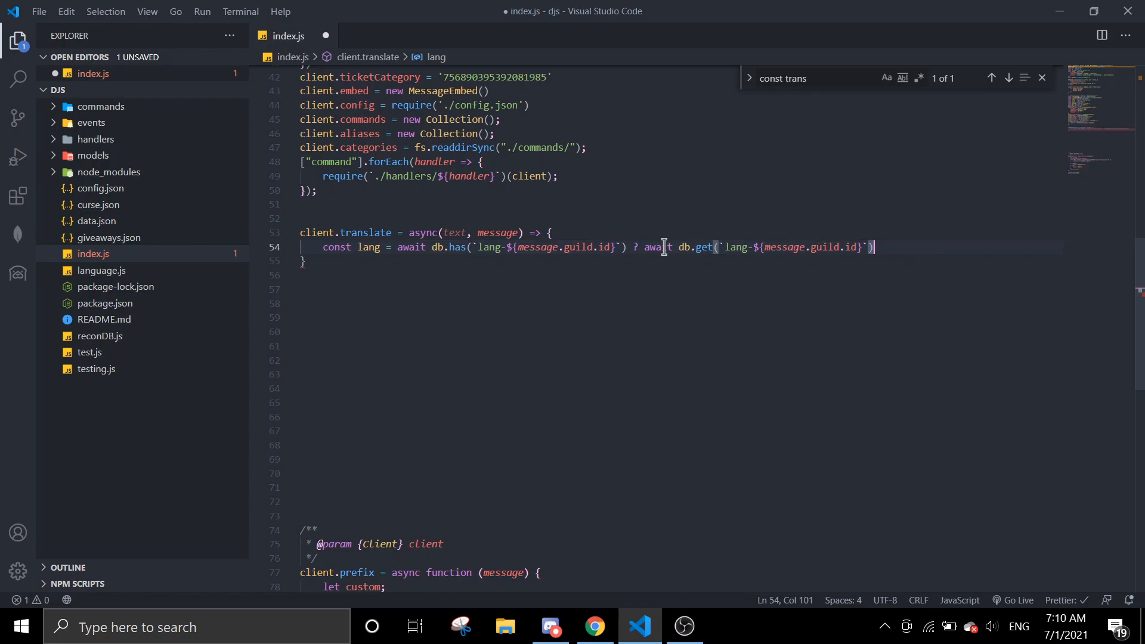
type(": ''")
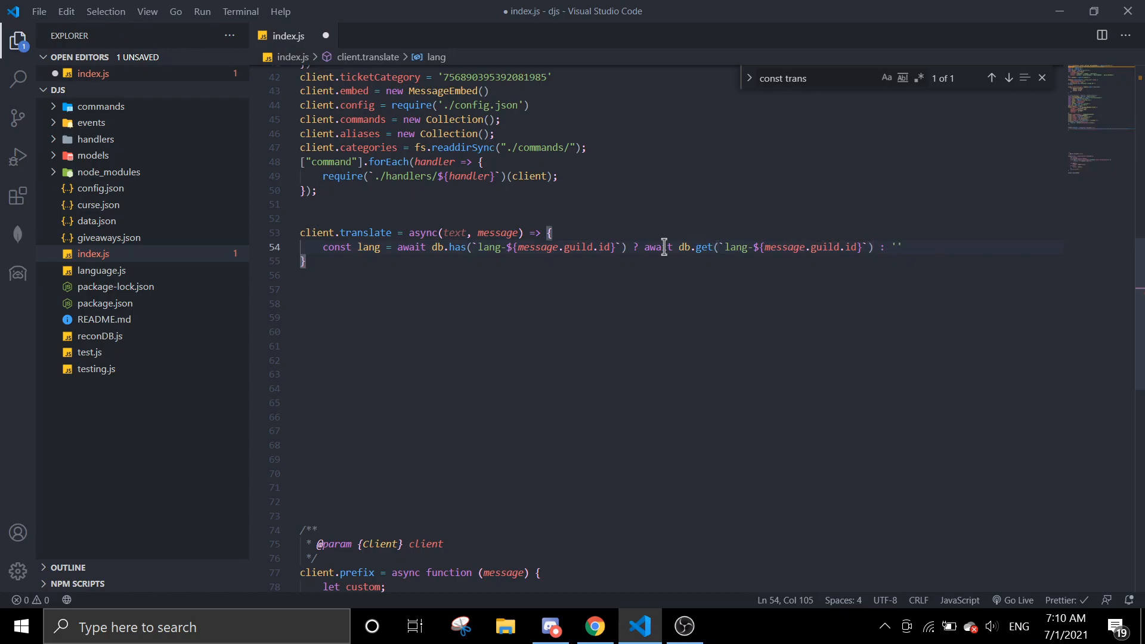
type("en")
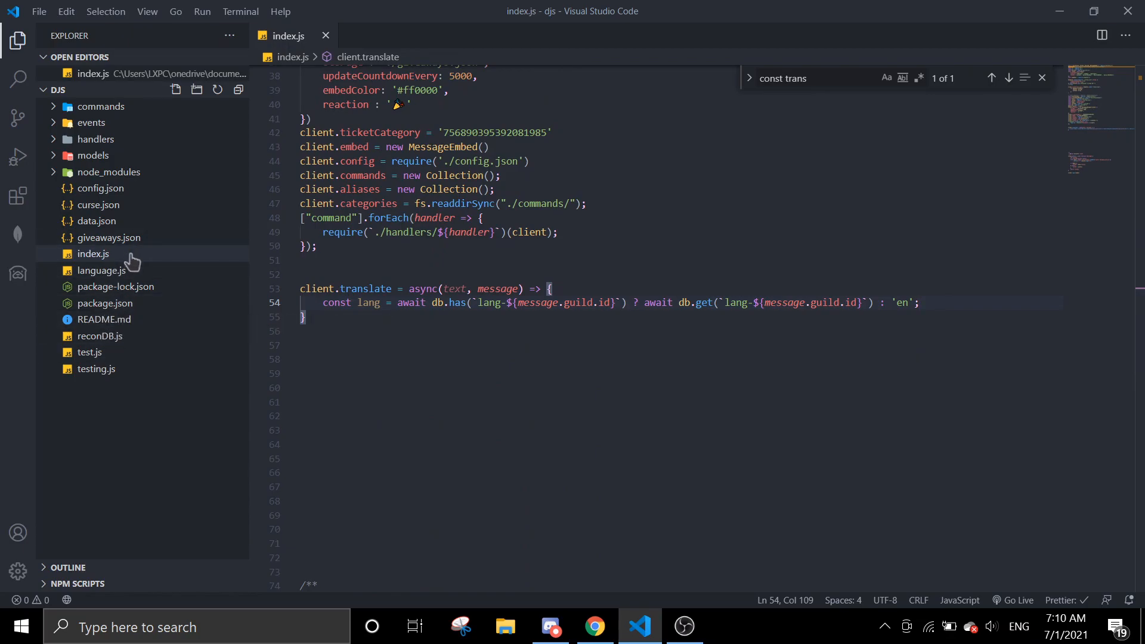
mouse_move(544, 320)
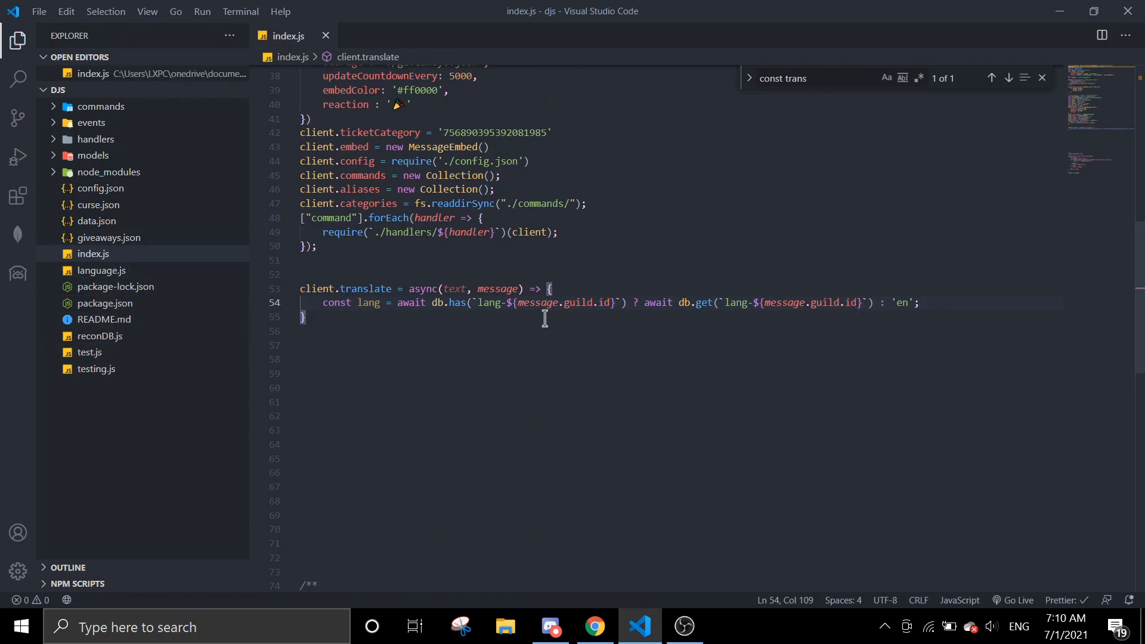
mouse_move(497, 289)
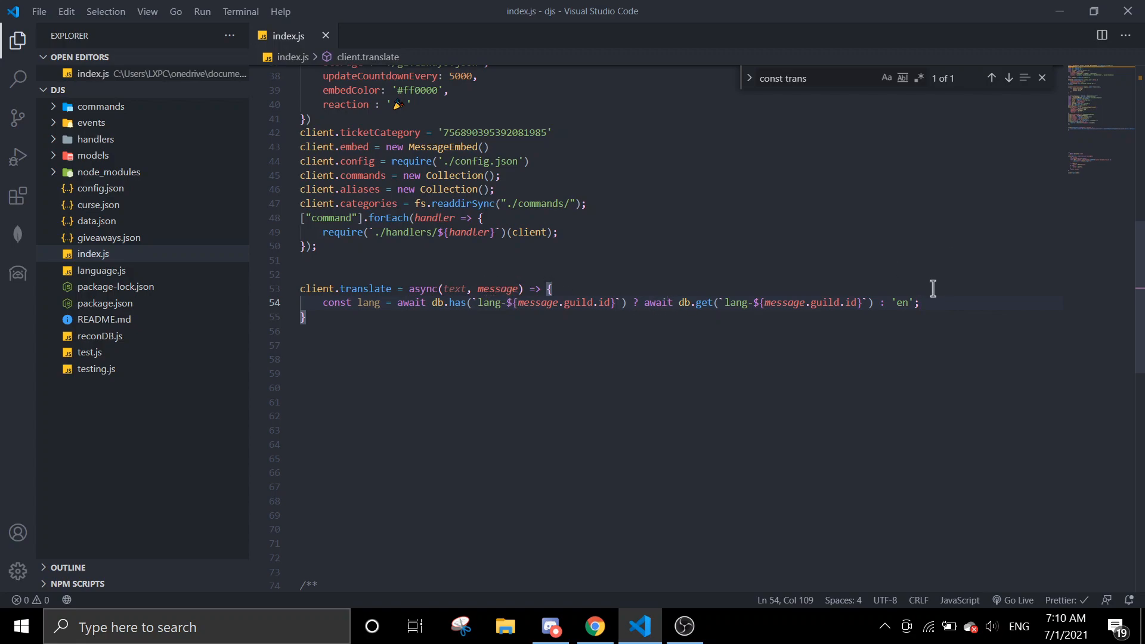
Add const translated = await translate(text, {from: 'en', to: lang}) inside client.translate
key("Enter")
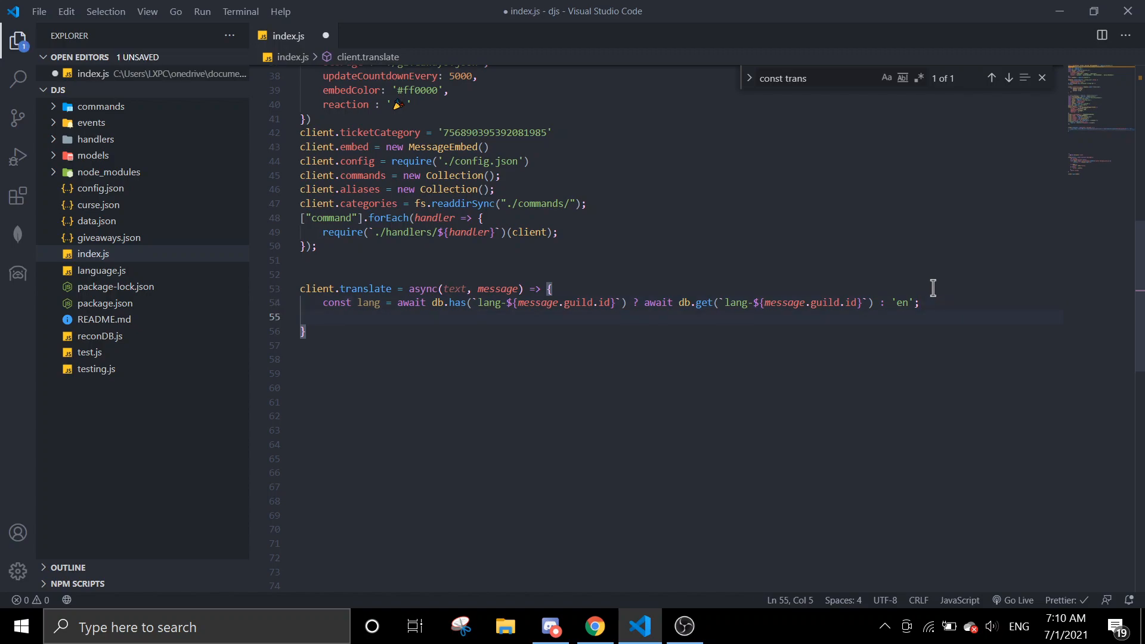
type("const tra")
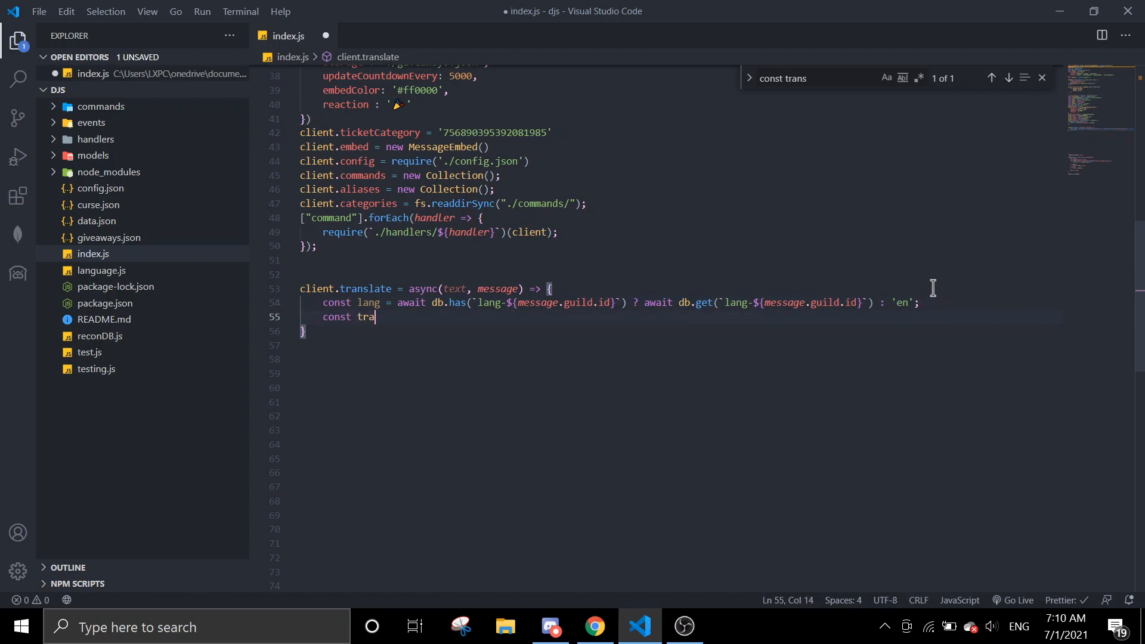
type("nslated = await t")
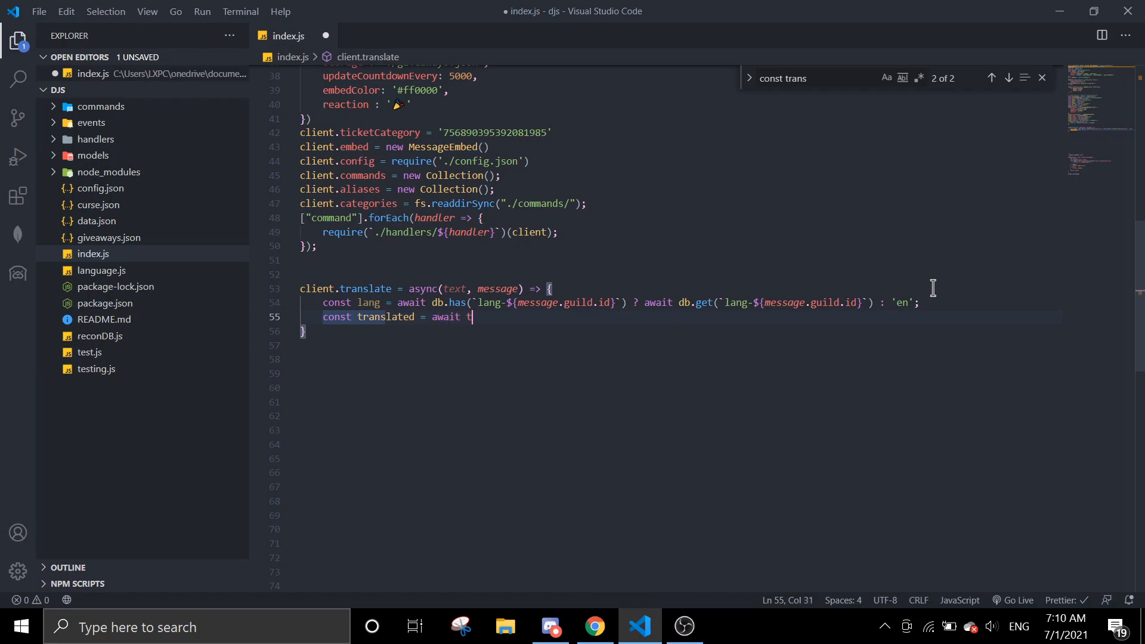
type("ranslate(tex")
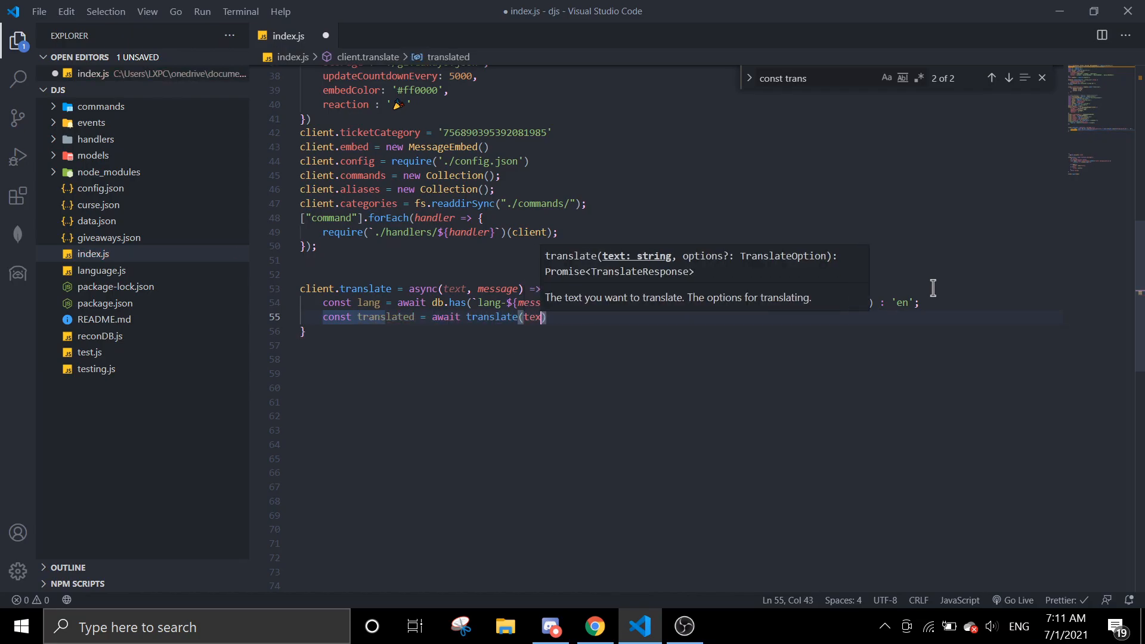
type(", {}")
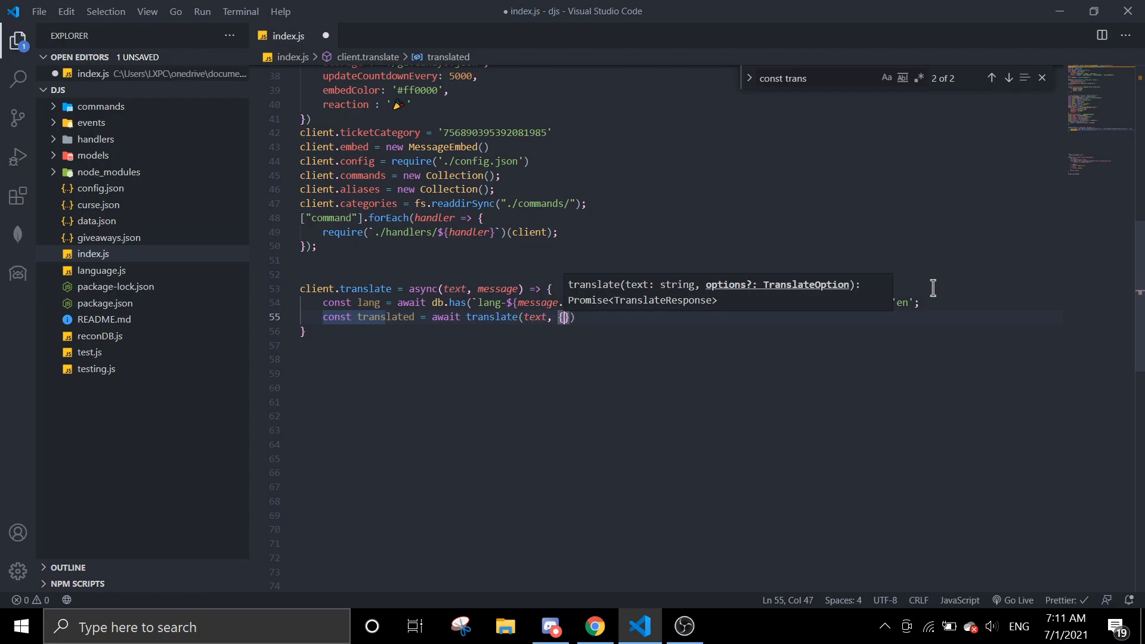
type("from: 'en', to")
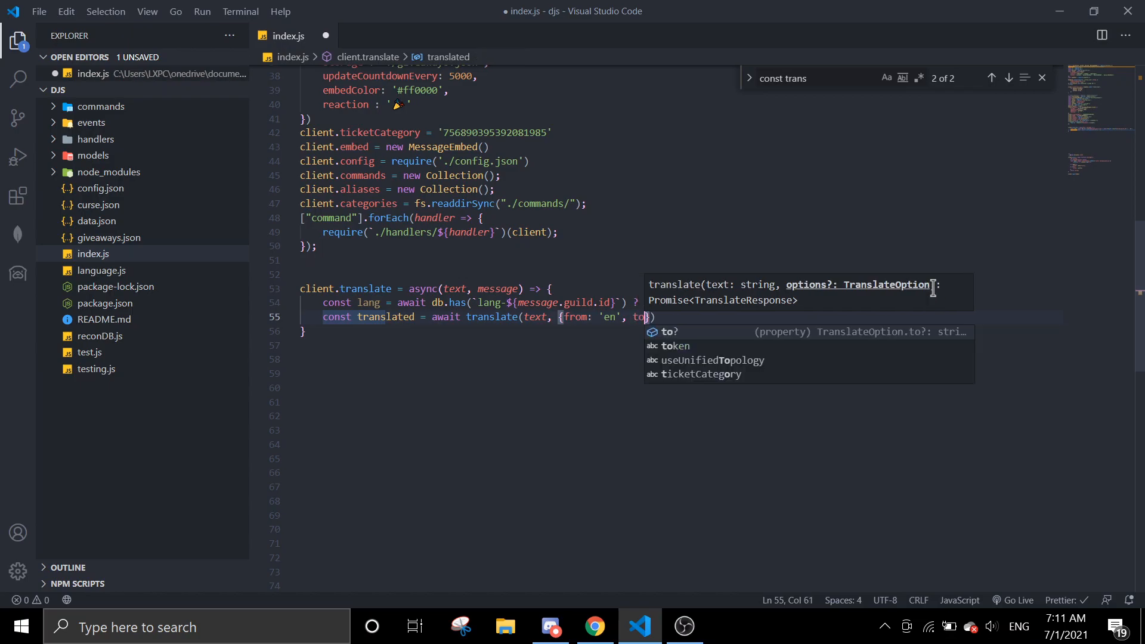
type("lang")
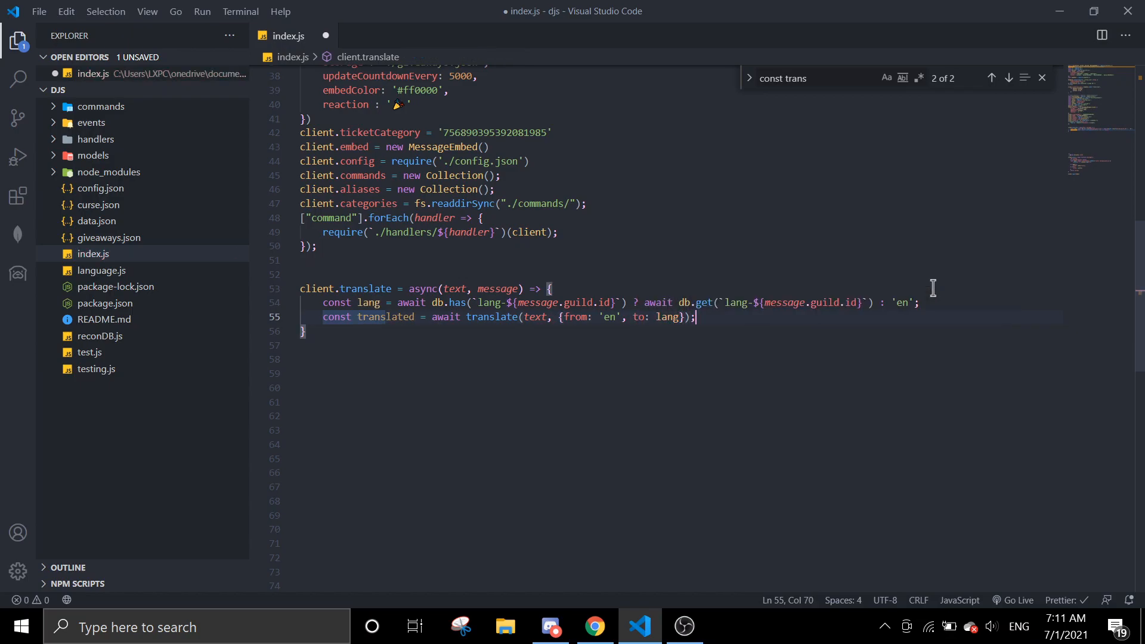
Return translated.text from client.translate
type("return")
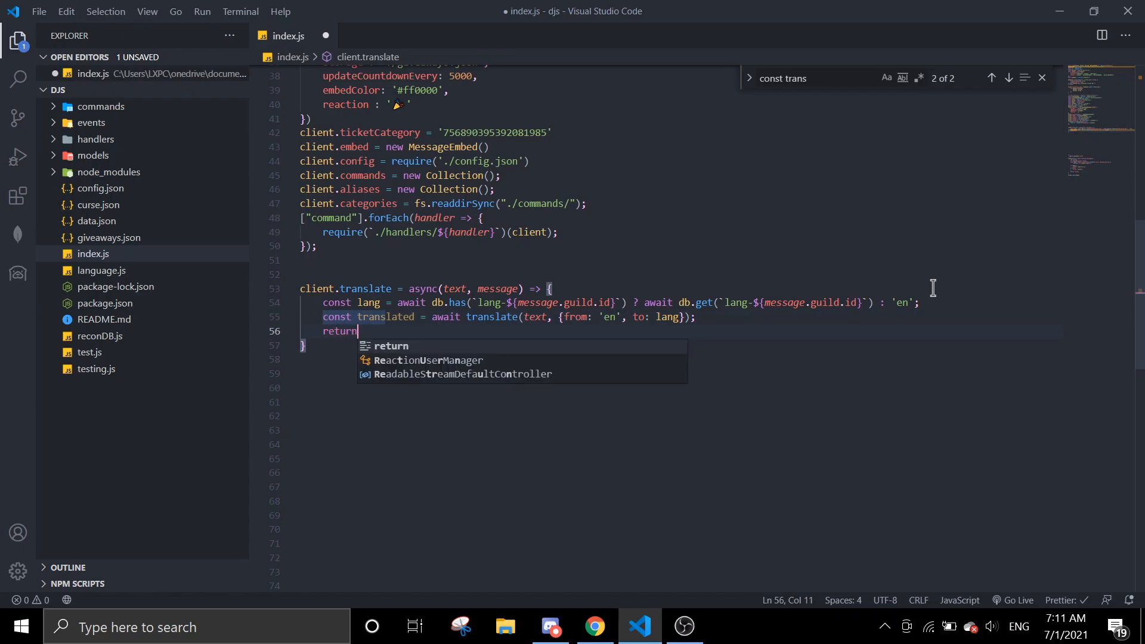
type("translate")
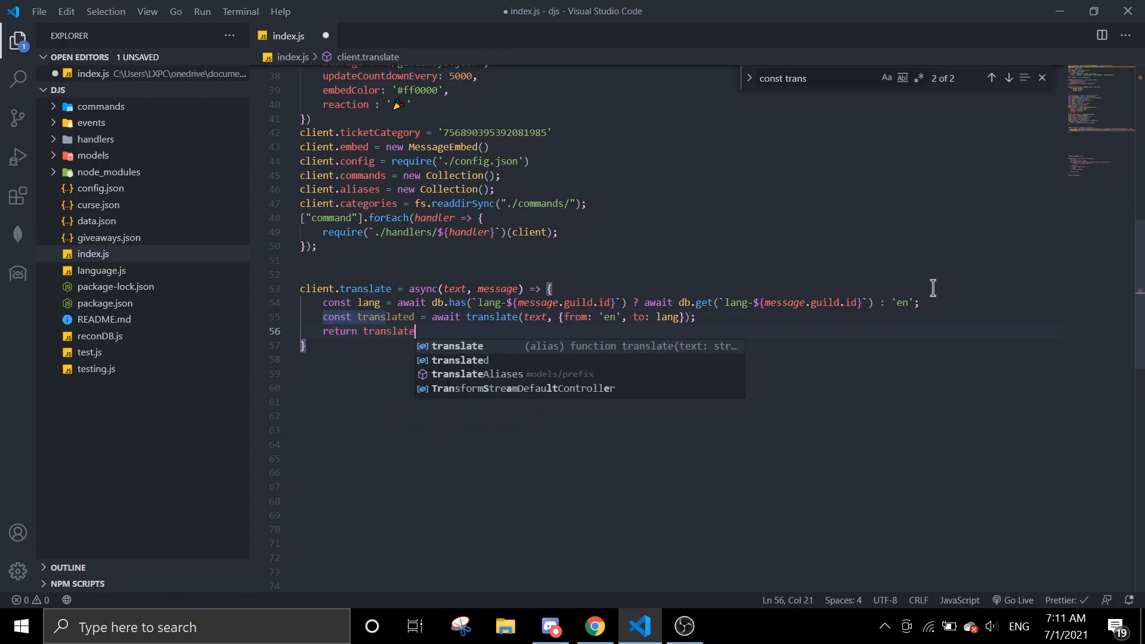
type(".")
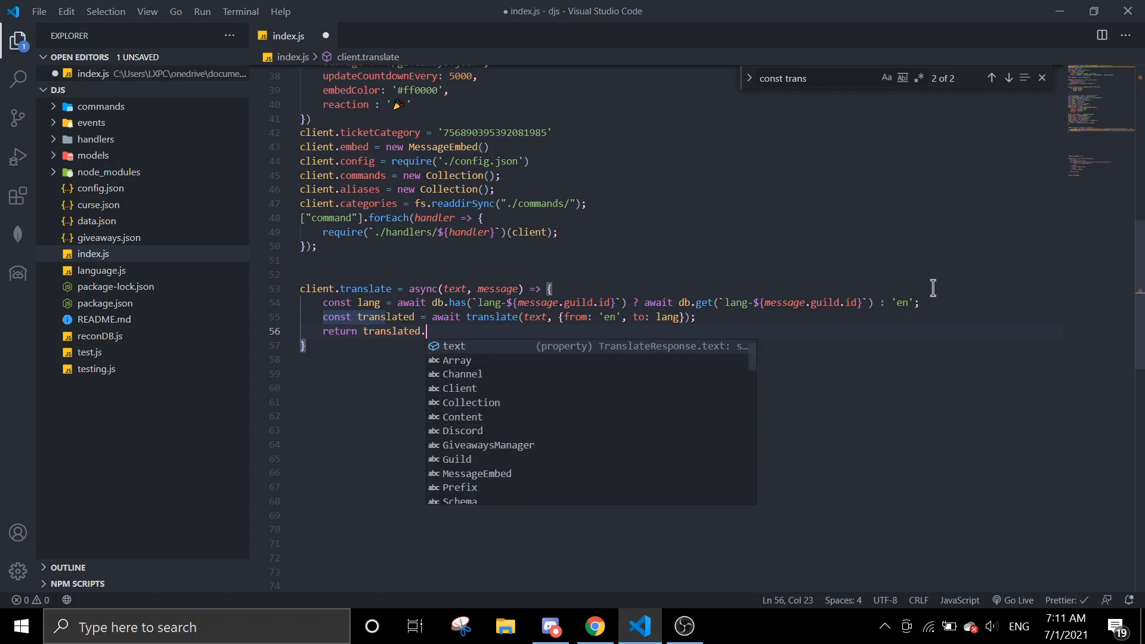
type("text;")
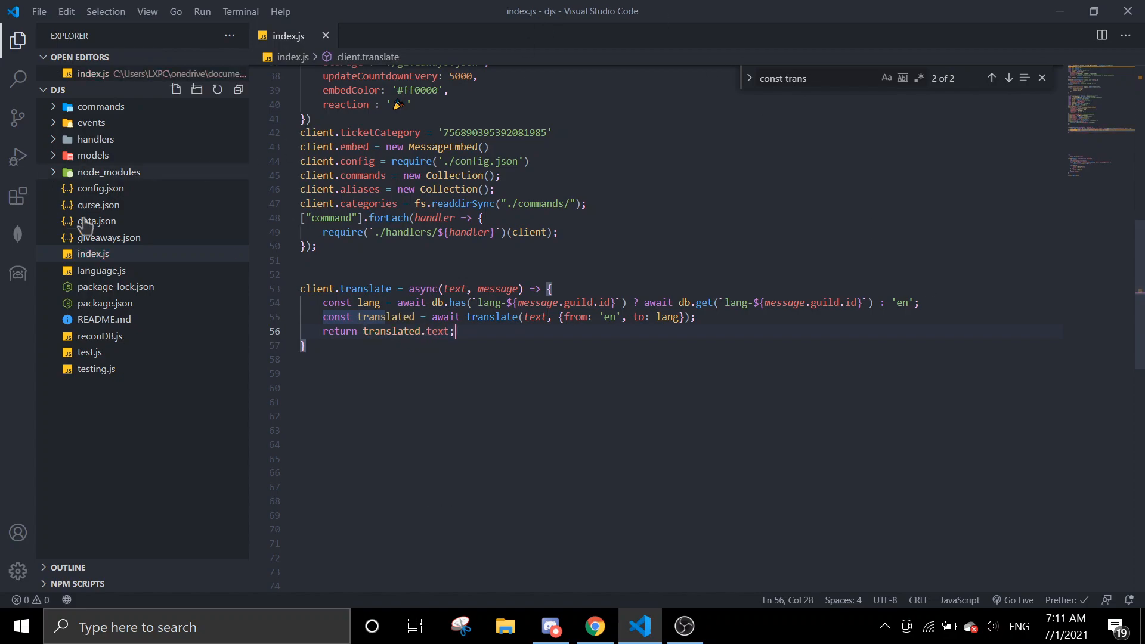
mouse_move(95, 128)
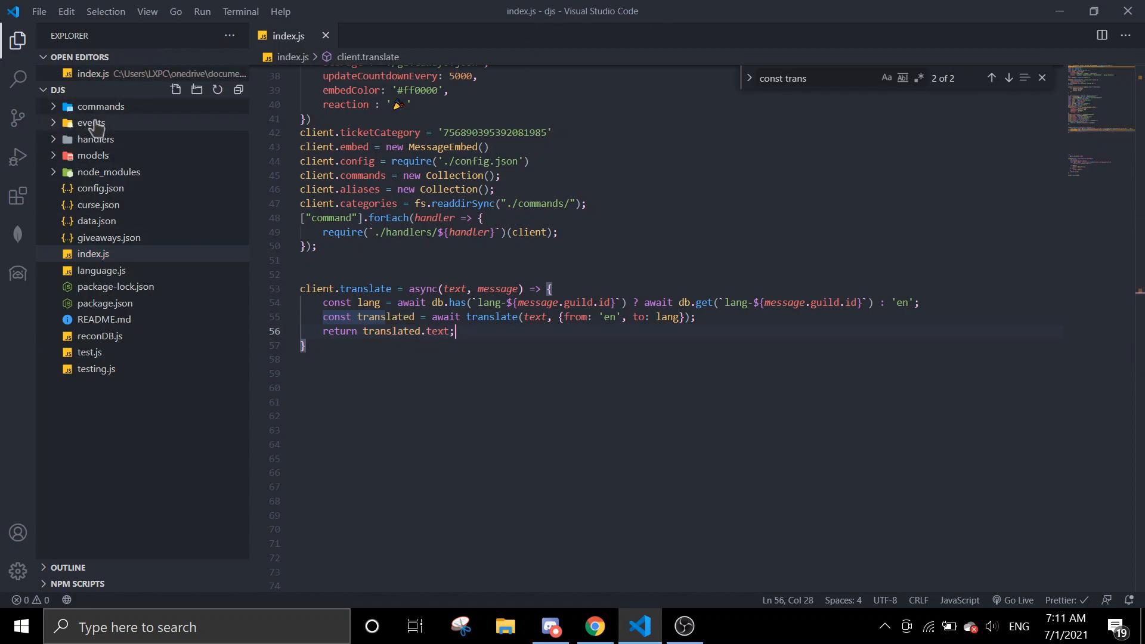
Expand the commands and utils folders in Explorer to reach set-lang.js
left_click(684, 627)
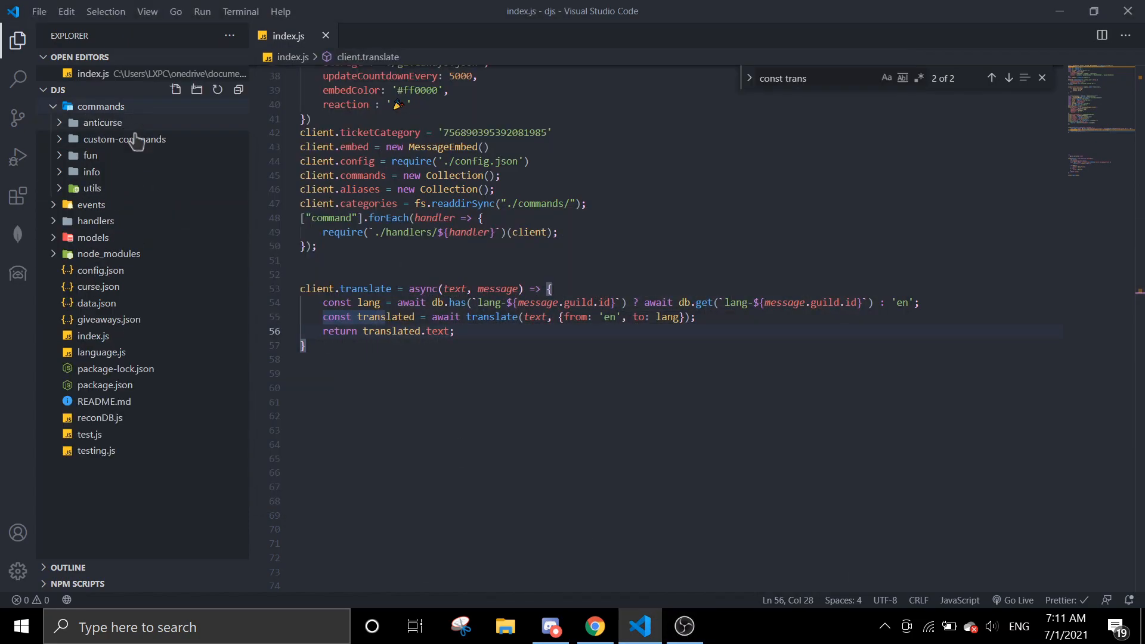
left_click(91, 187)
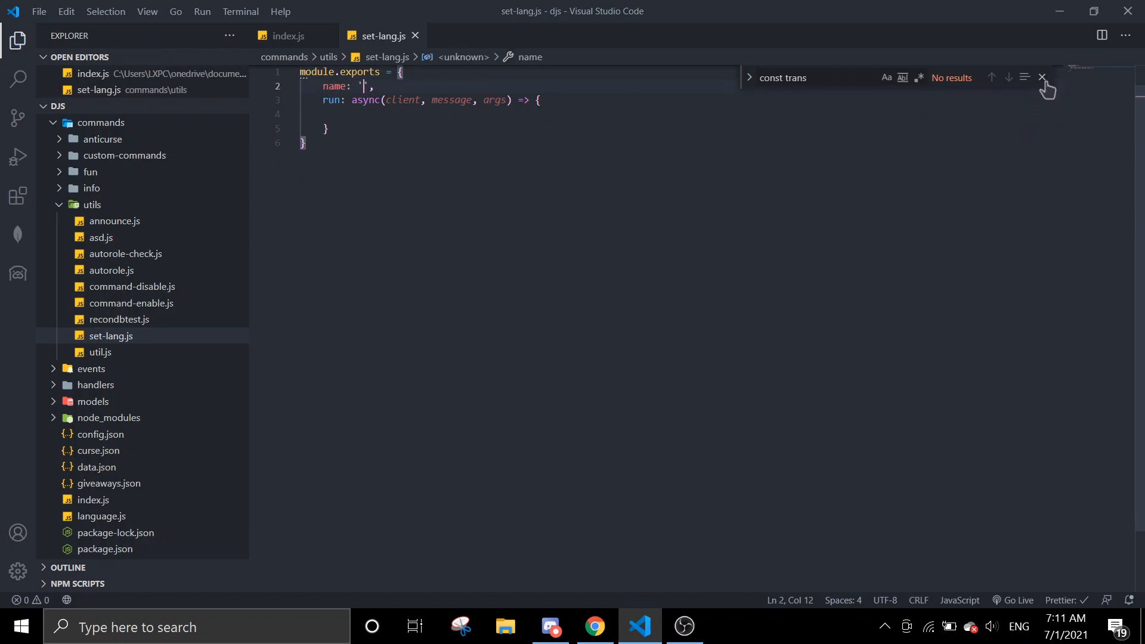
Close the find bar and assign args[0] to lang in the set-lang command
left_click(1044, 78)
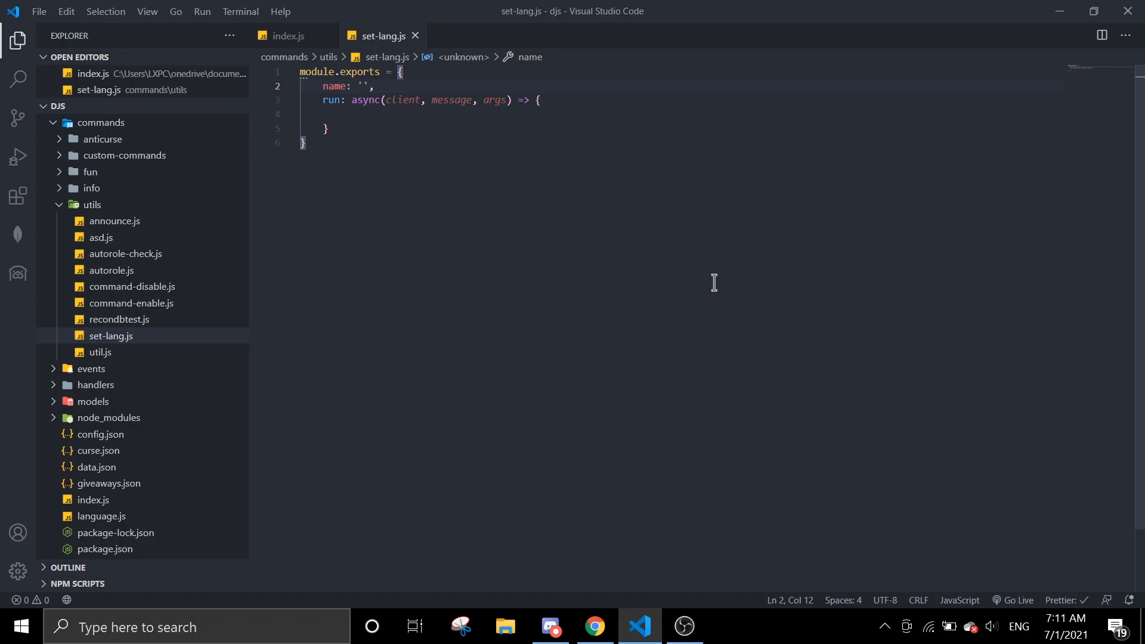
type("set-lang")
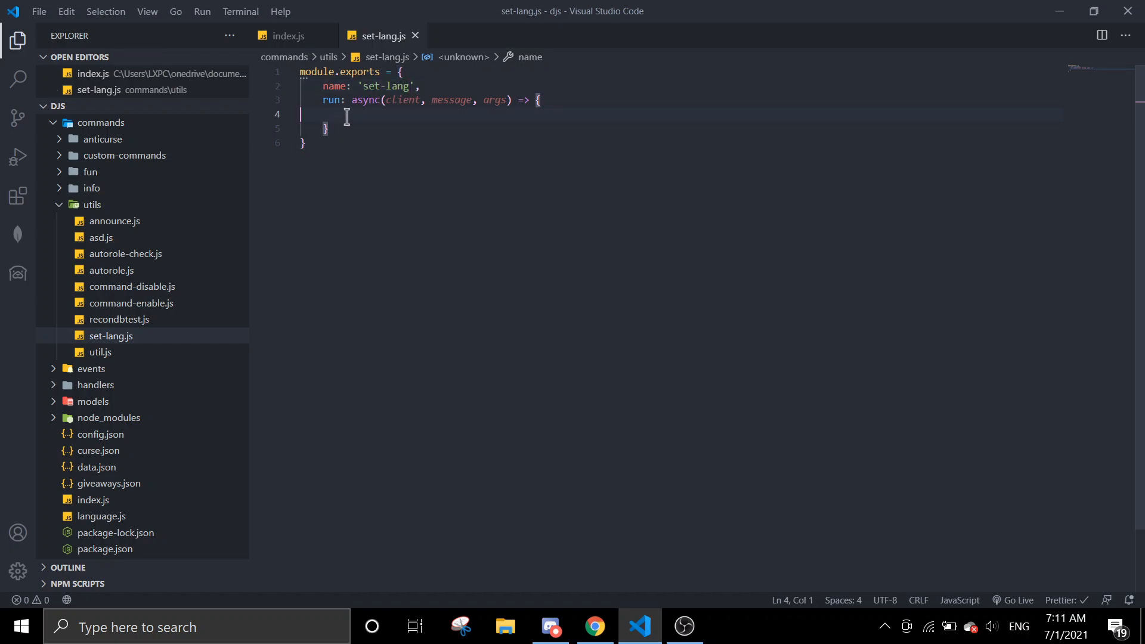
type("mes")
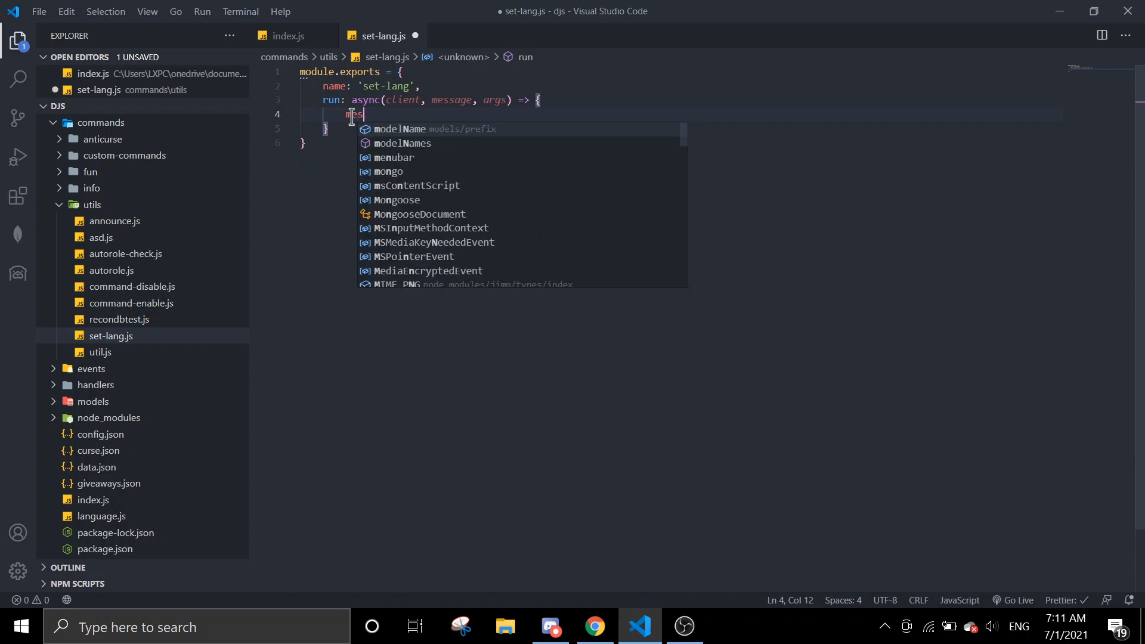
type("sage")
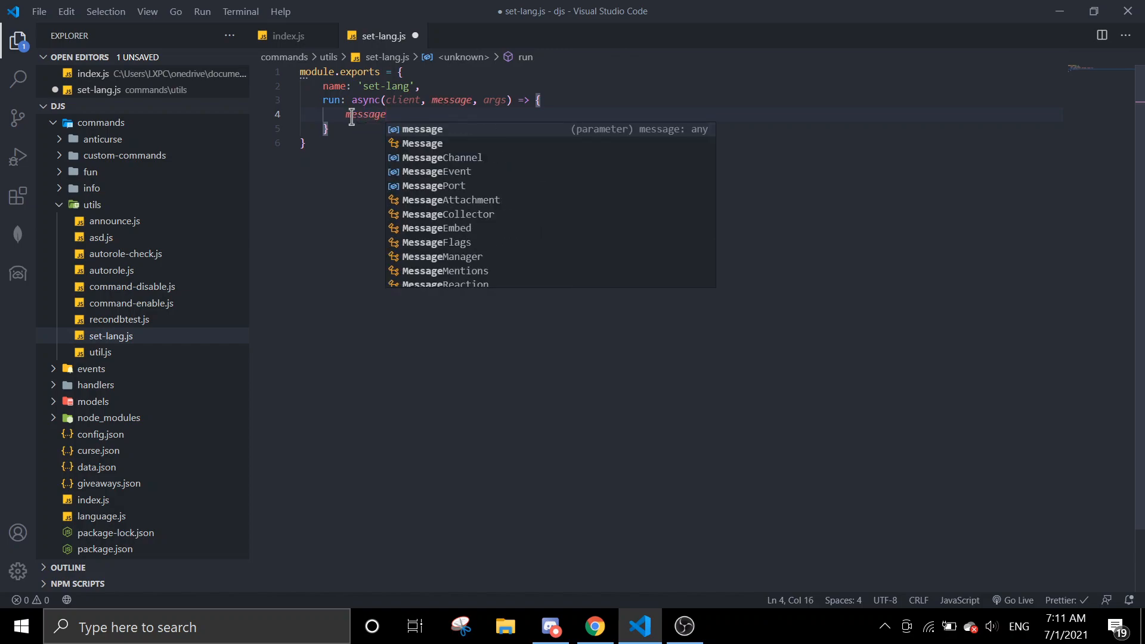
key("Backspace")
type("const lang =")
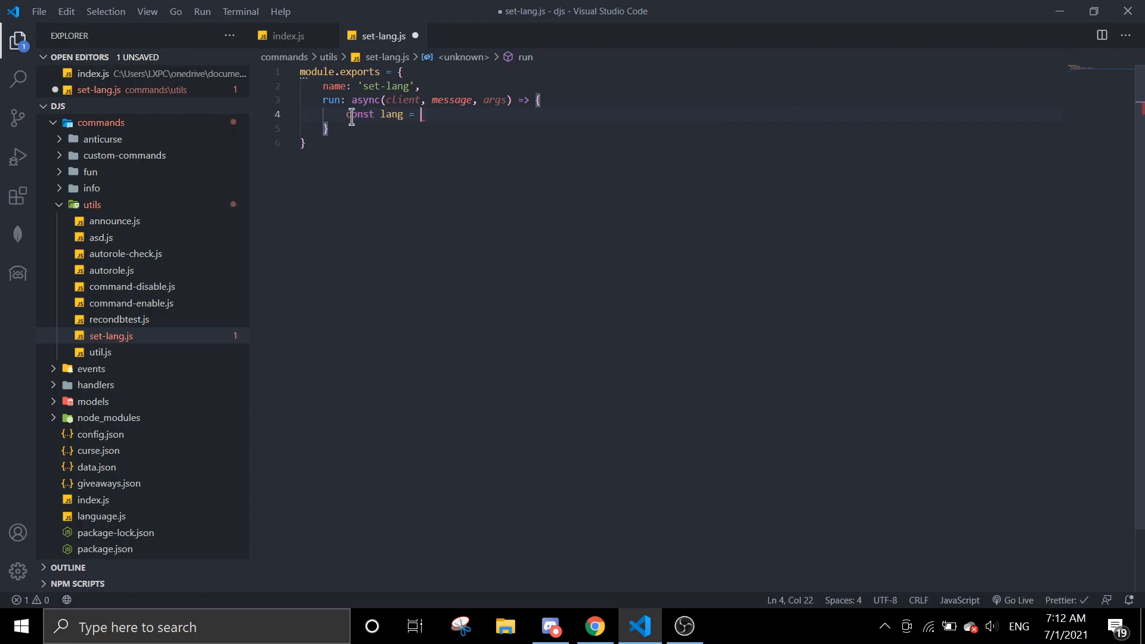
type("args[0]")
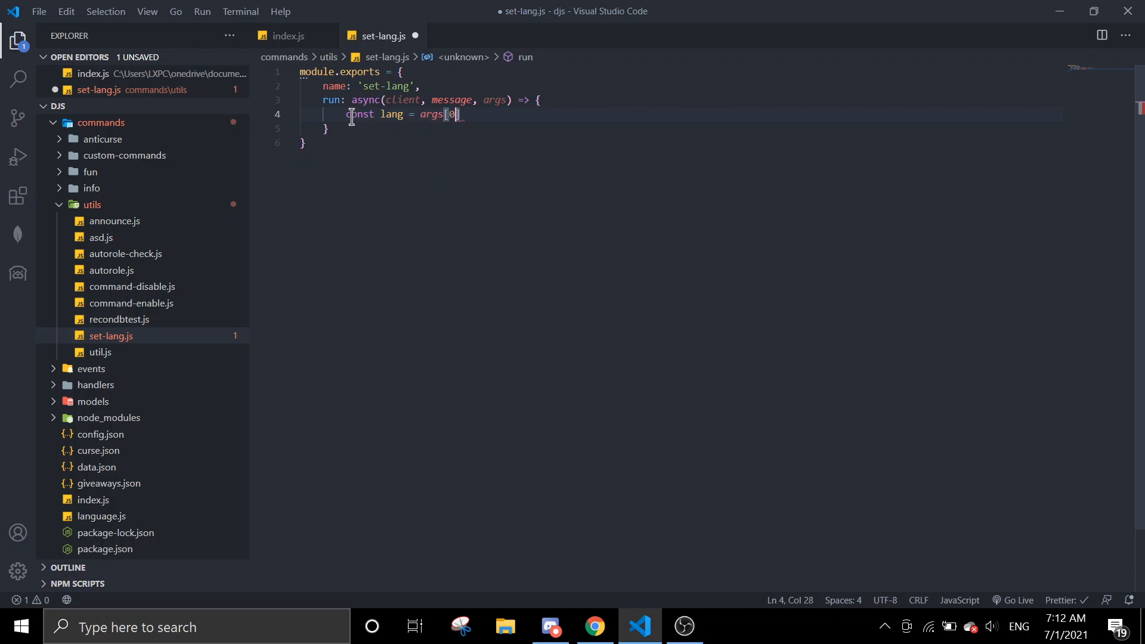
key("Enter")
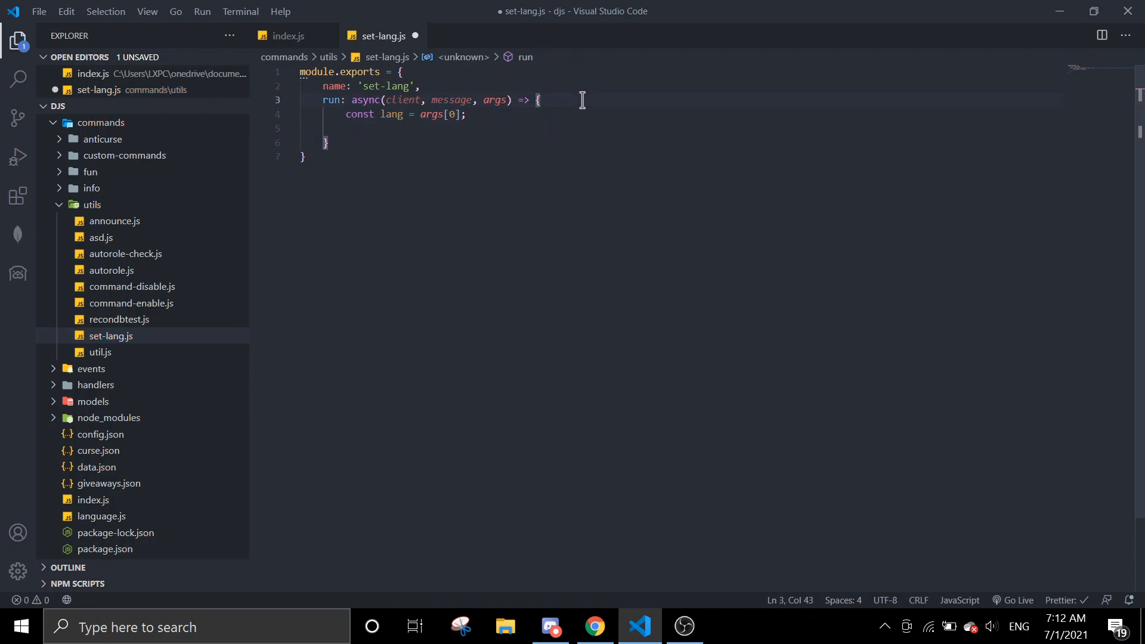
Return early unless message.member has the ADMINISTRATOR permission
type("ins")
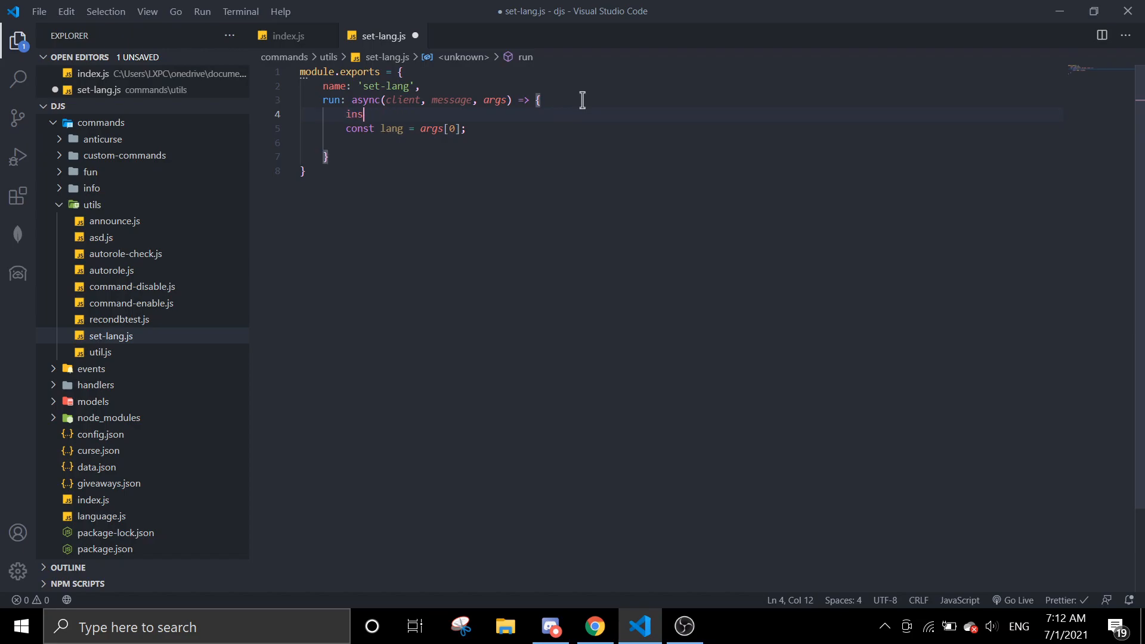
type("if(!message.")
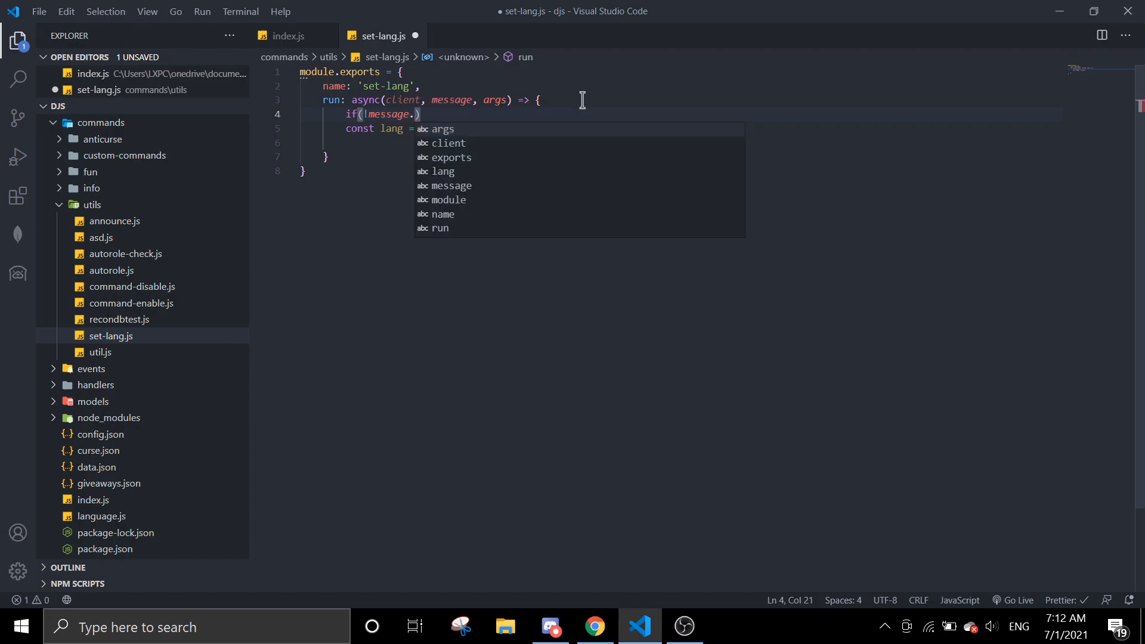
type("member.")
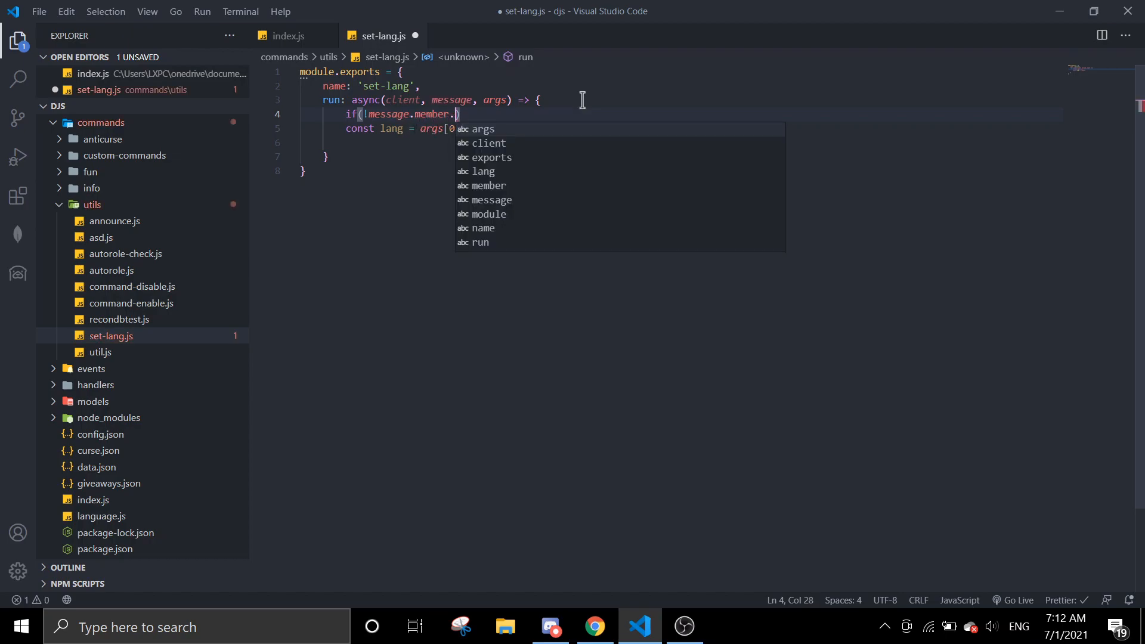
type("hasPermission('ADMINISTRATOR")
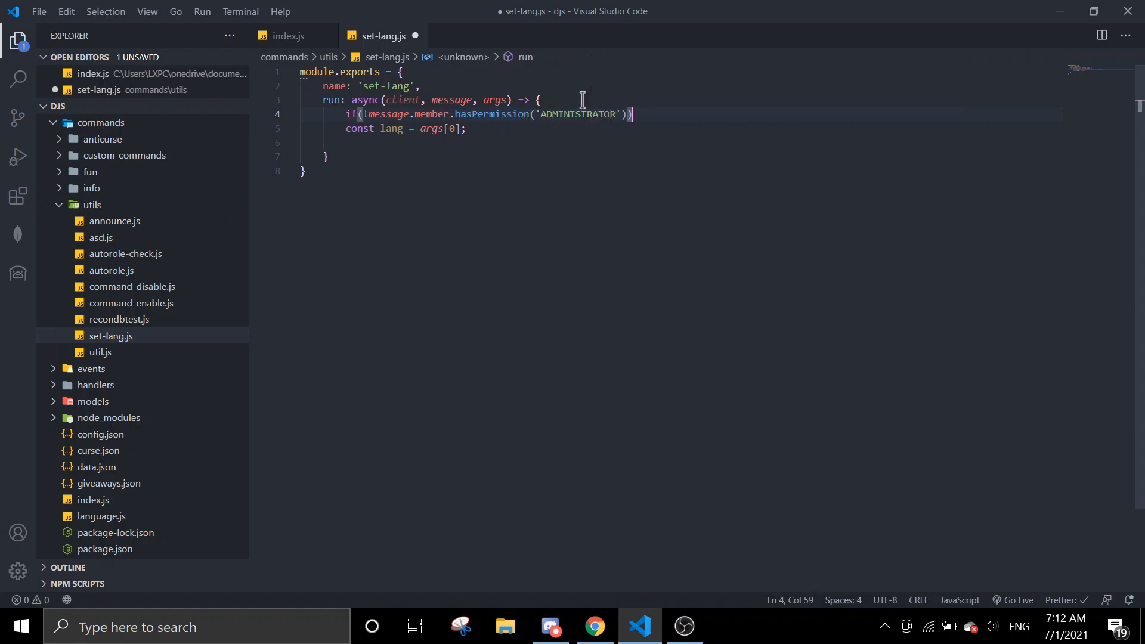
type("return;")
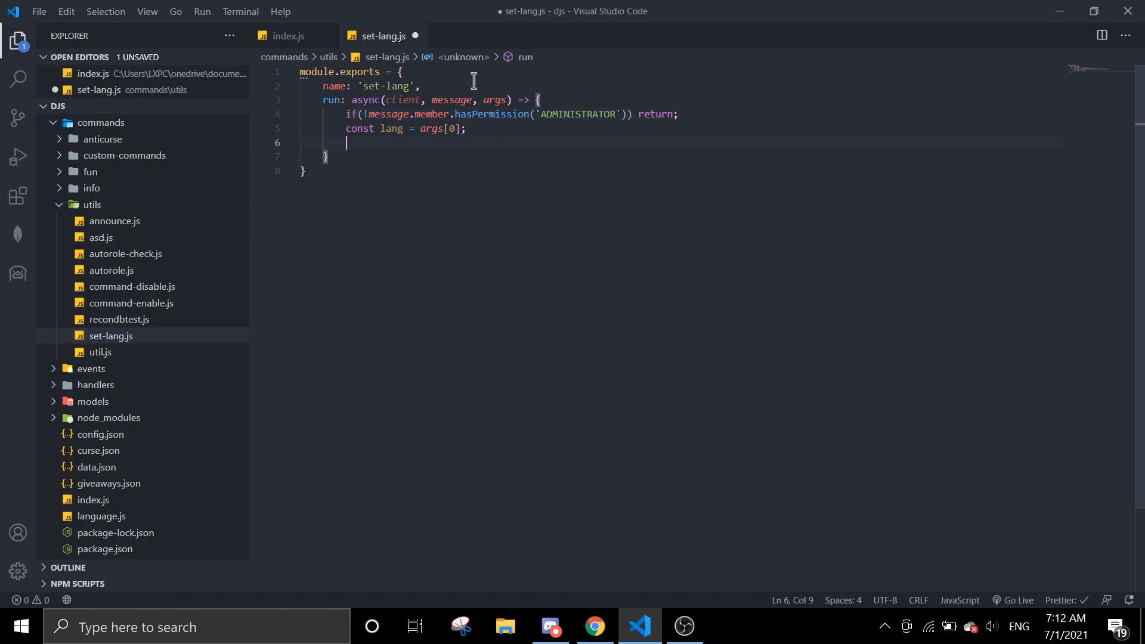
Reply 'please specify a message' when lang is missing, then begin an await line
type("if")
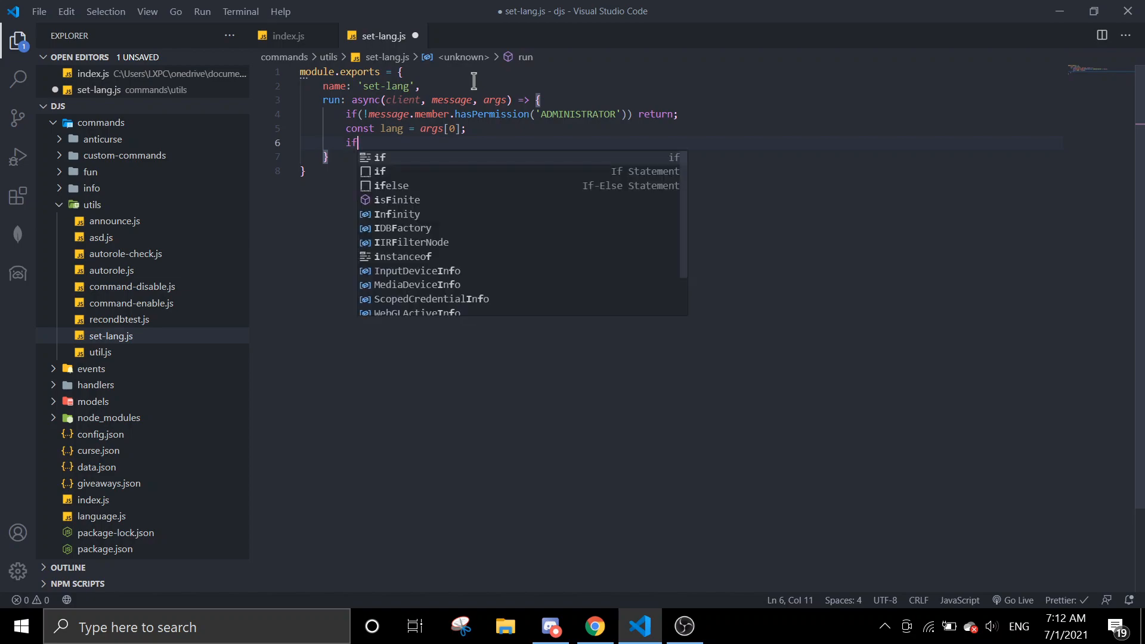
type("(!lang")
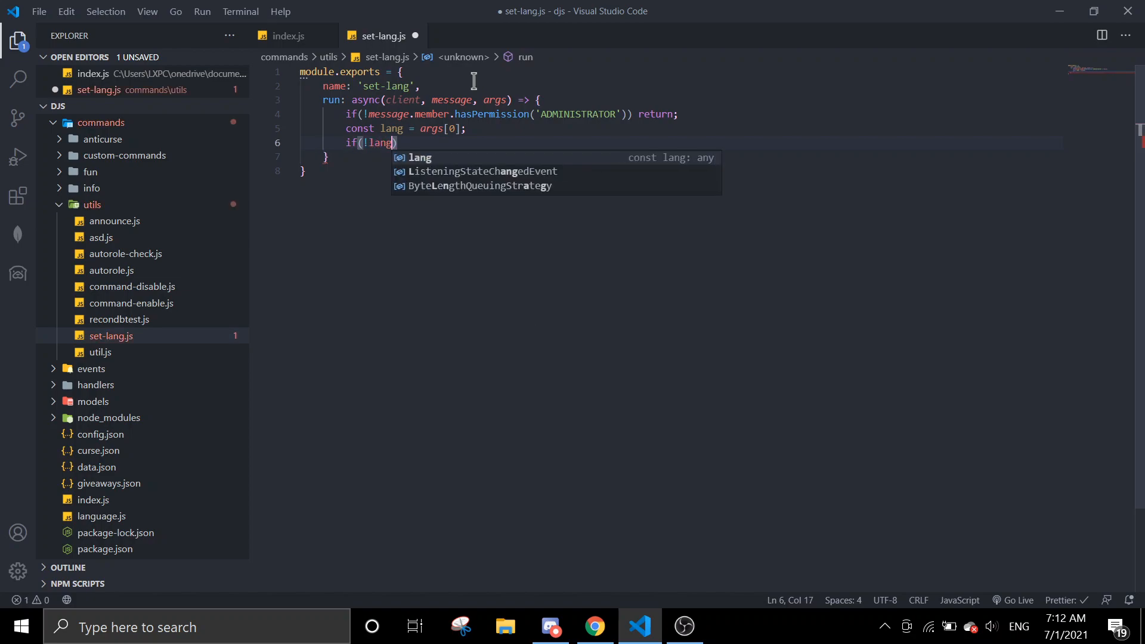
type("message.reply('please specify a")
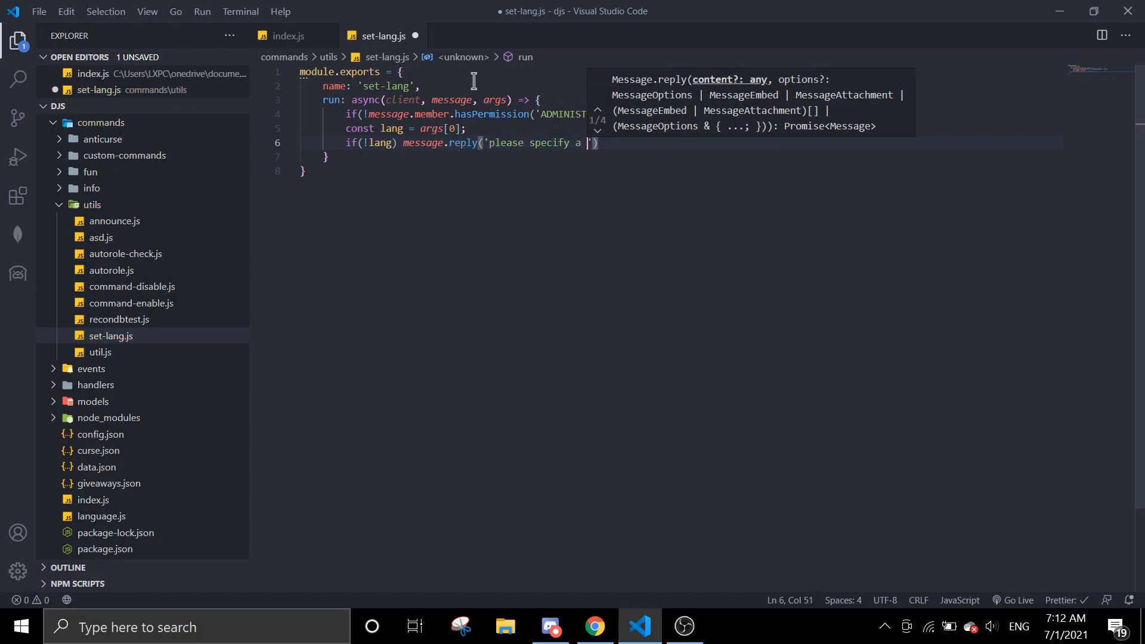
type("message');")
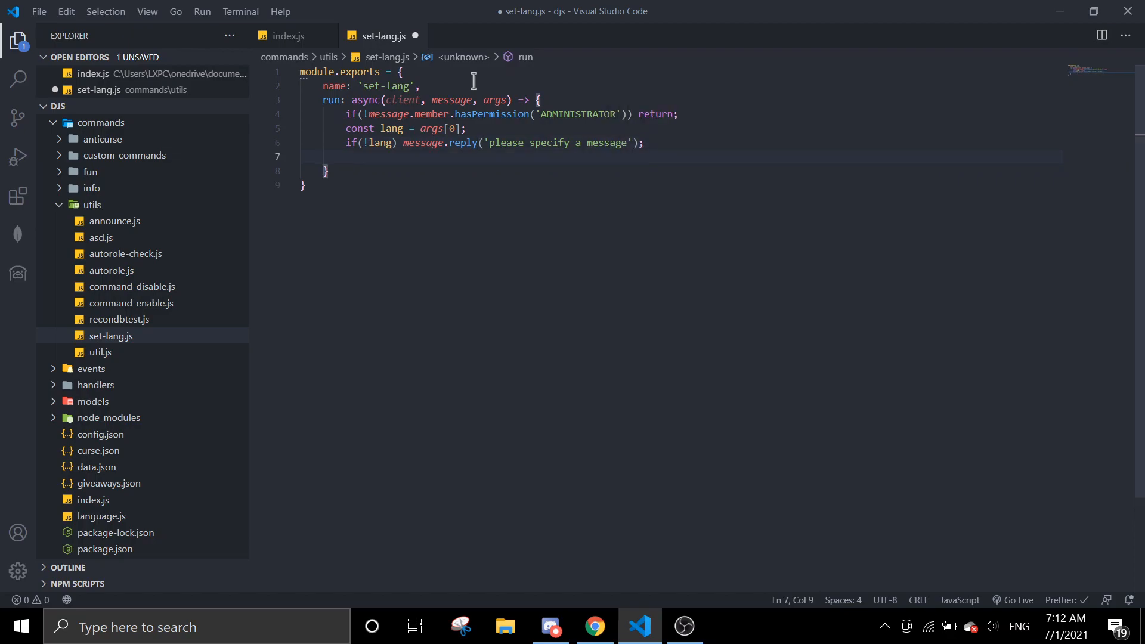
type("await")
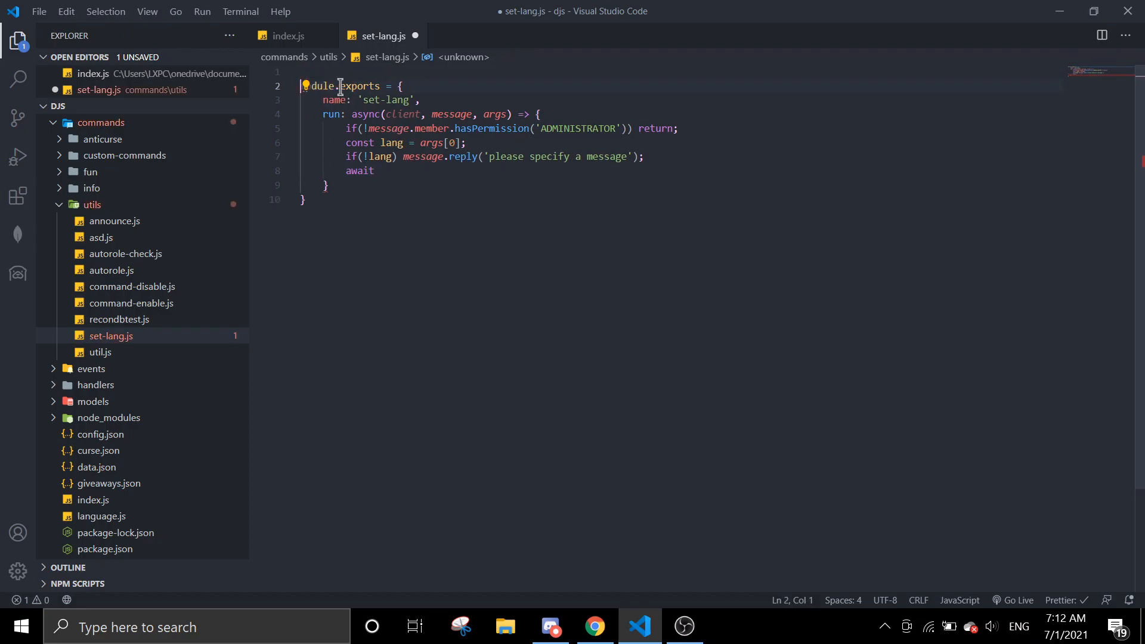
Require reconDB as db, db.set `lang-${guild.id}` to lang, and send 'Language has been set to' lang
type("const db =")
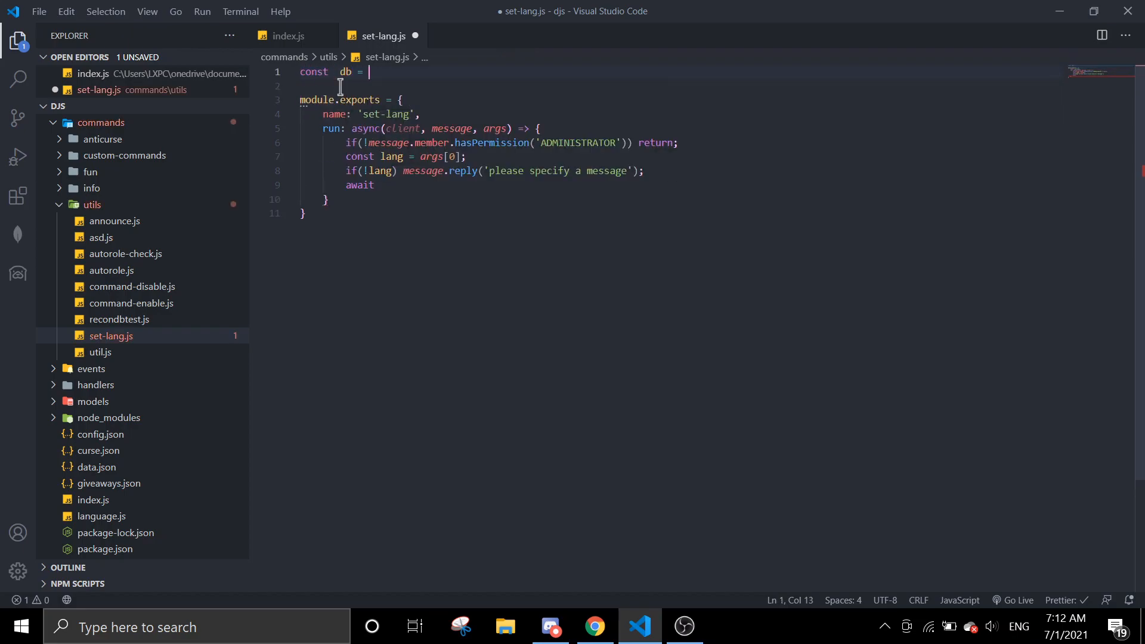
type("require('../'")
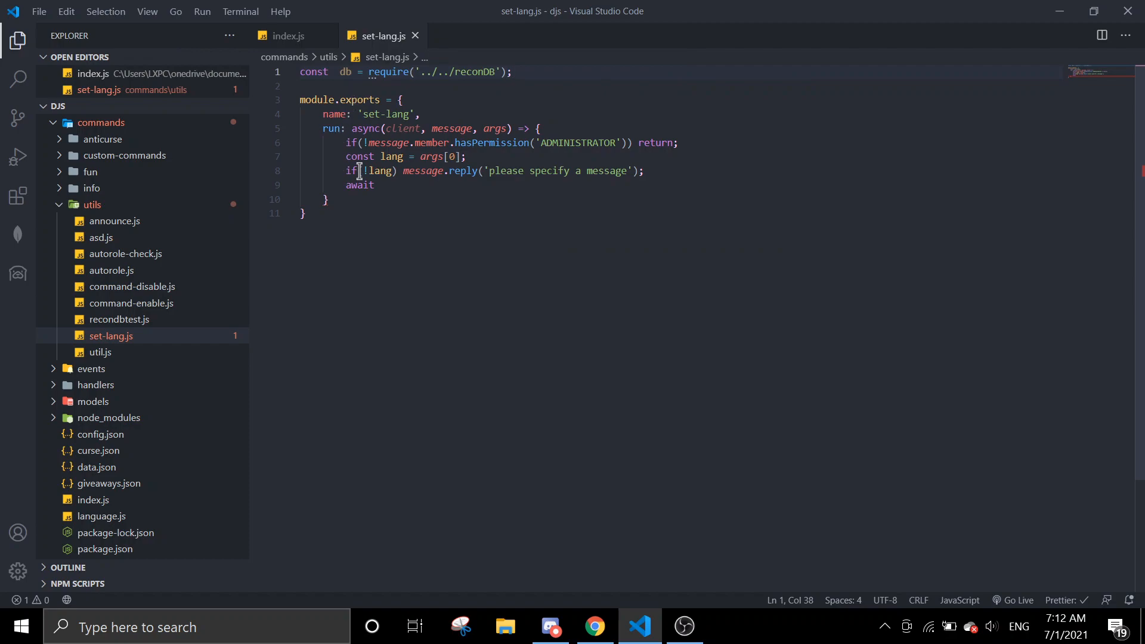
type("db")
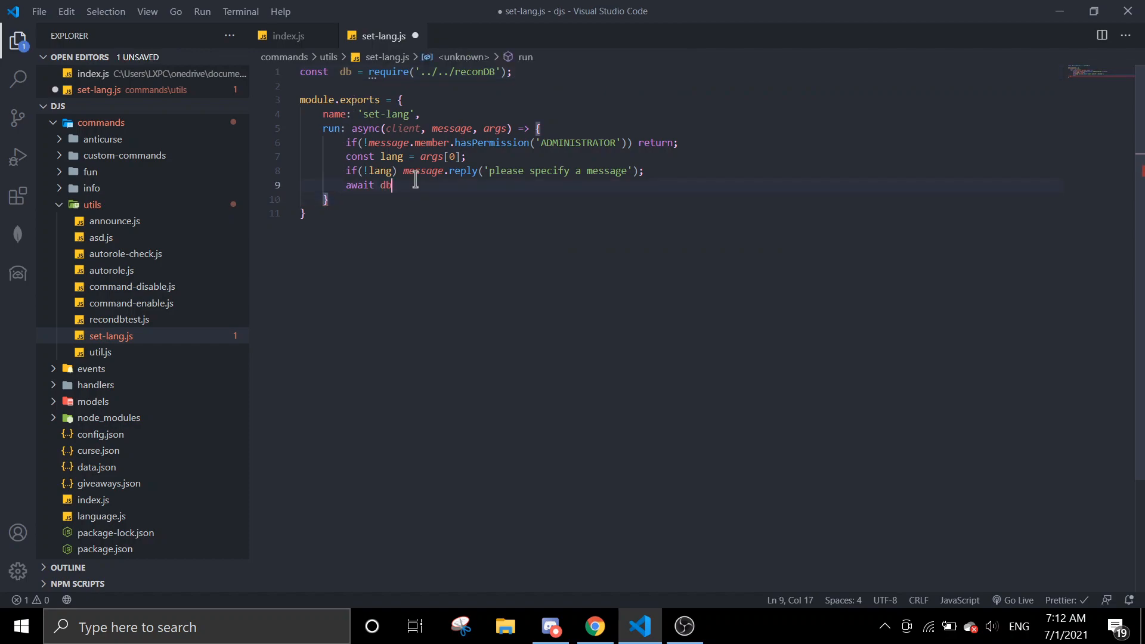
type(".set(`lang-${message.guild.id}`,")
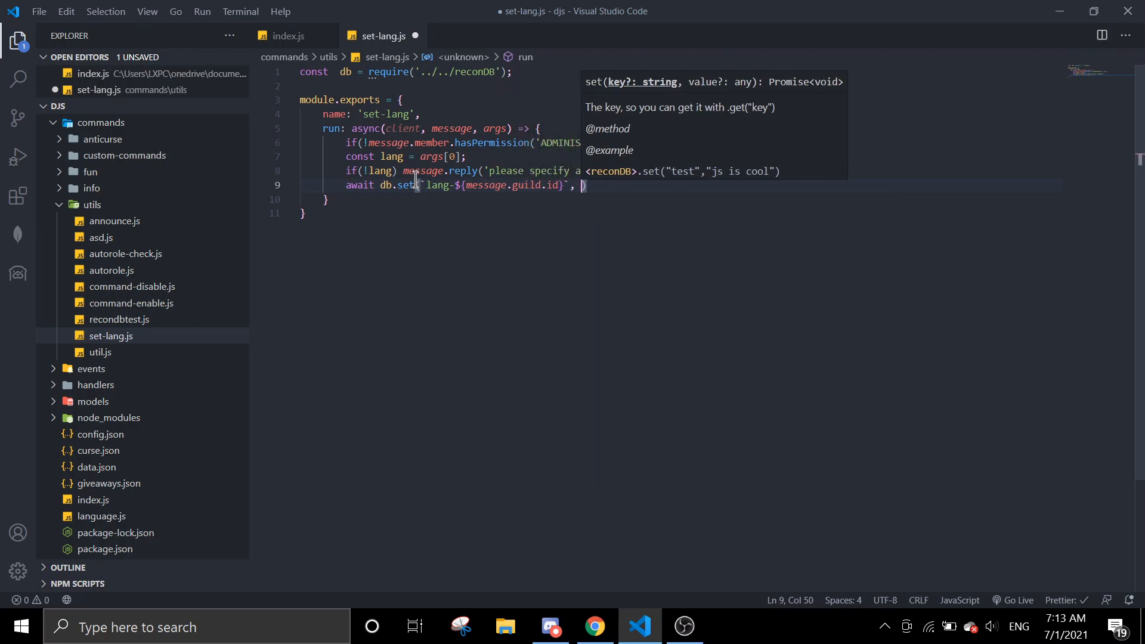
type("lang")
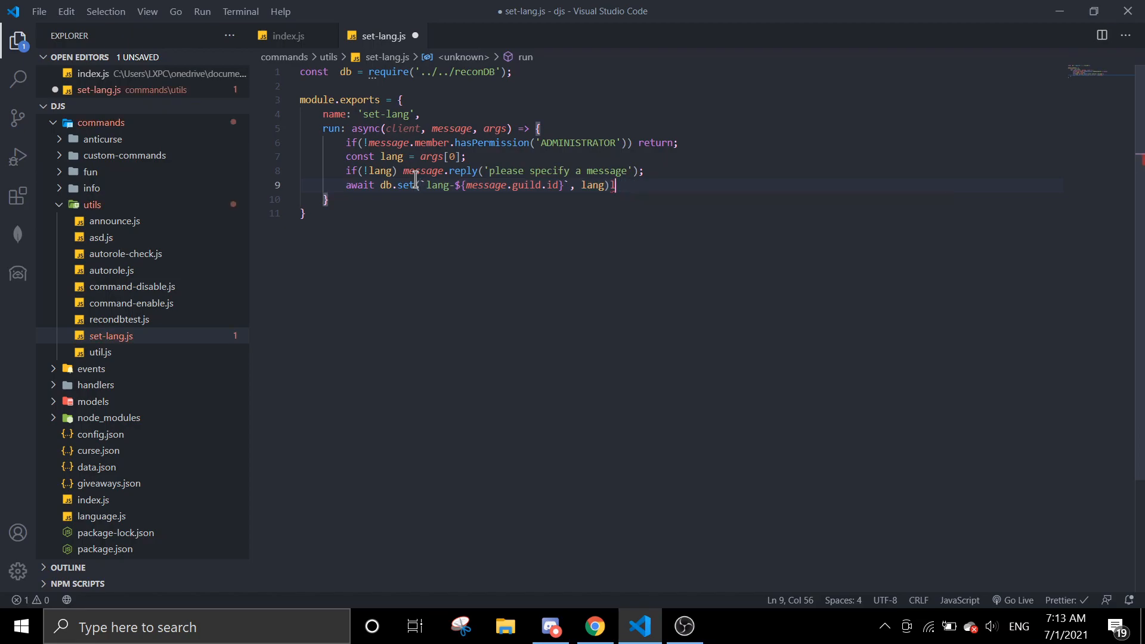
type("message.channel.send(")
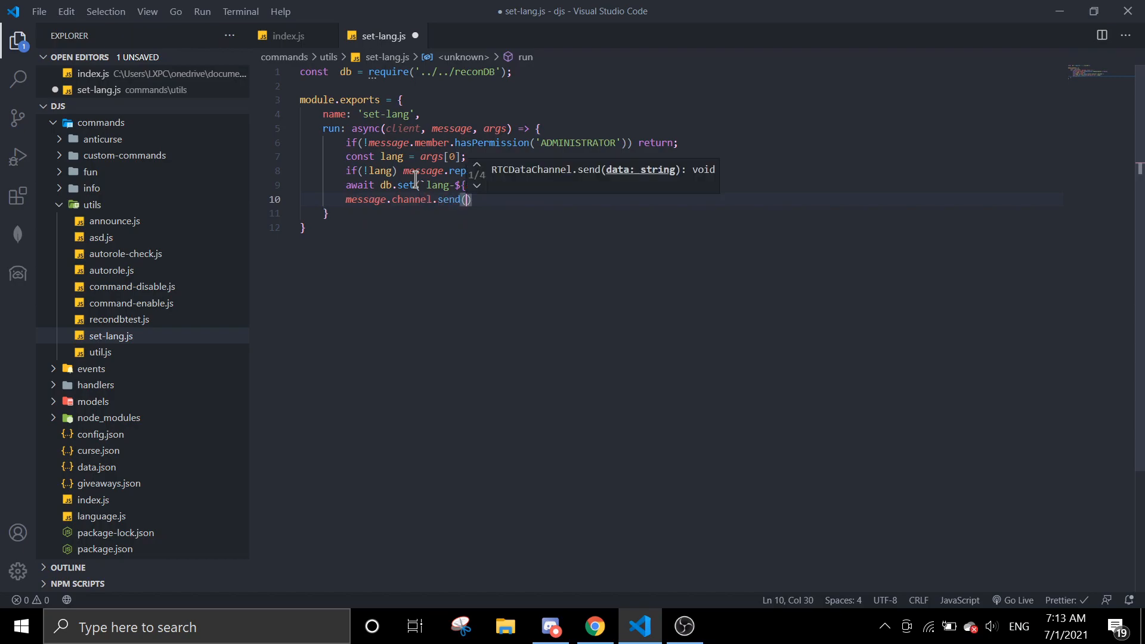
type("Lna")
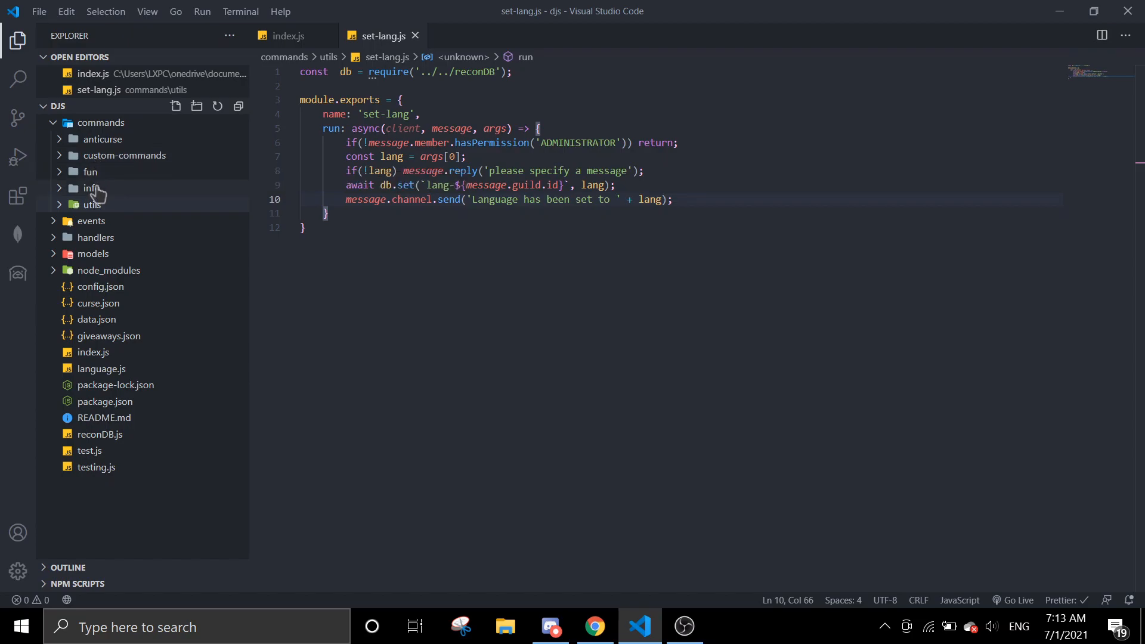
Expand fun and custom-commands, glance at trivia.js, then open ping.js from info
left_click(91, 172)
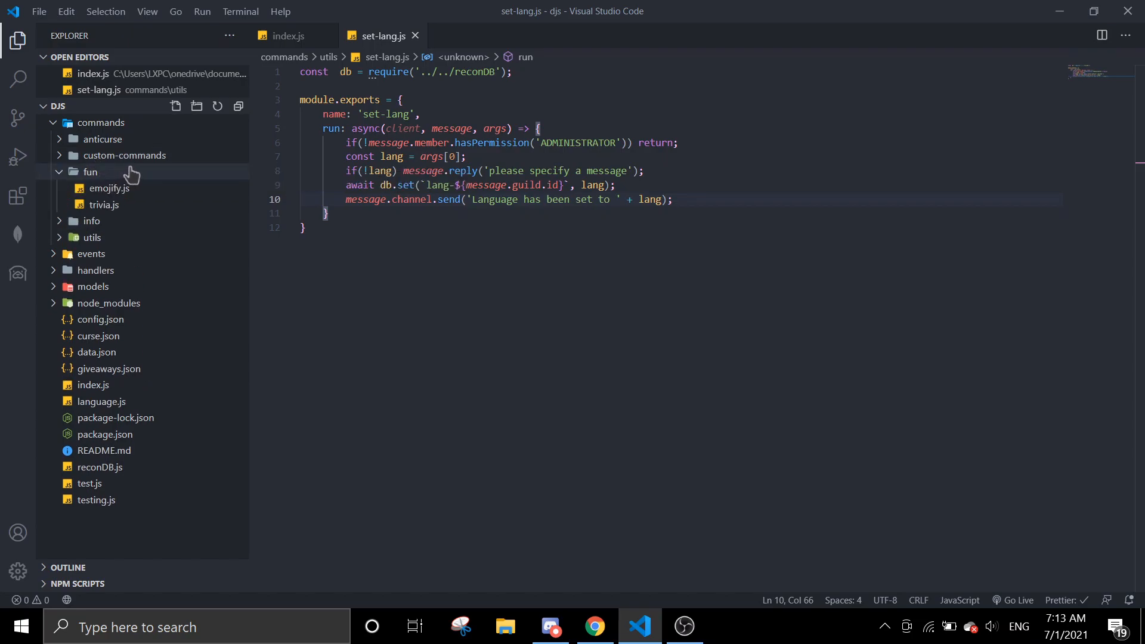
left_click(124, 155)
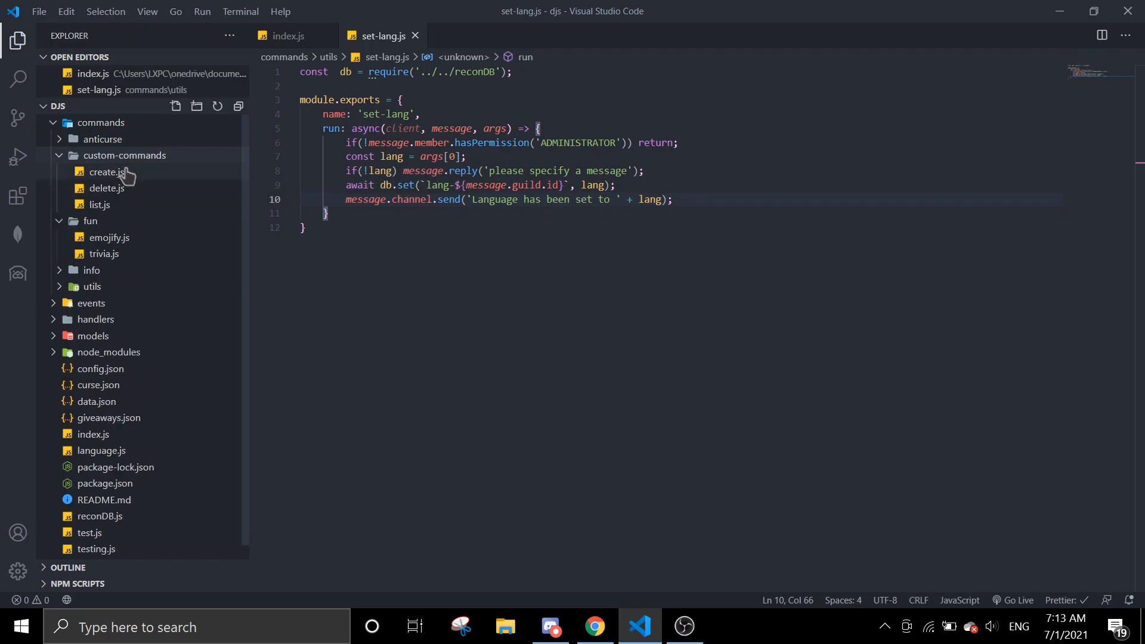
mouse_move(100, 205)
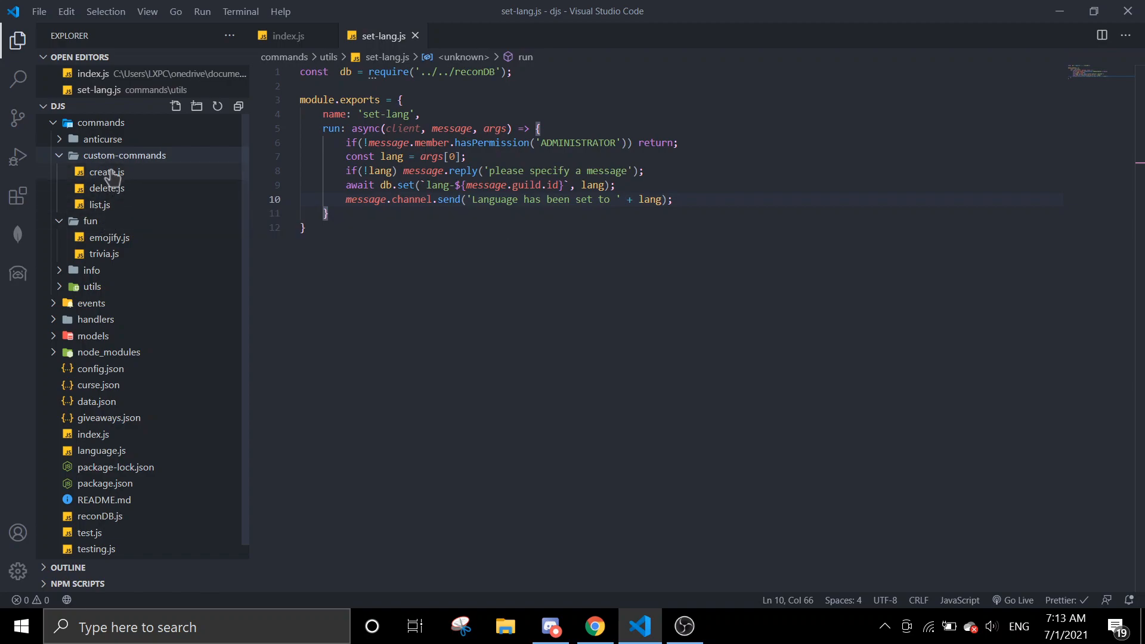
left_click(102, 140)
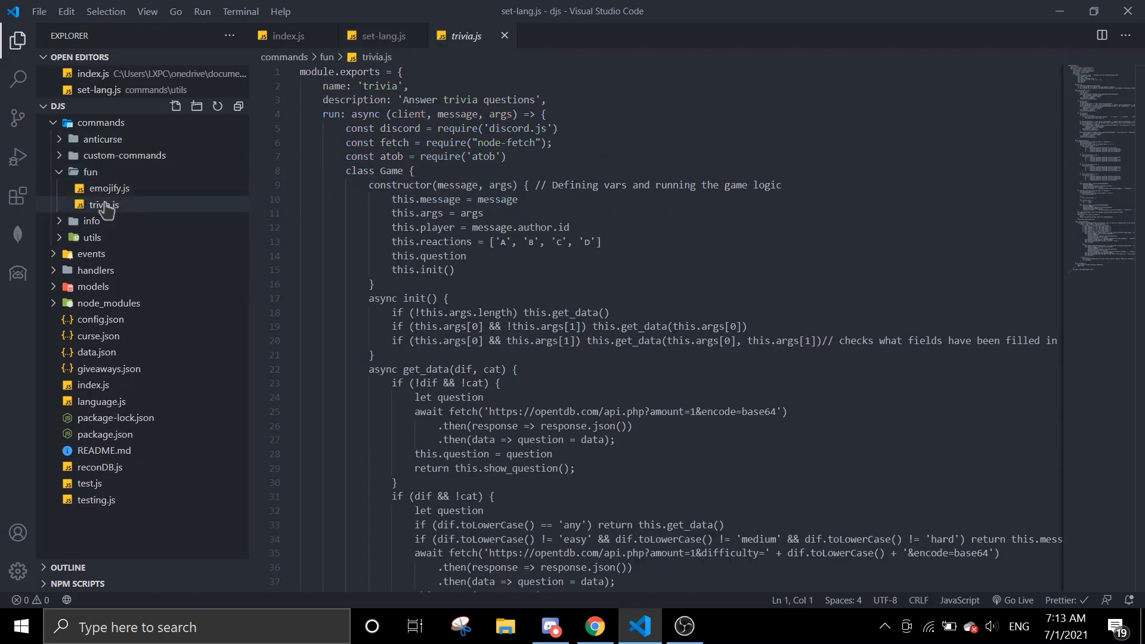
scroll("down", 3)
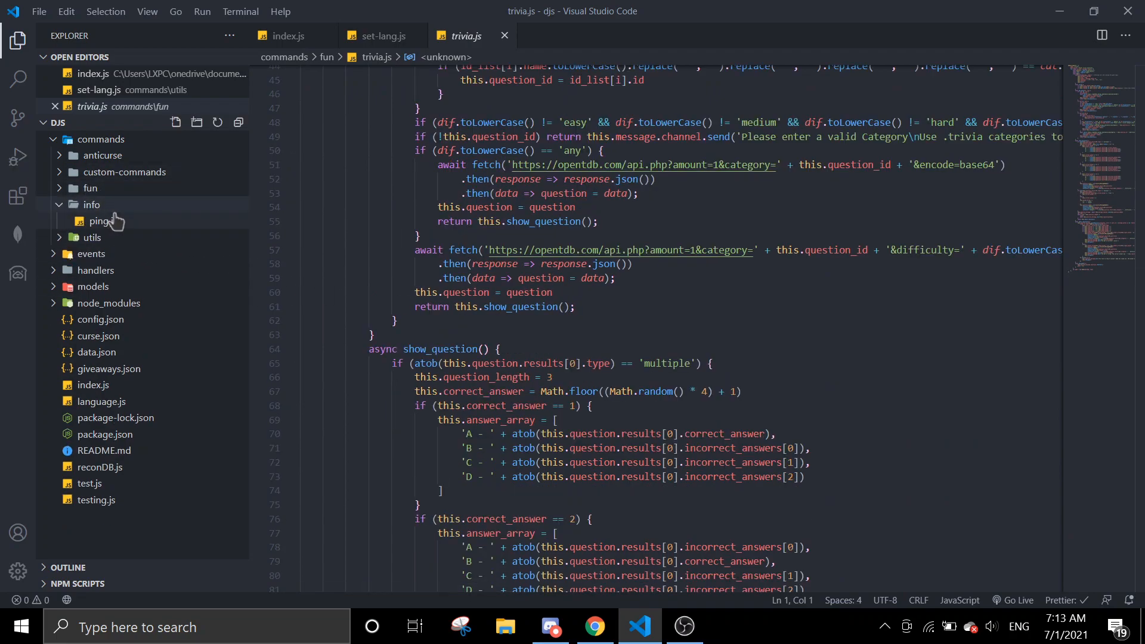
left_click(103, 222)
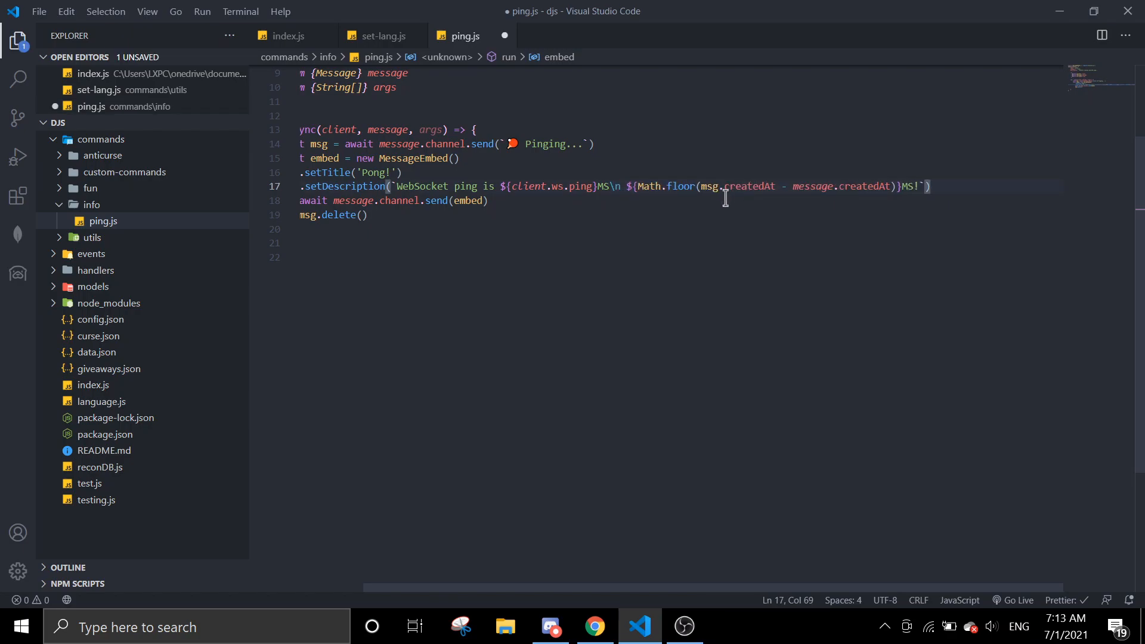
Wrap 'Message edit ping is' in await client.translate(..., message) and save ping.js
type("${}")
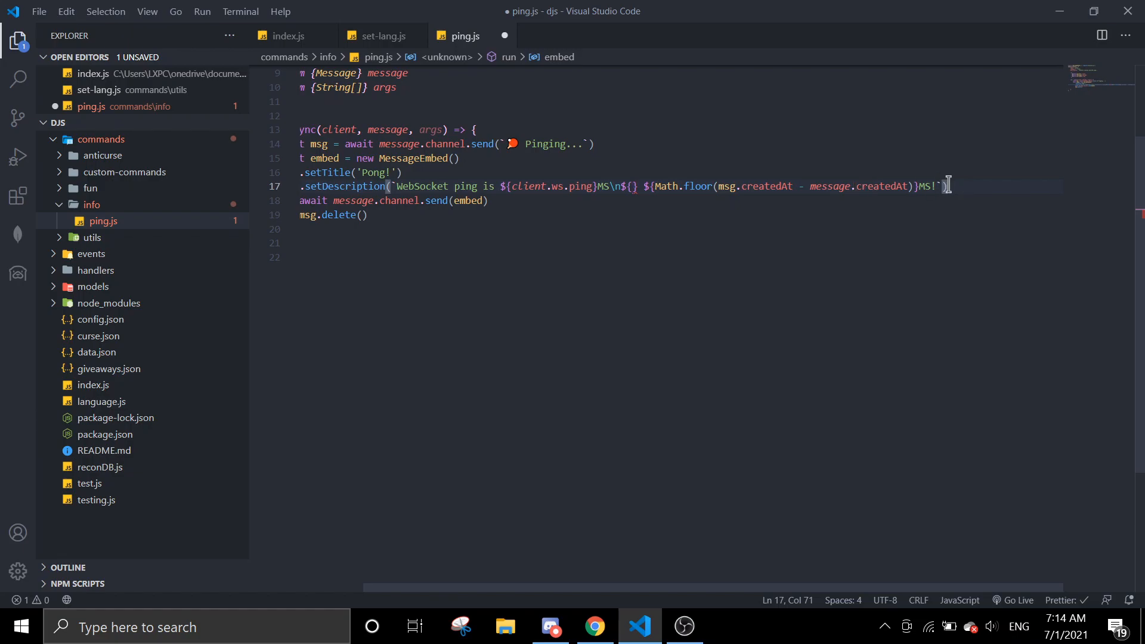
type("await client")
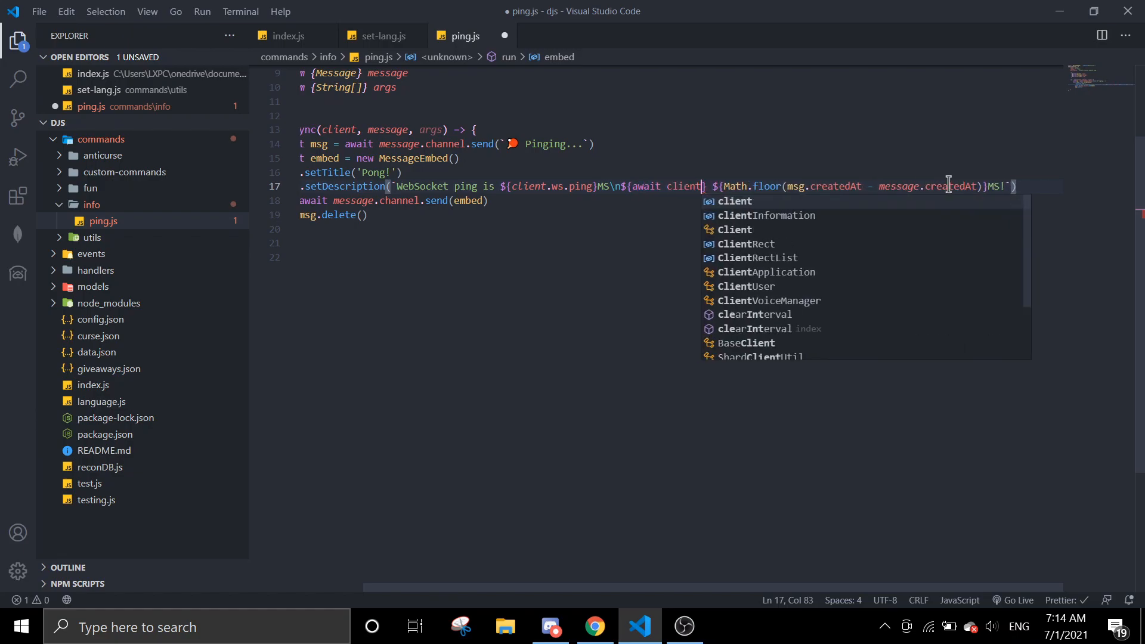
type(".translate('Message edit ping is")
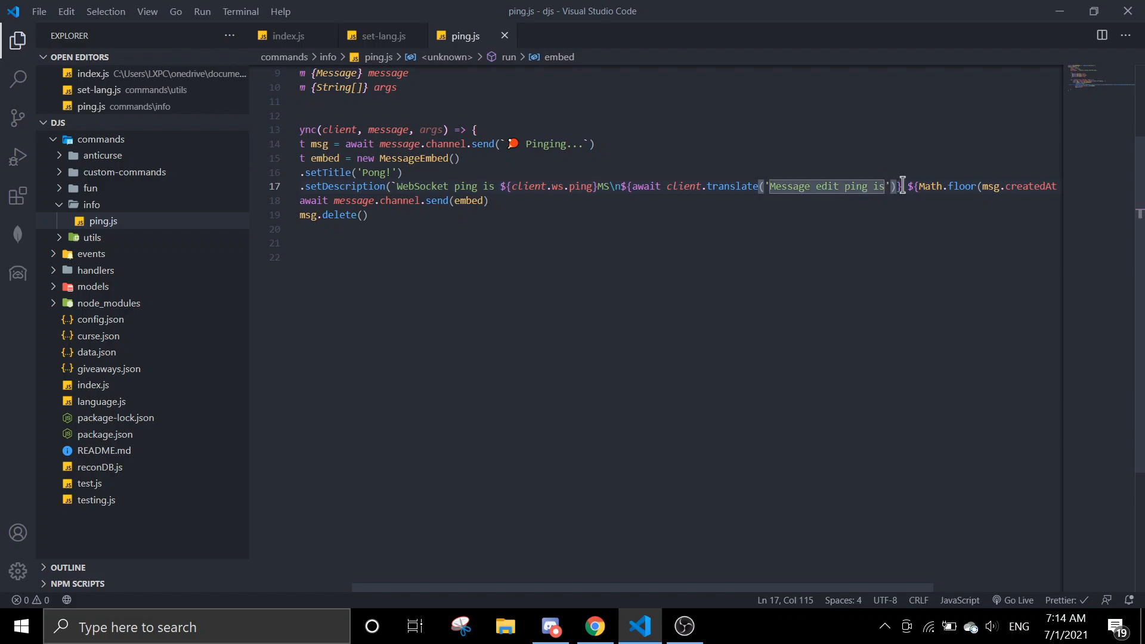
type(", message")
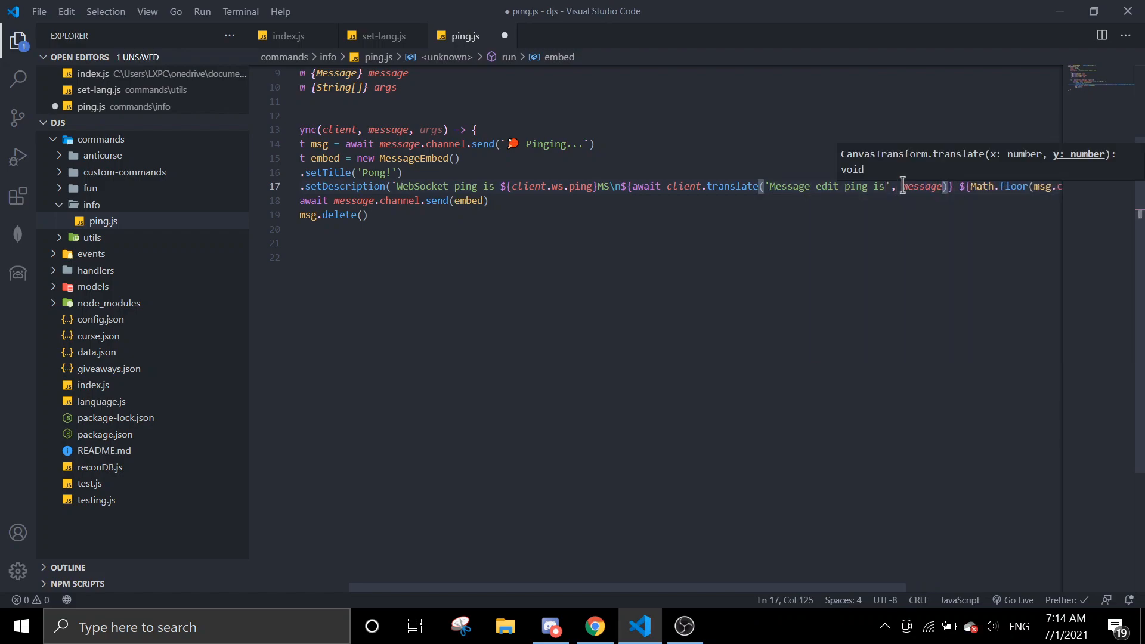
key("ctrl+s")
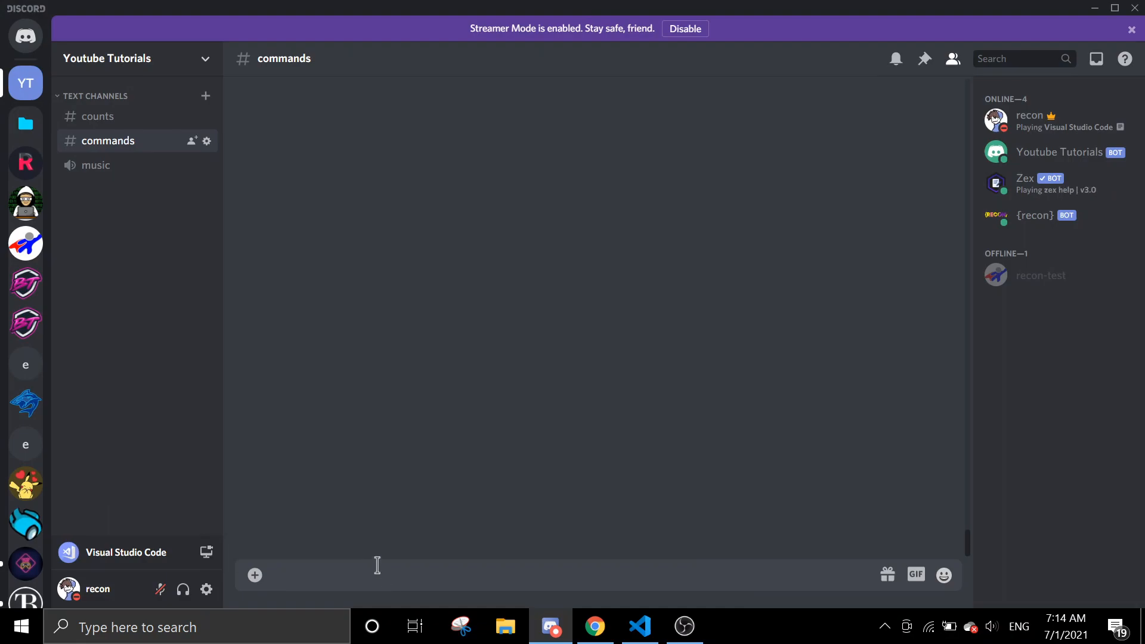
Send y!set-lang french and y!ping in #commands to check the French ping line
type("y!set-")
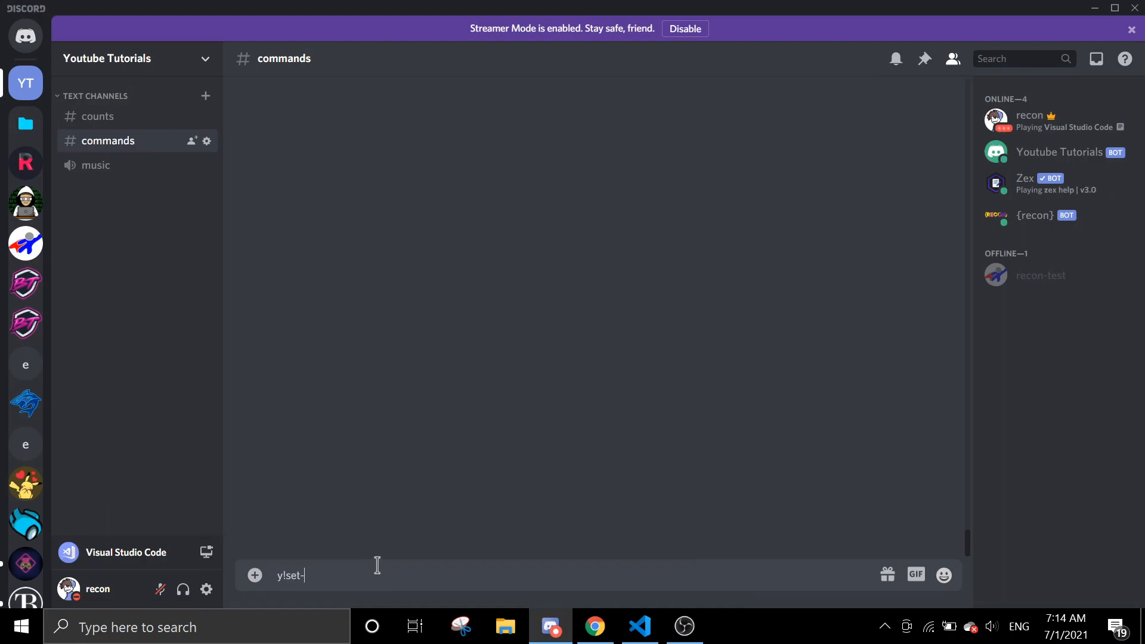
key("Enter")
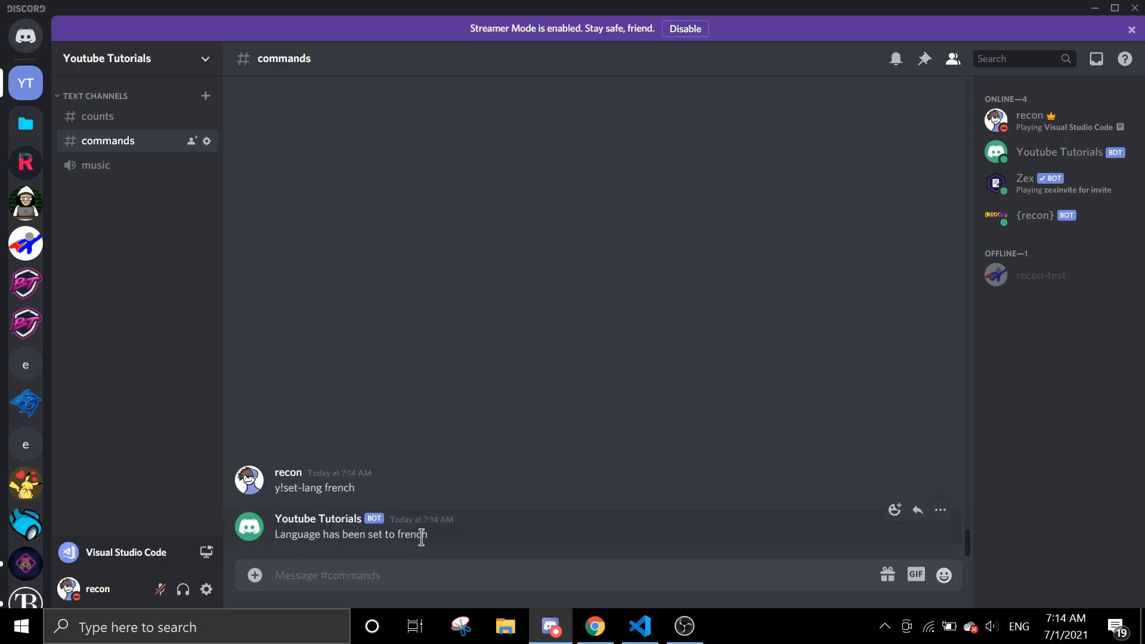
type("y!pin")
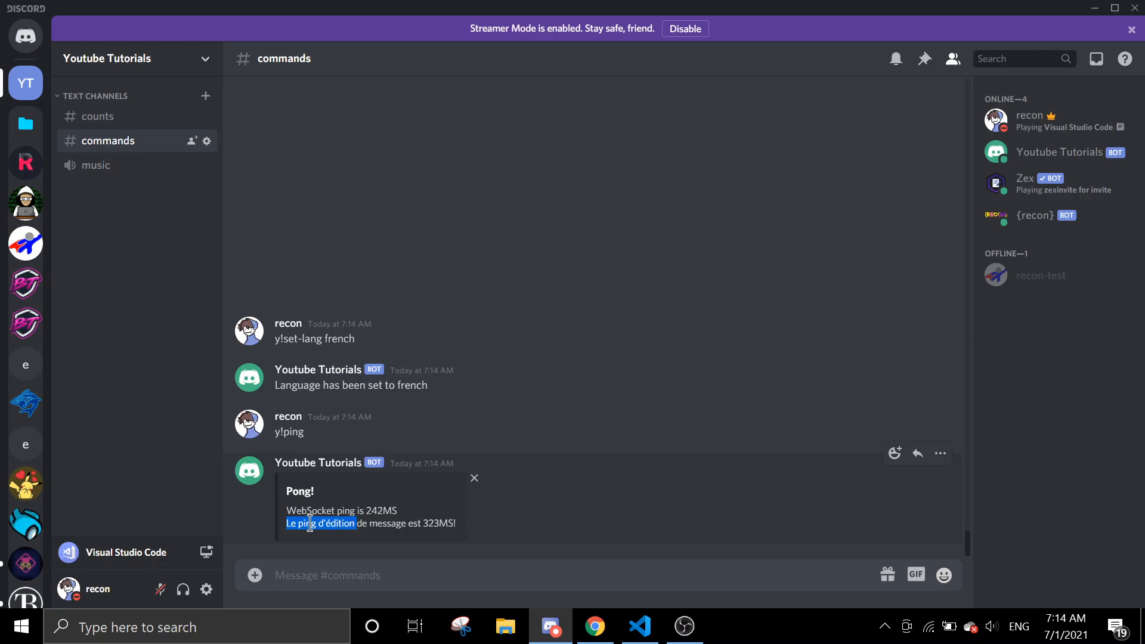
left_click(639, 625)
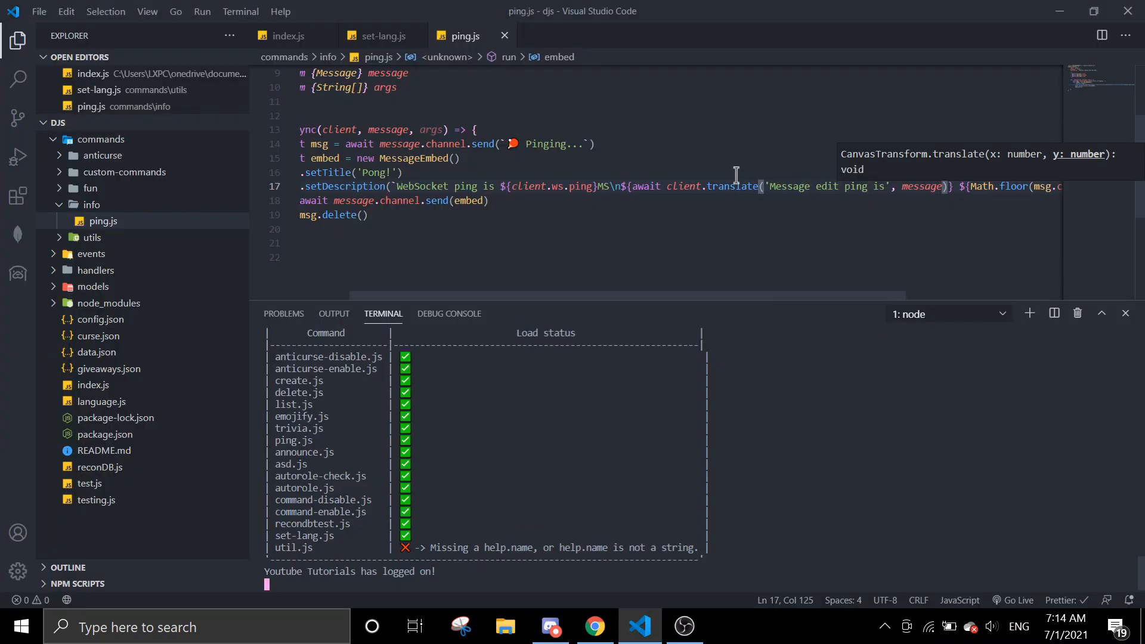
mouse_move(108, 185)
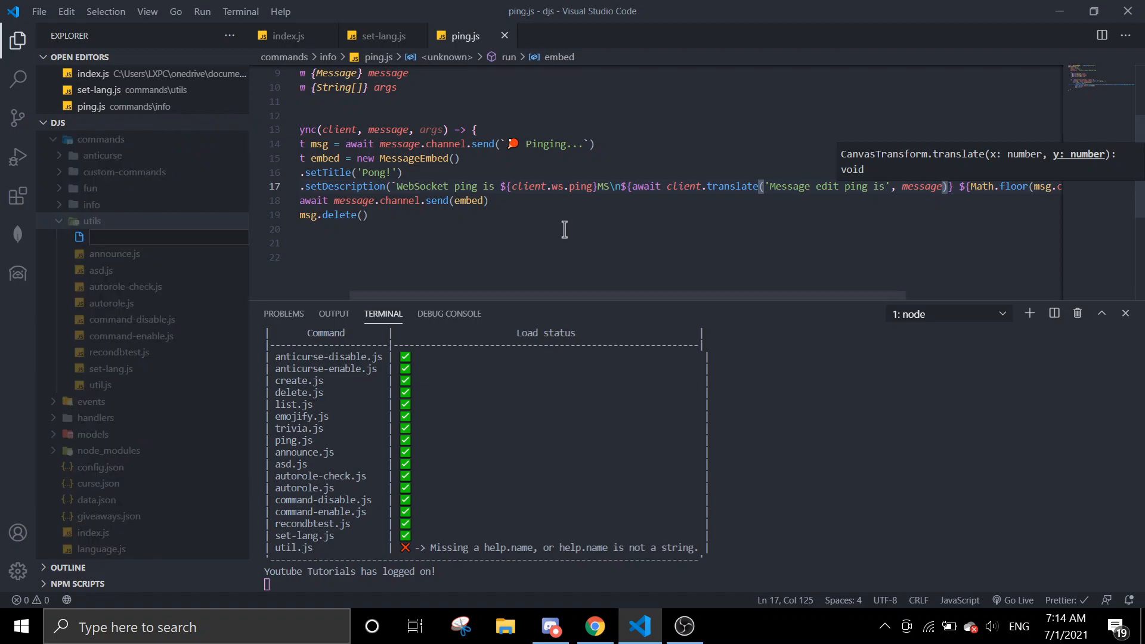
Name the new file helloMyFriend.js under commands/utils
type("helloMy")
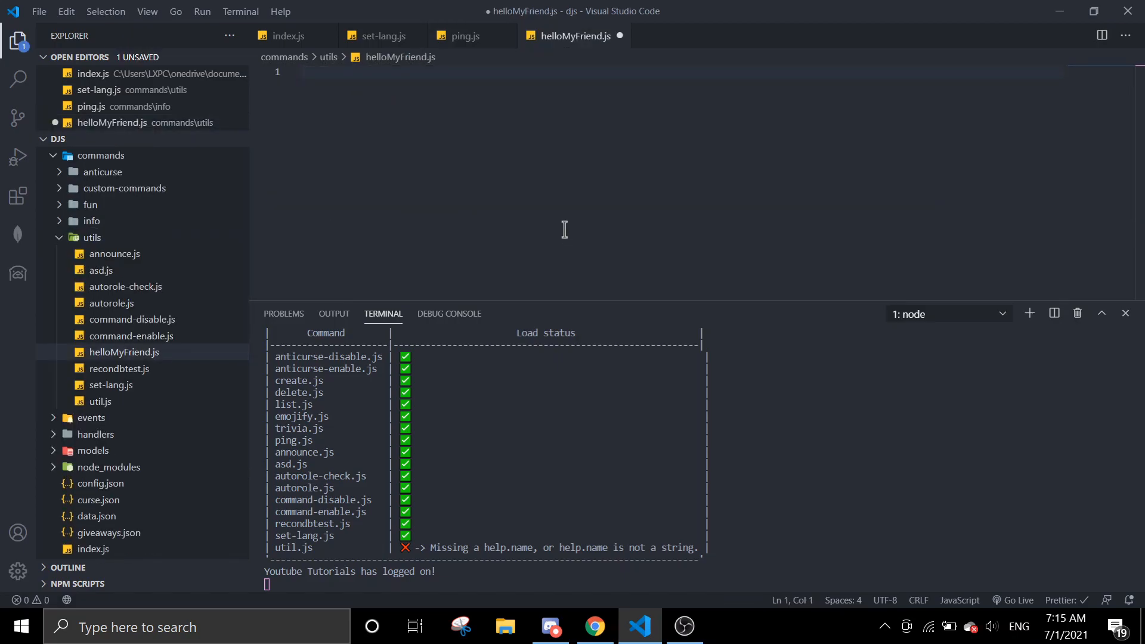
Name the command 'helo' and have run() send translated 'Hello there my dear friend!'
left_click(300, 72)
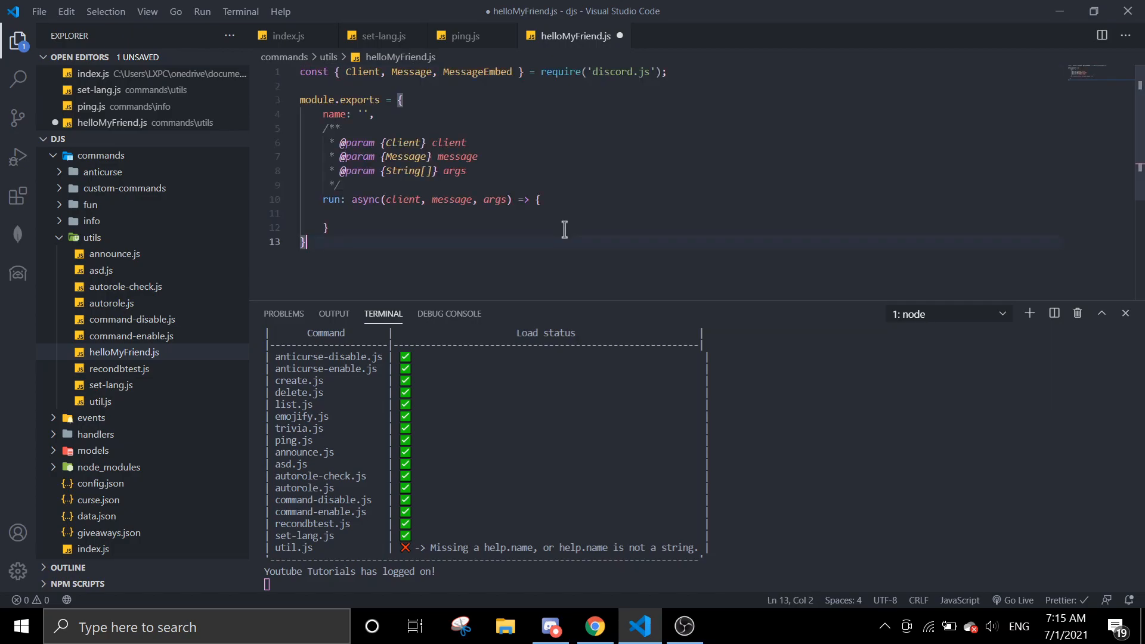
type("helo")
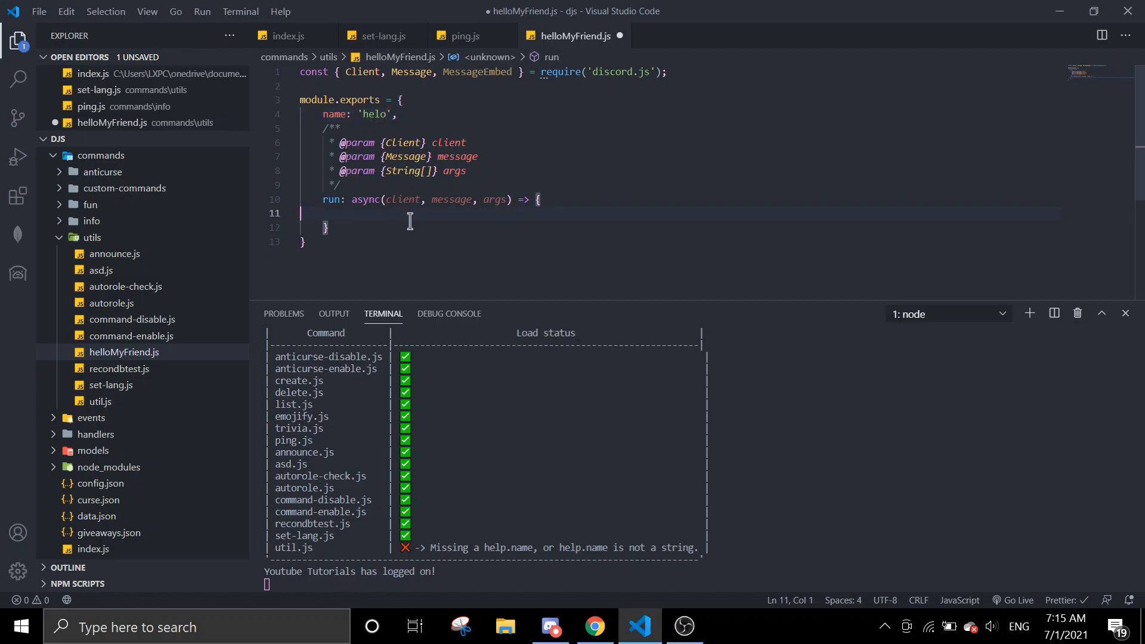
left_click(471, 199)
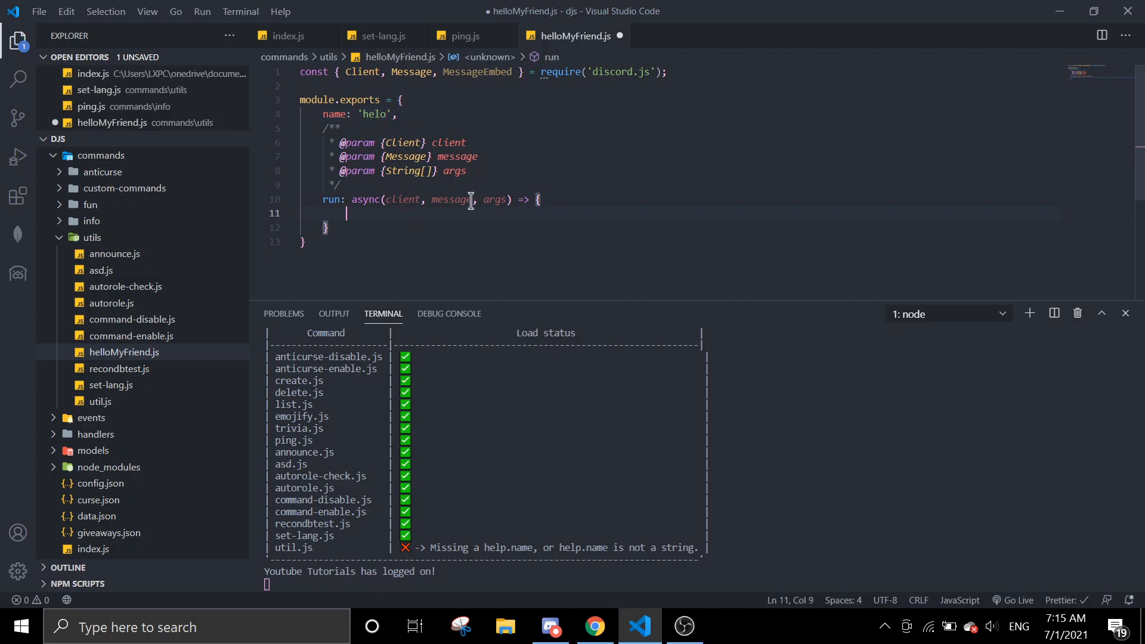
type("message.channe")
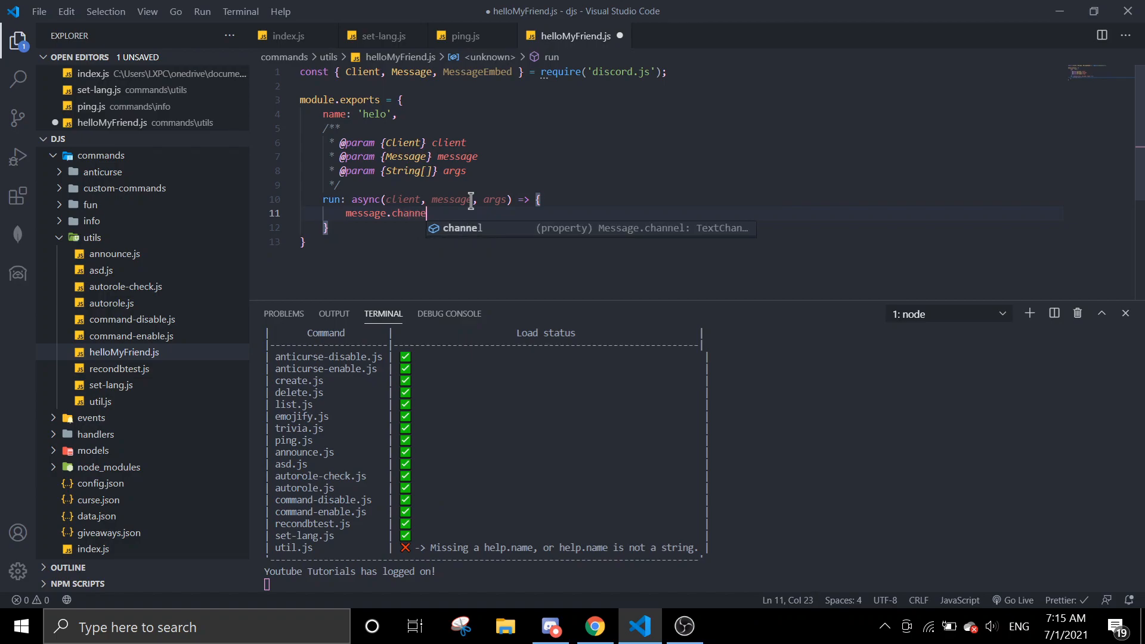
type(".send(")
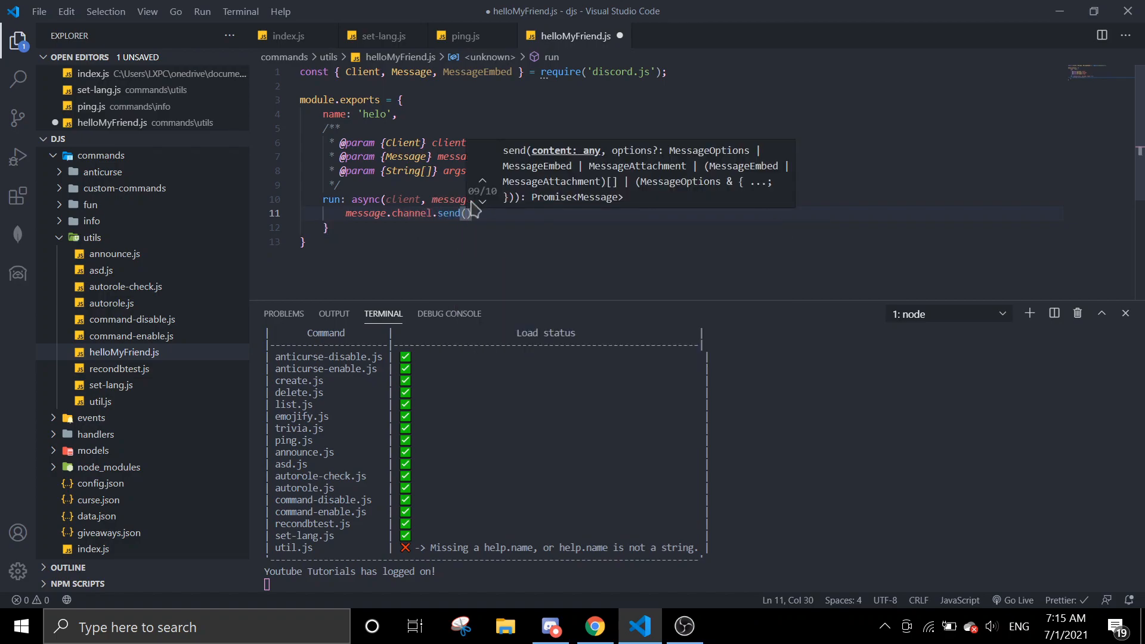
type("Client.translate")
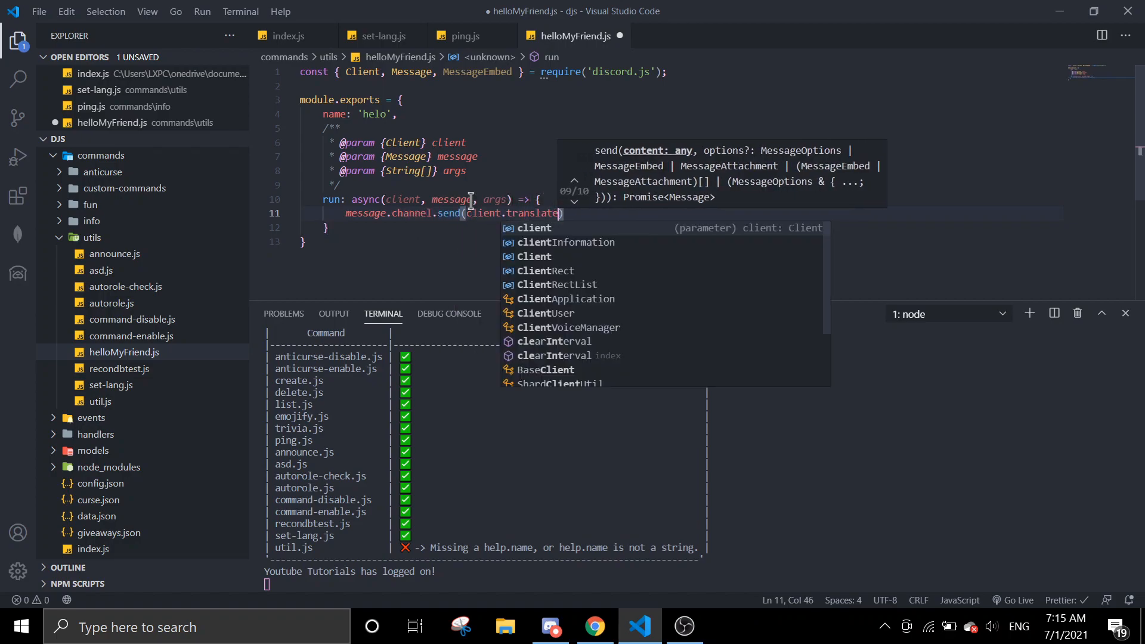
type("('")
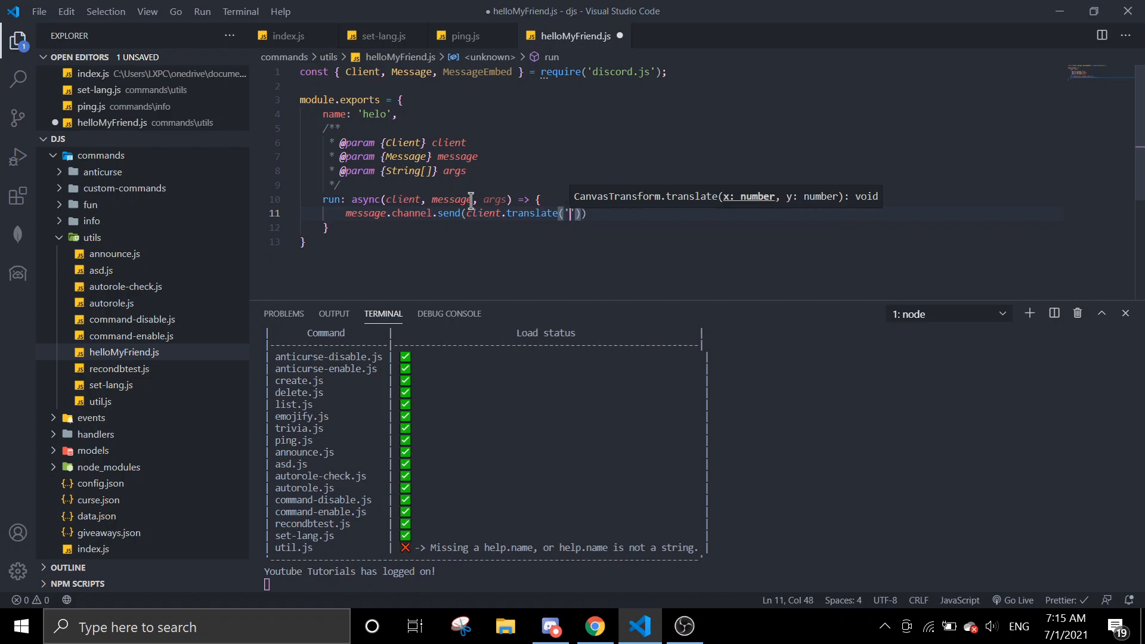
type("Hello theere my")
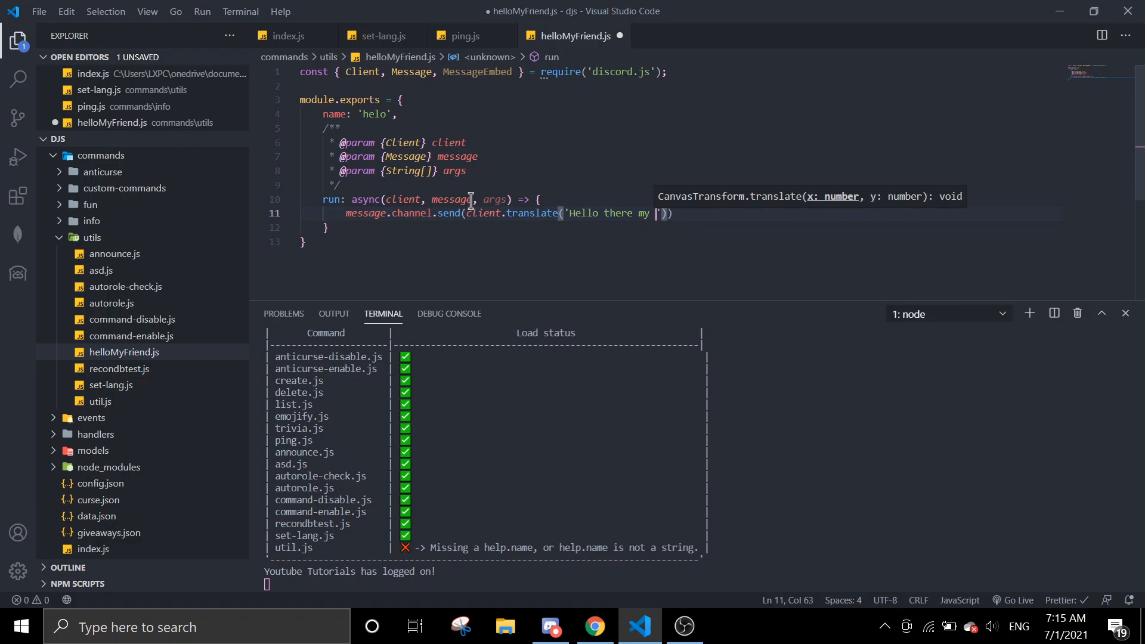
type("dear fri")
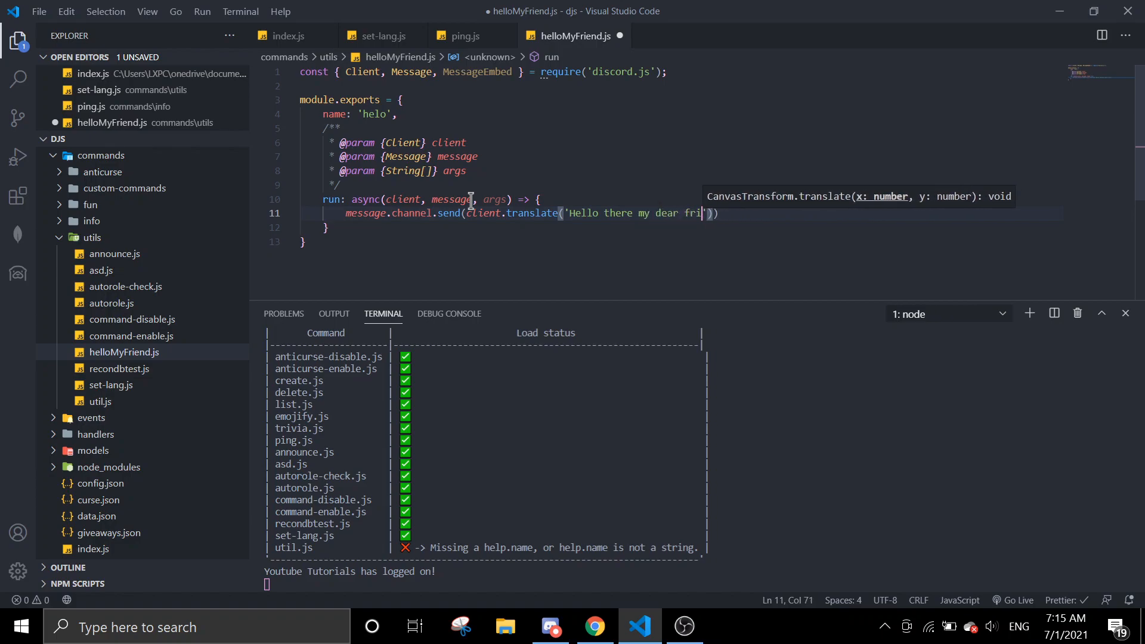
type("rriend!")
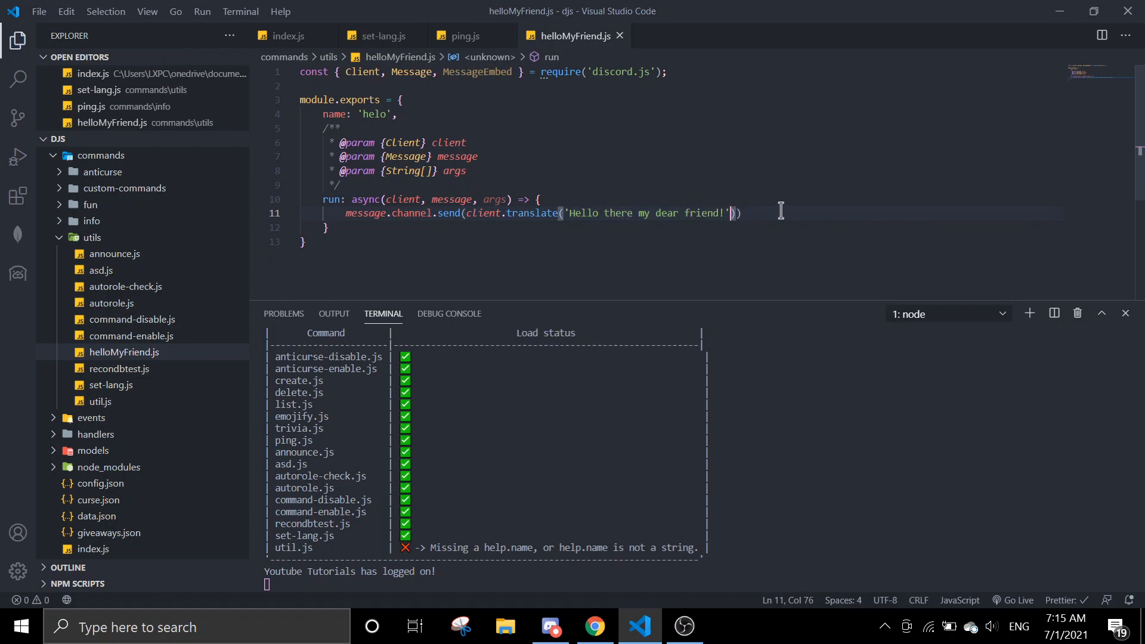
type("m")
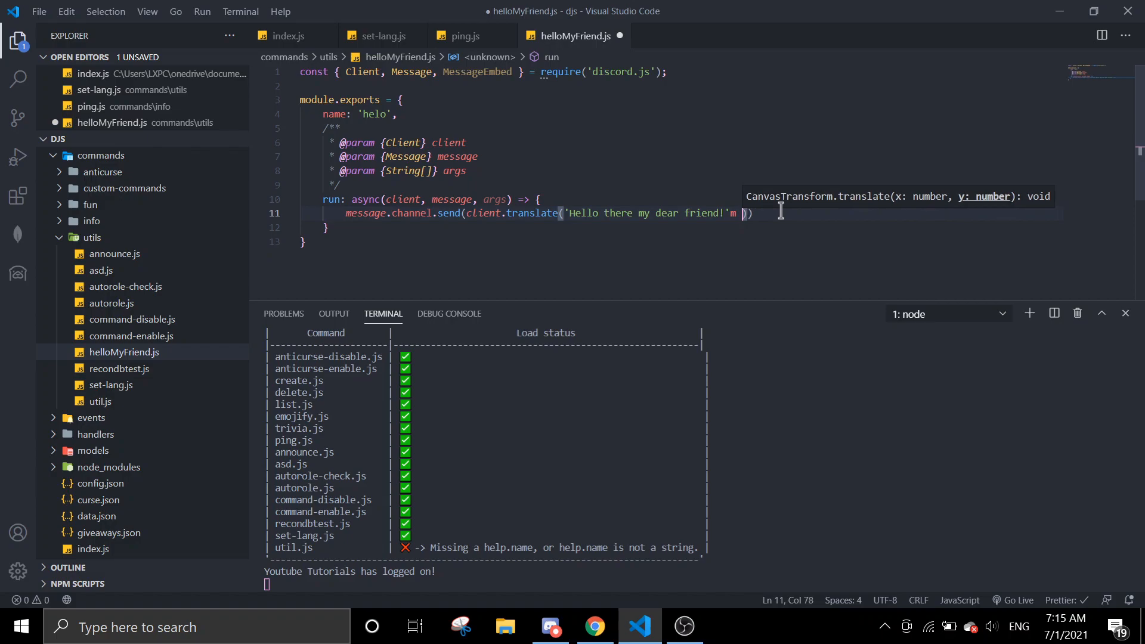
type(", message")
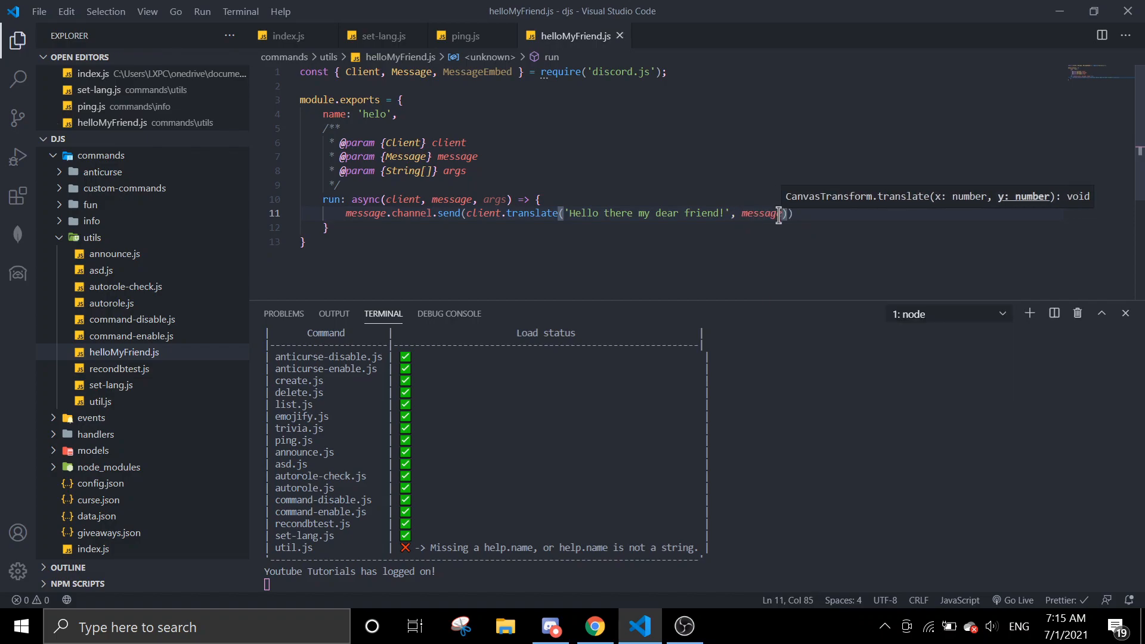
type("cle")
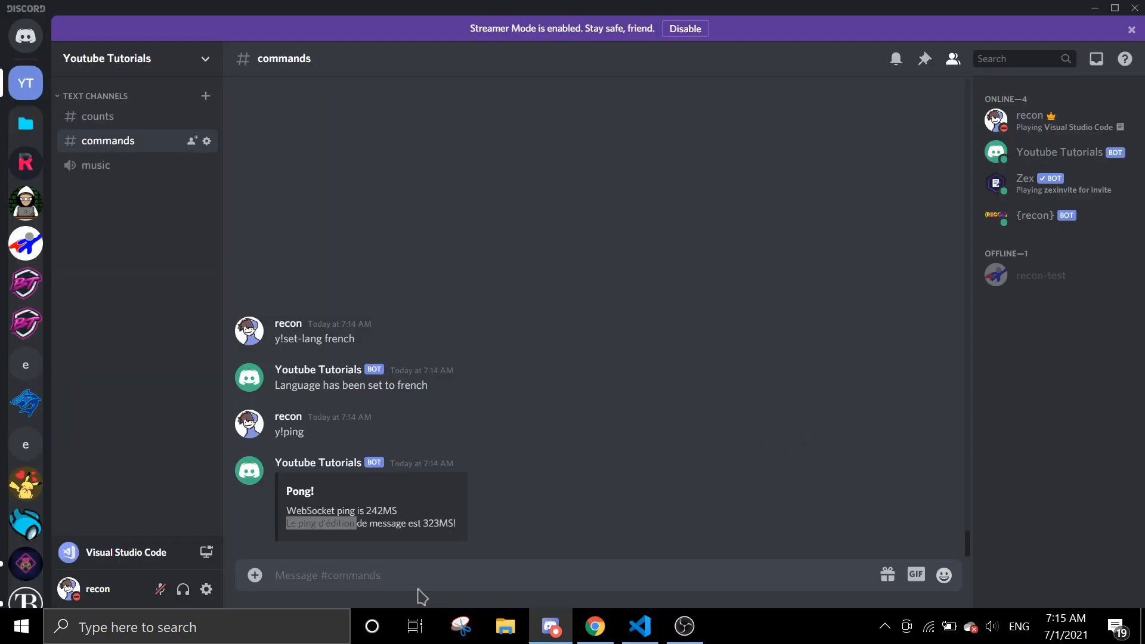
Send y!helo in the #commands channel to test the new command
left_click(638, 627)
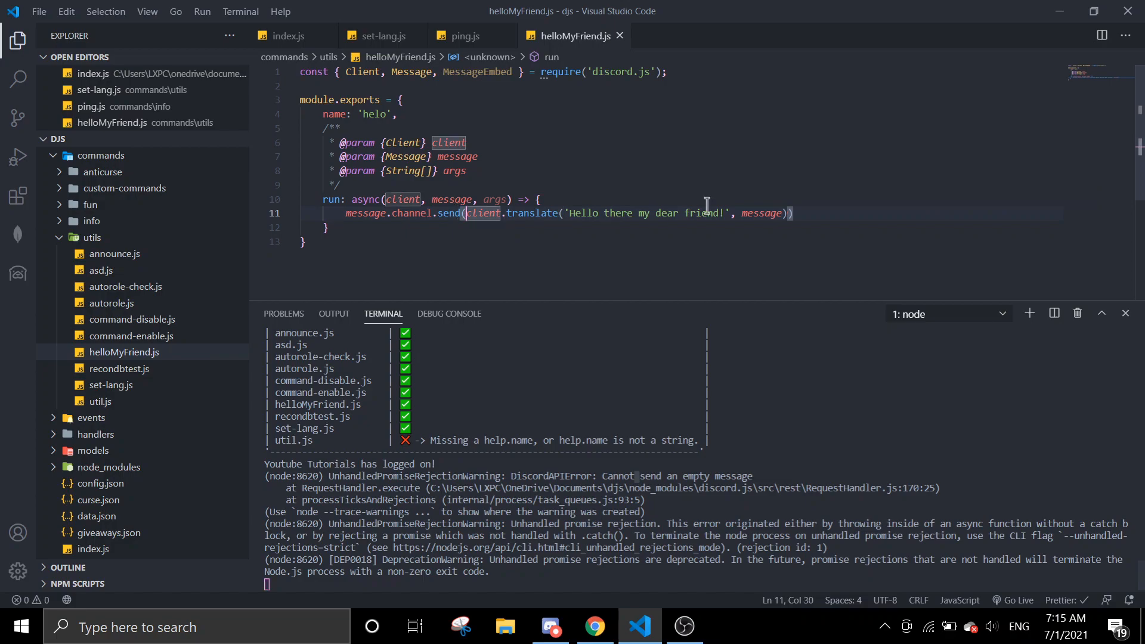
Add await before client.translate, then restart the bot in the terminal
type("await")
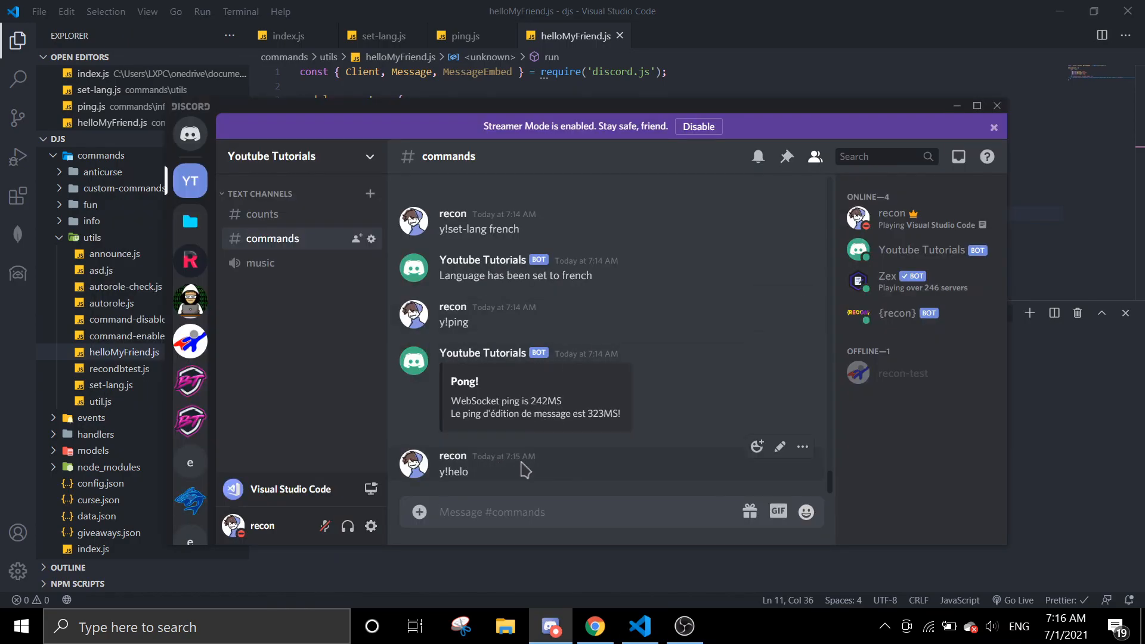
type("Y!")
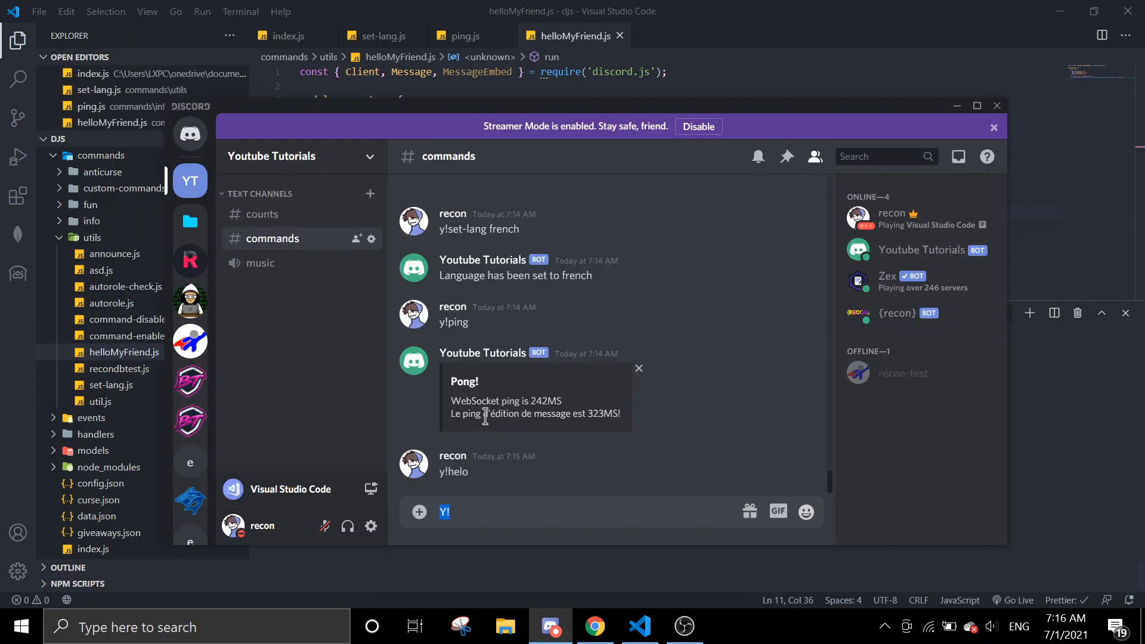
left_click(638, 626)
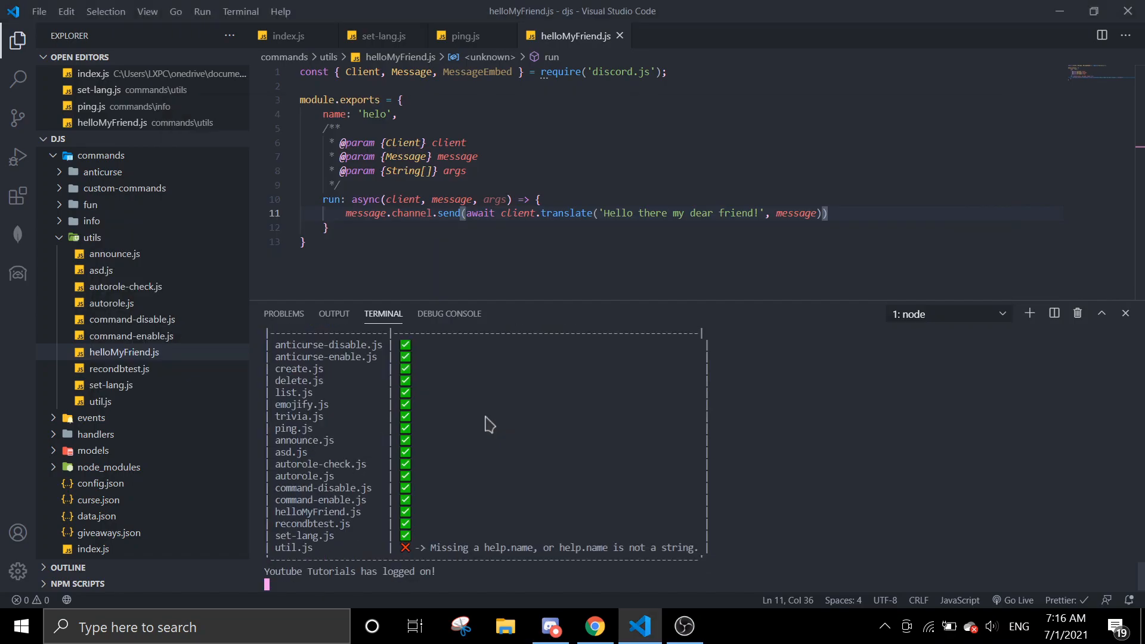
left_click(550, 627)
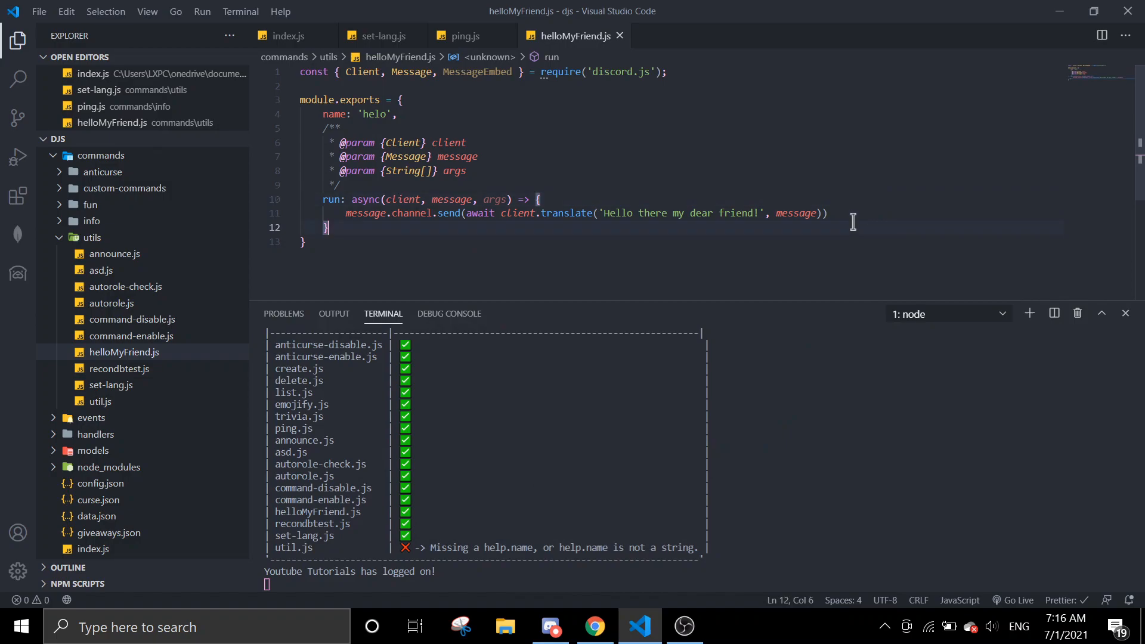
End the send line with a semicolon, sketch await client.translate('text', message), then delete it
type(";")
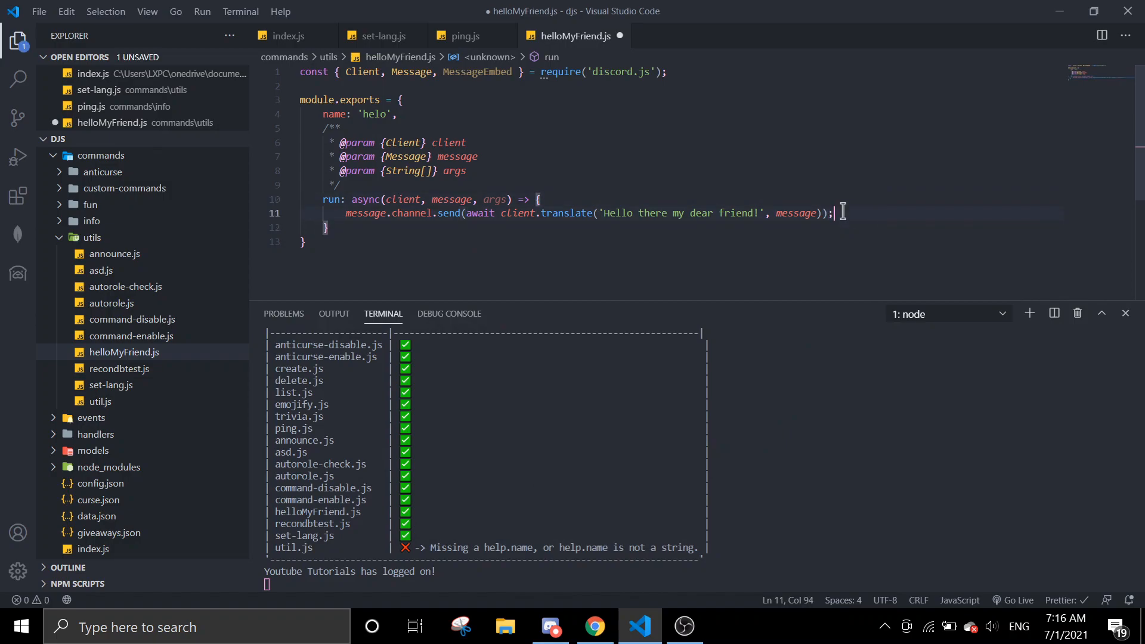
type("aw")
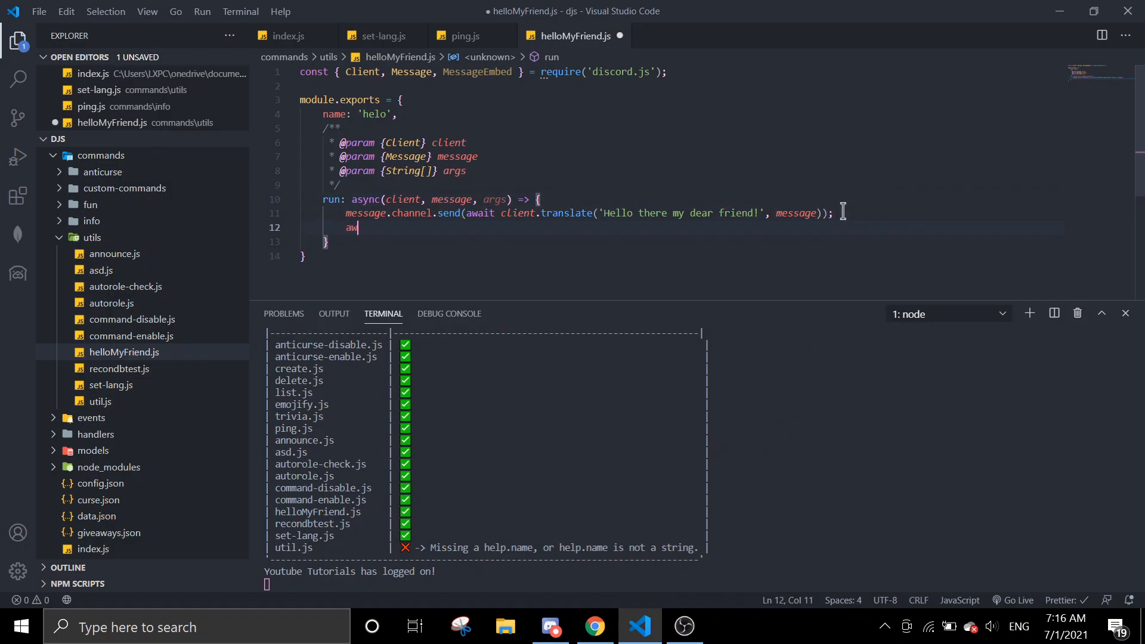
type("ait client.translate('")
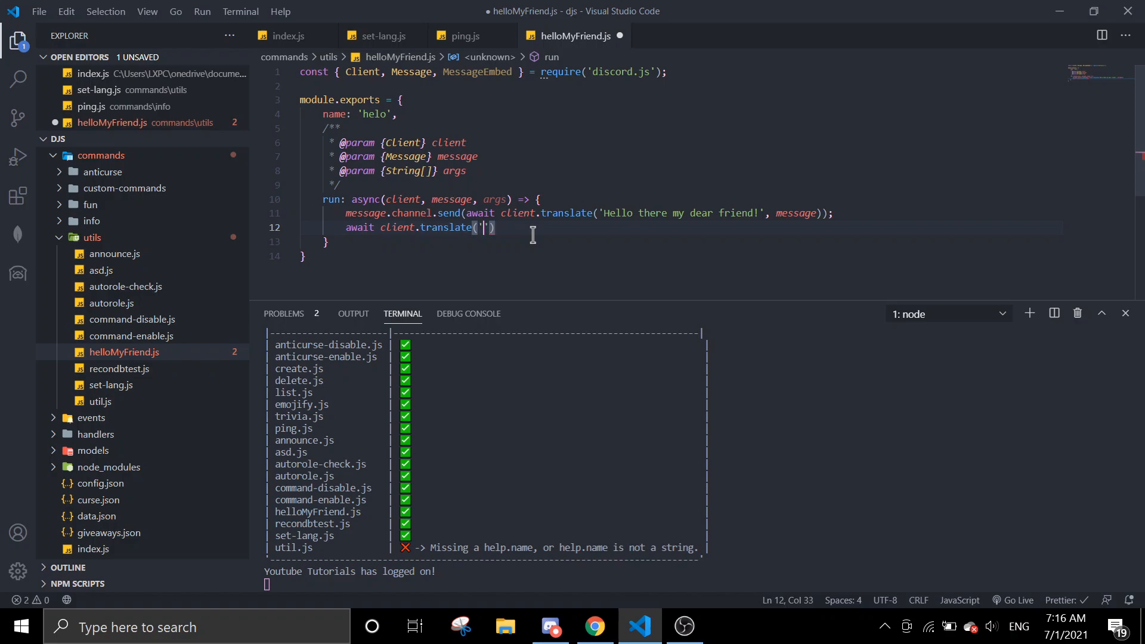
type("text', message")
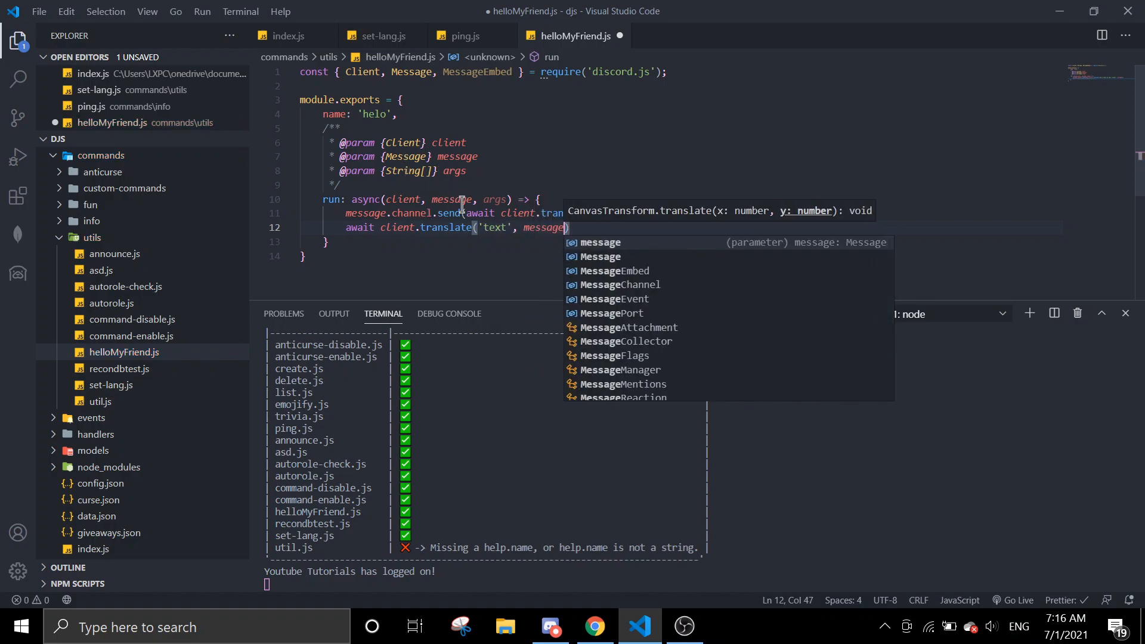
mouse_move(214, 277)
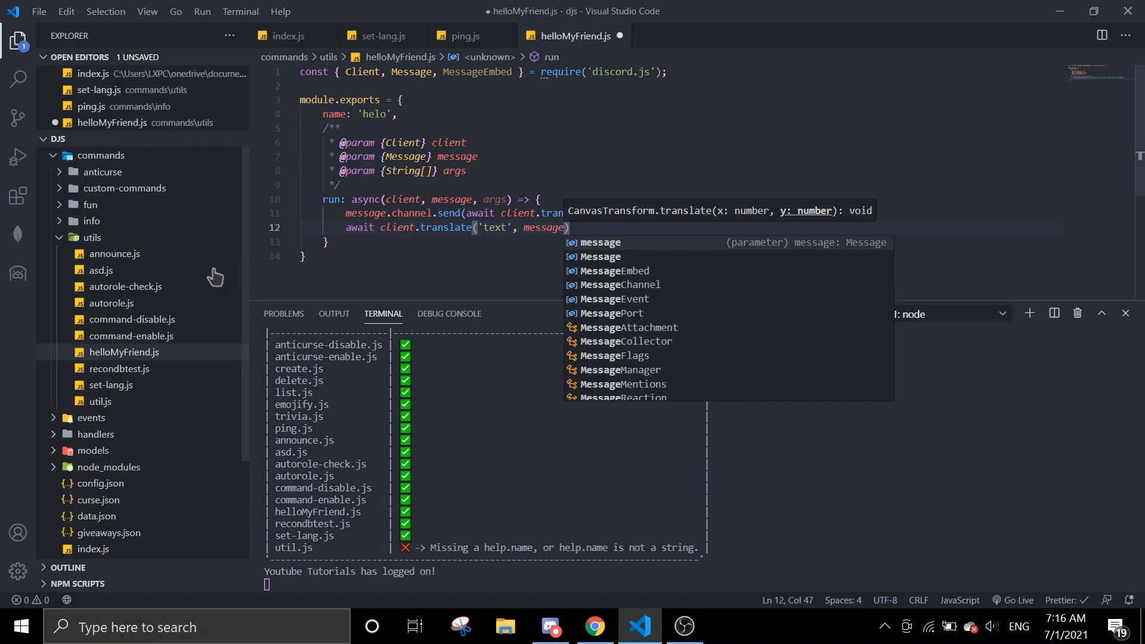
mouse_move(79, 267)
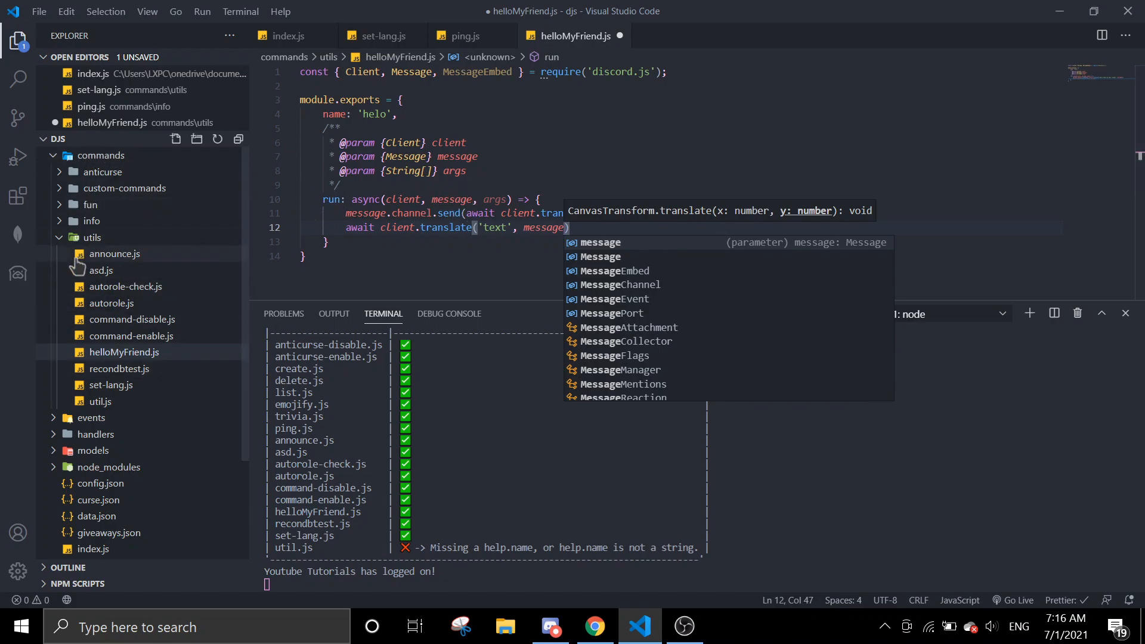
mouse_move(218, 306)
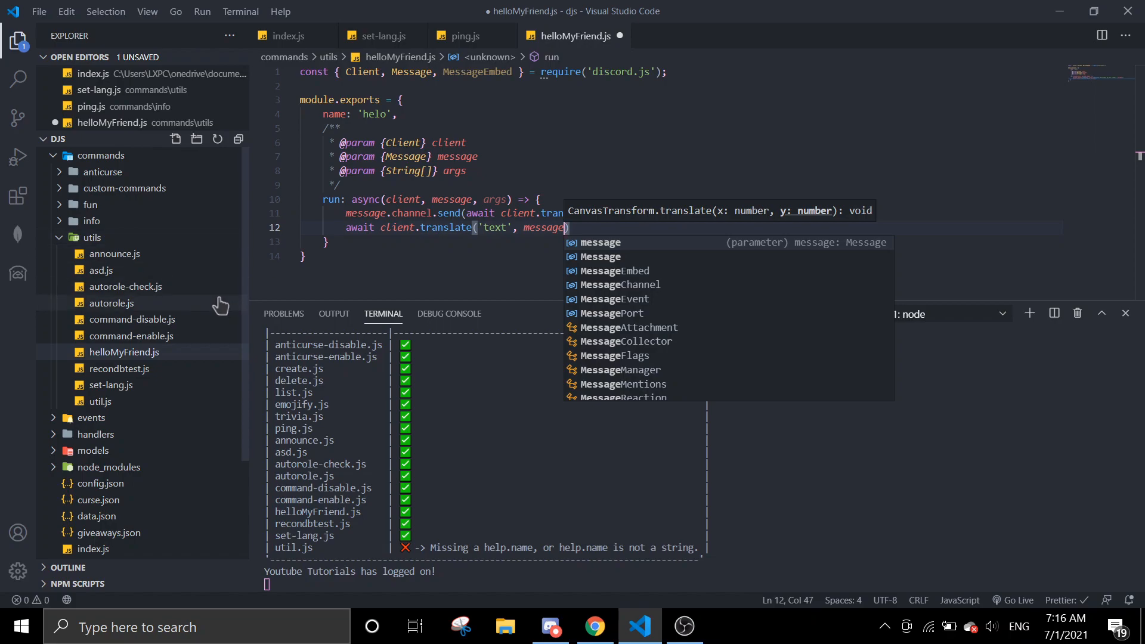
mouse_move(160, 287)
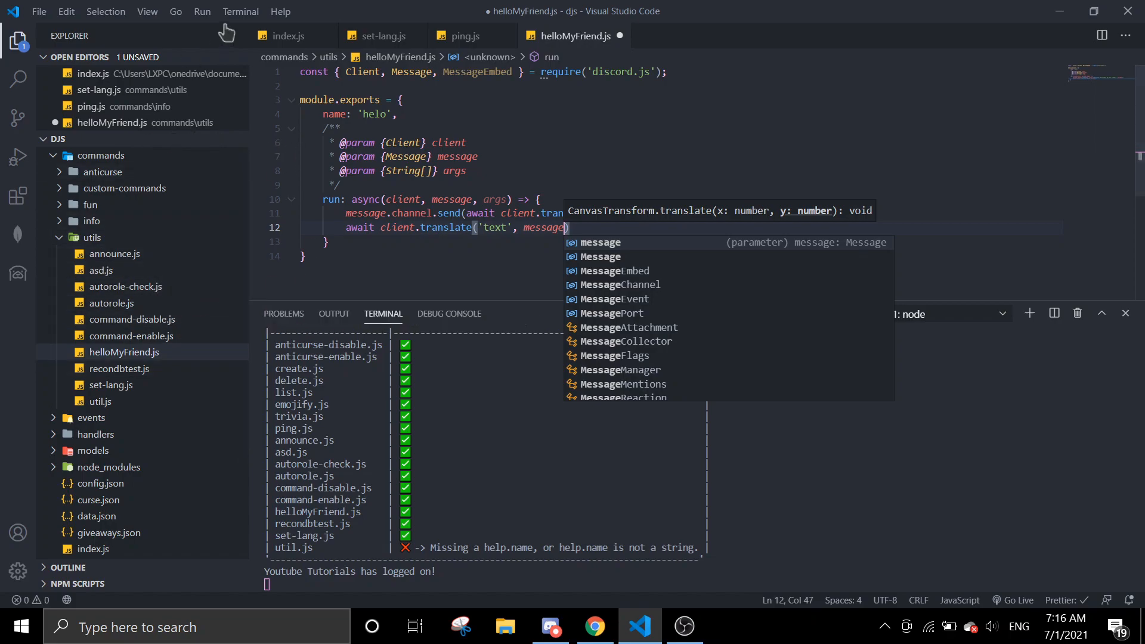
mouse_move(528, 192)
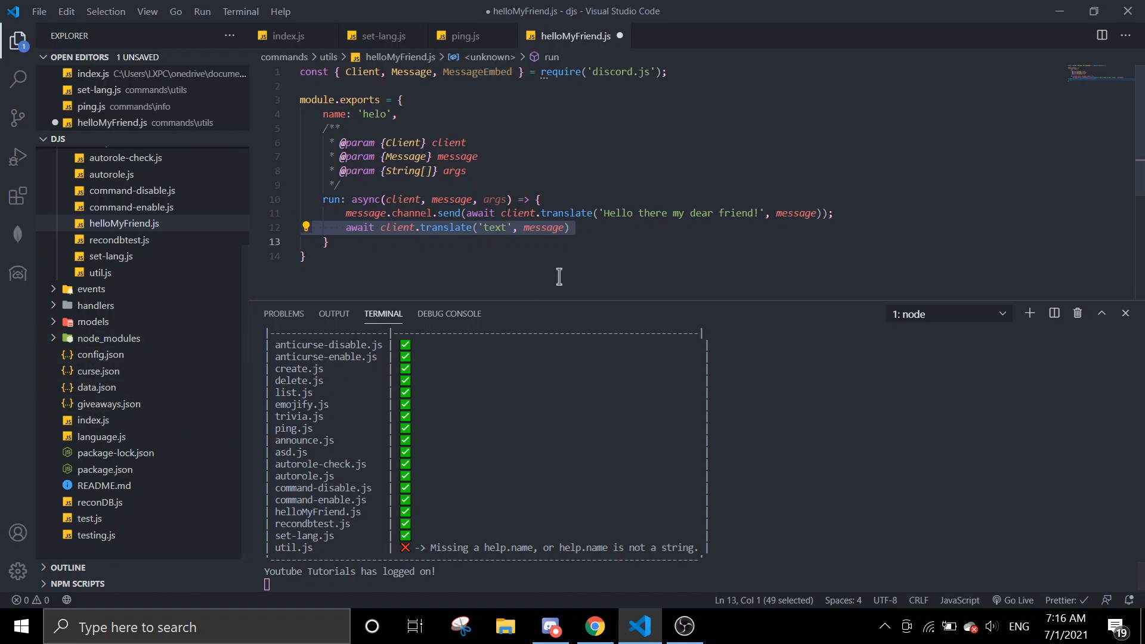
key("Delete")
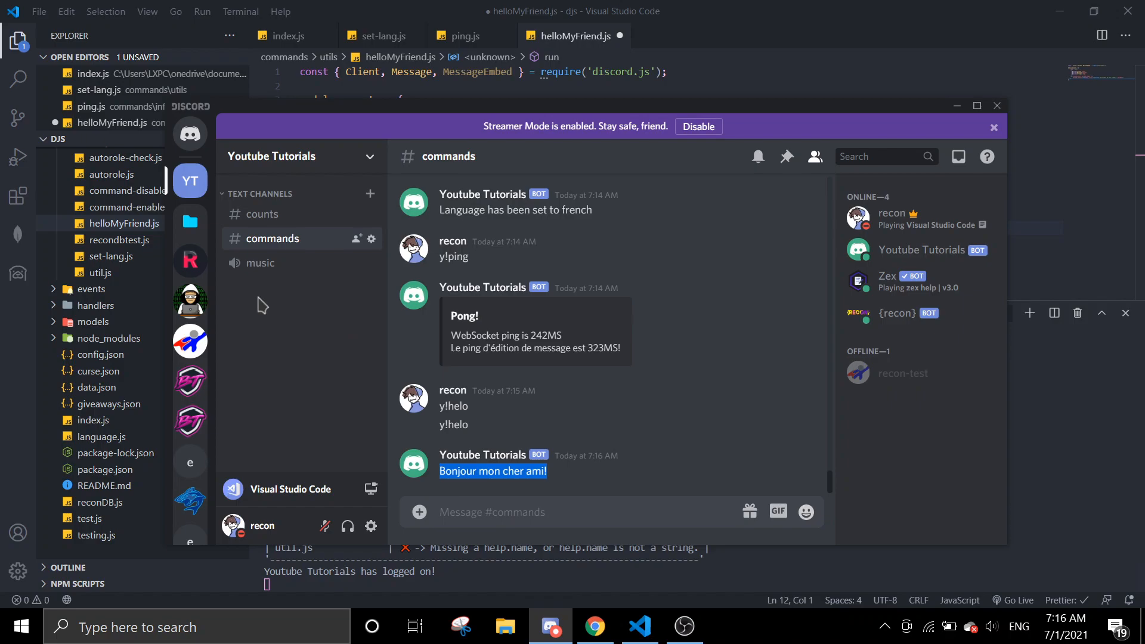
mouse_move(190, 261)
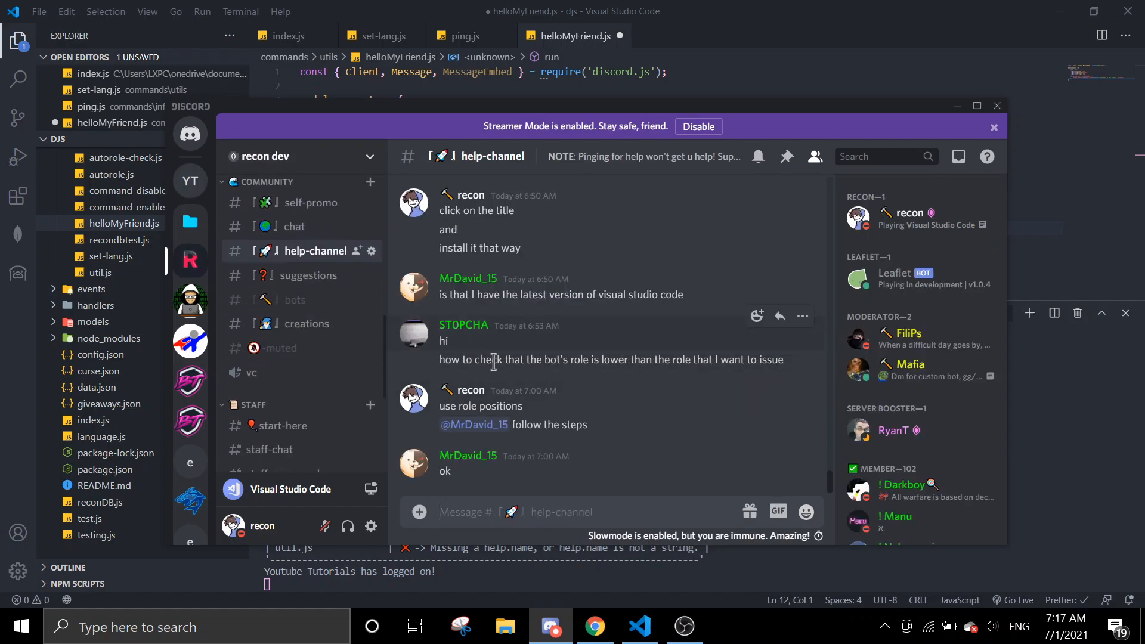
mouse_move(305, 245)
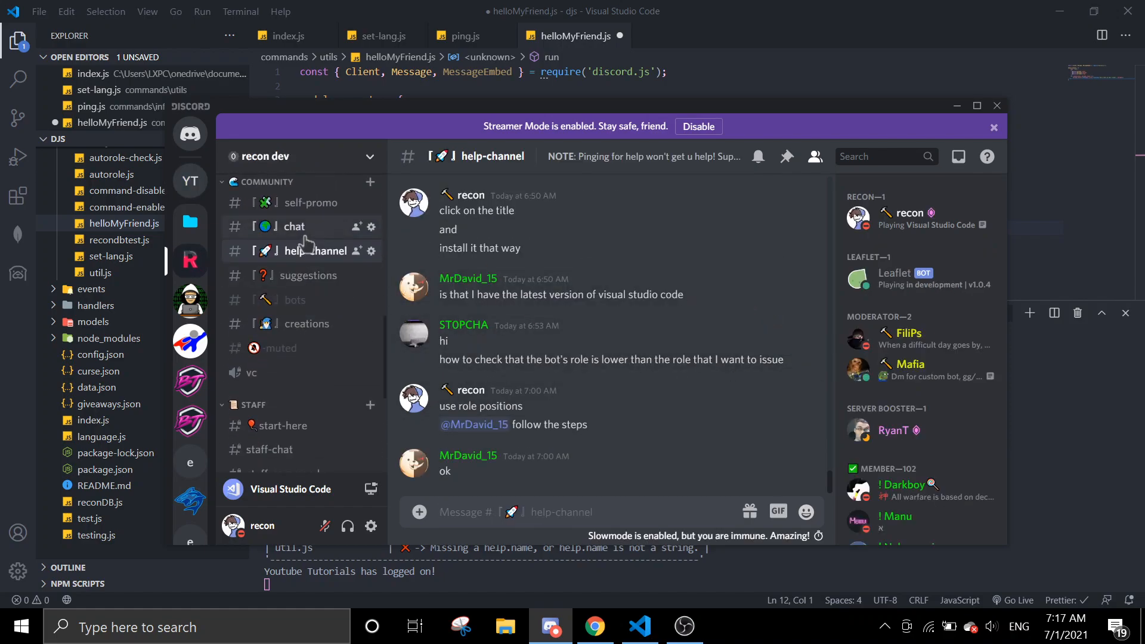
Browse the other server's chat channel, then return to the code editor
left_click(294, 225)
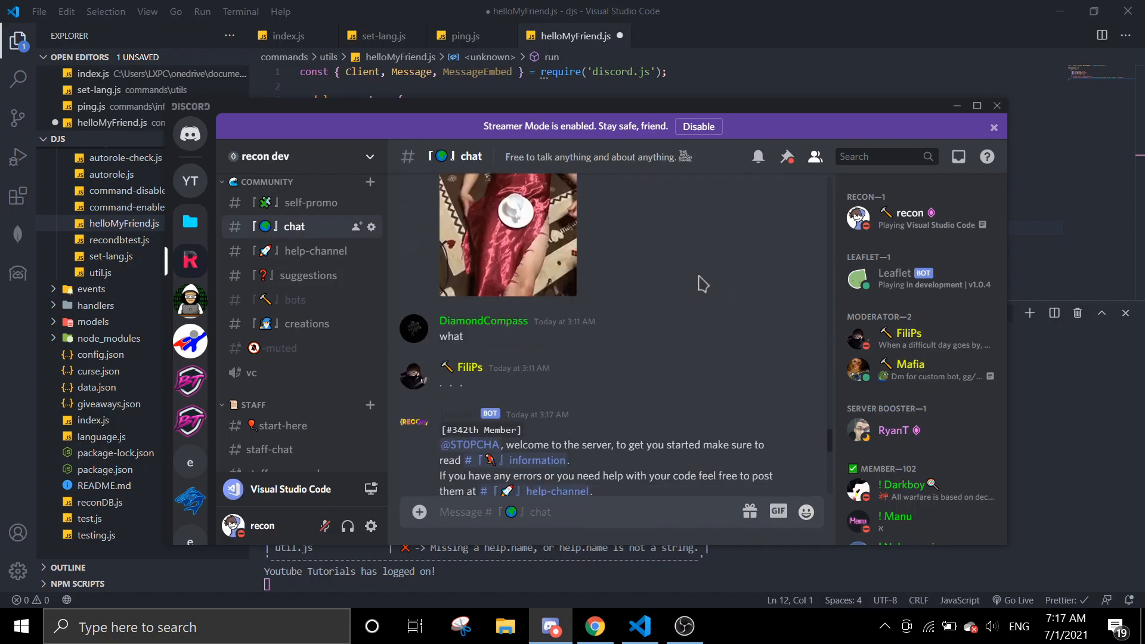
left_click(639, 627)
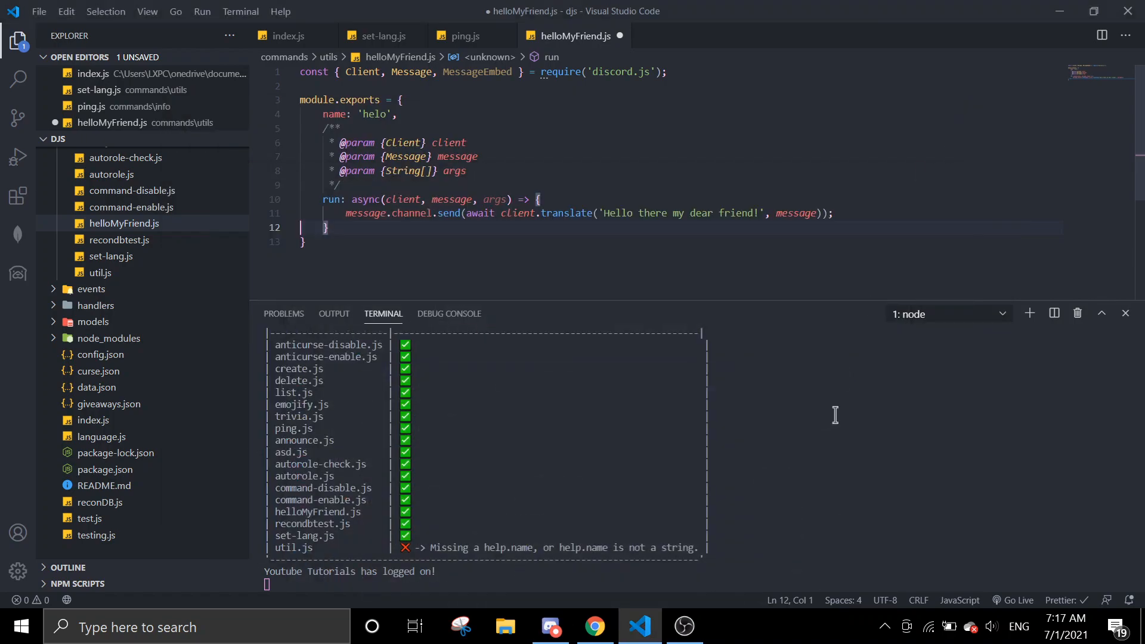